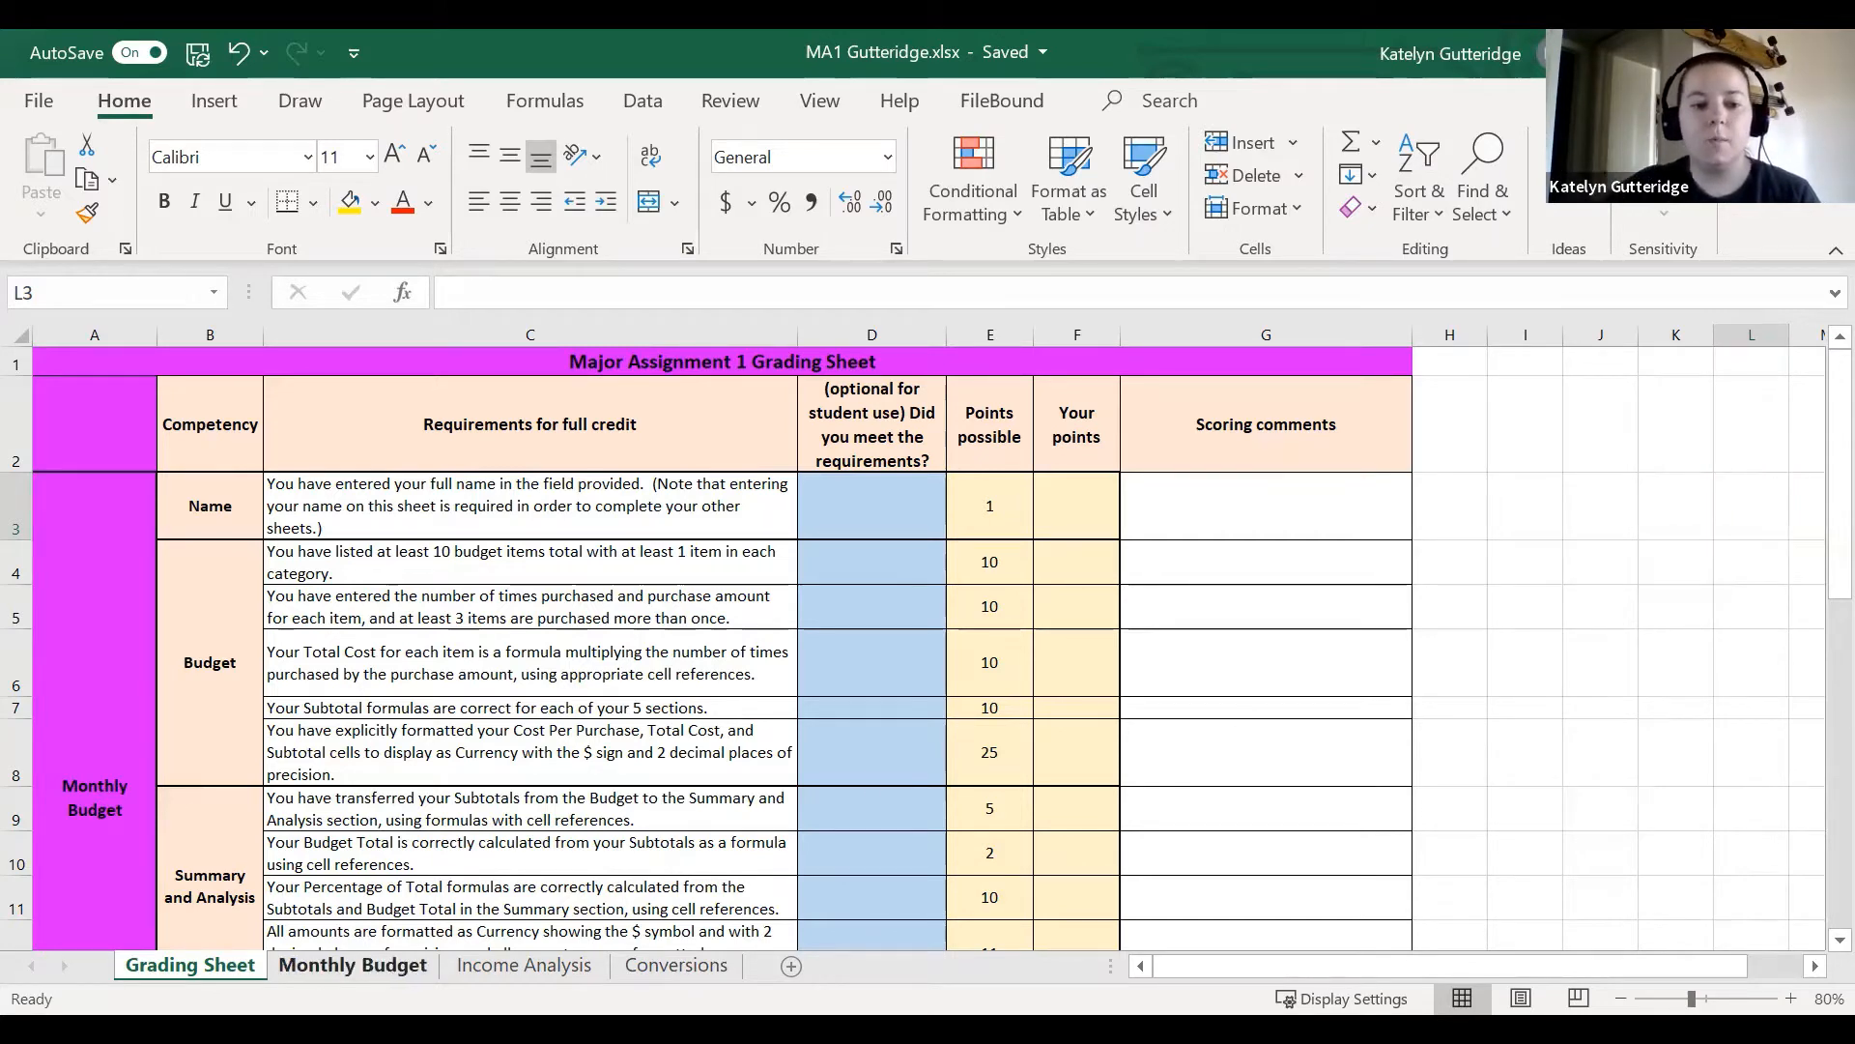
# Flip between the Monthly Budget, Grading and Conversions sheets, scrolling down.
pyautogui.click(352, 964)
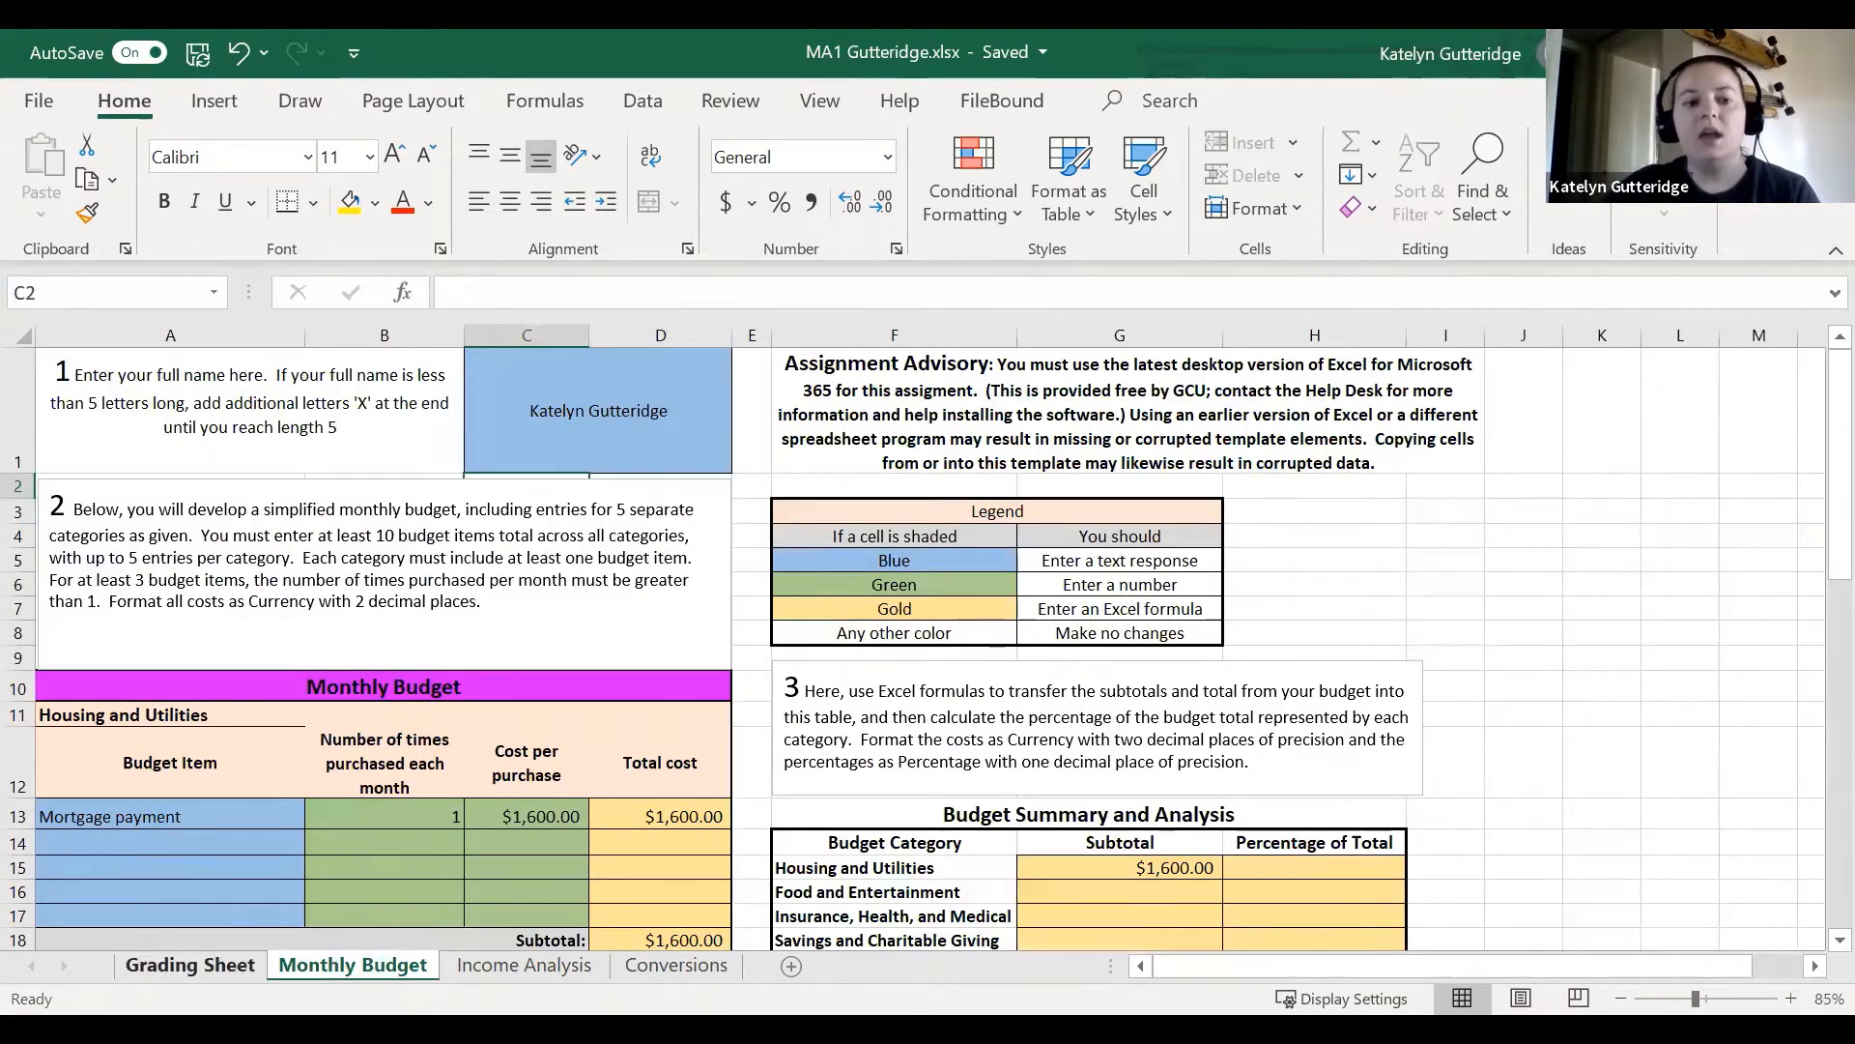
pyautogui.click(189, 964)
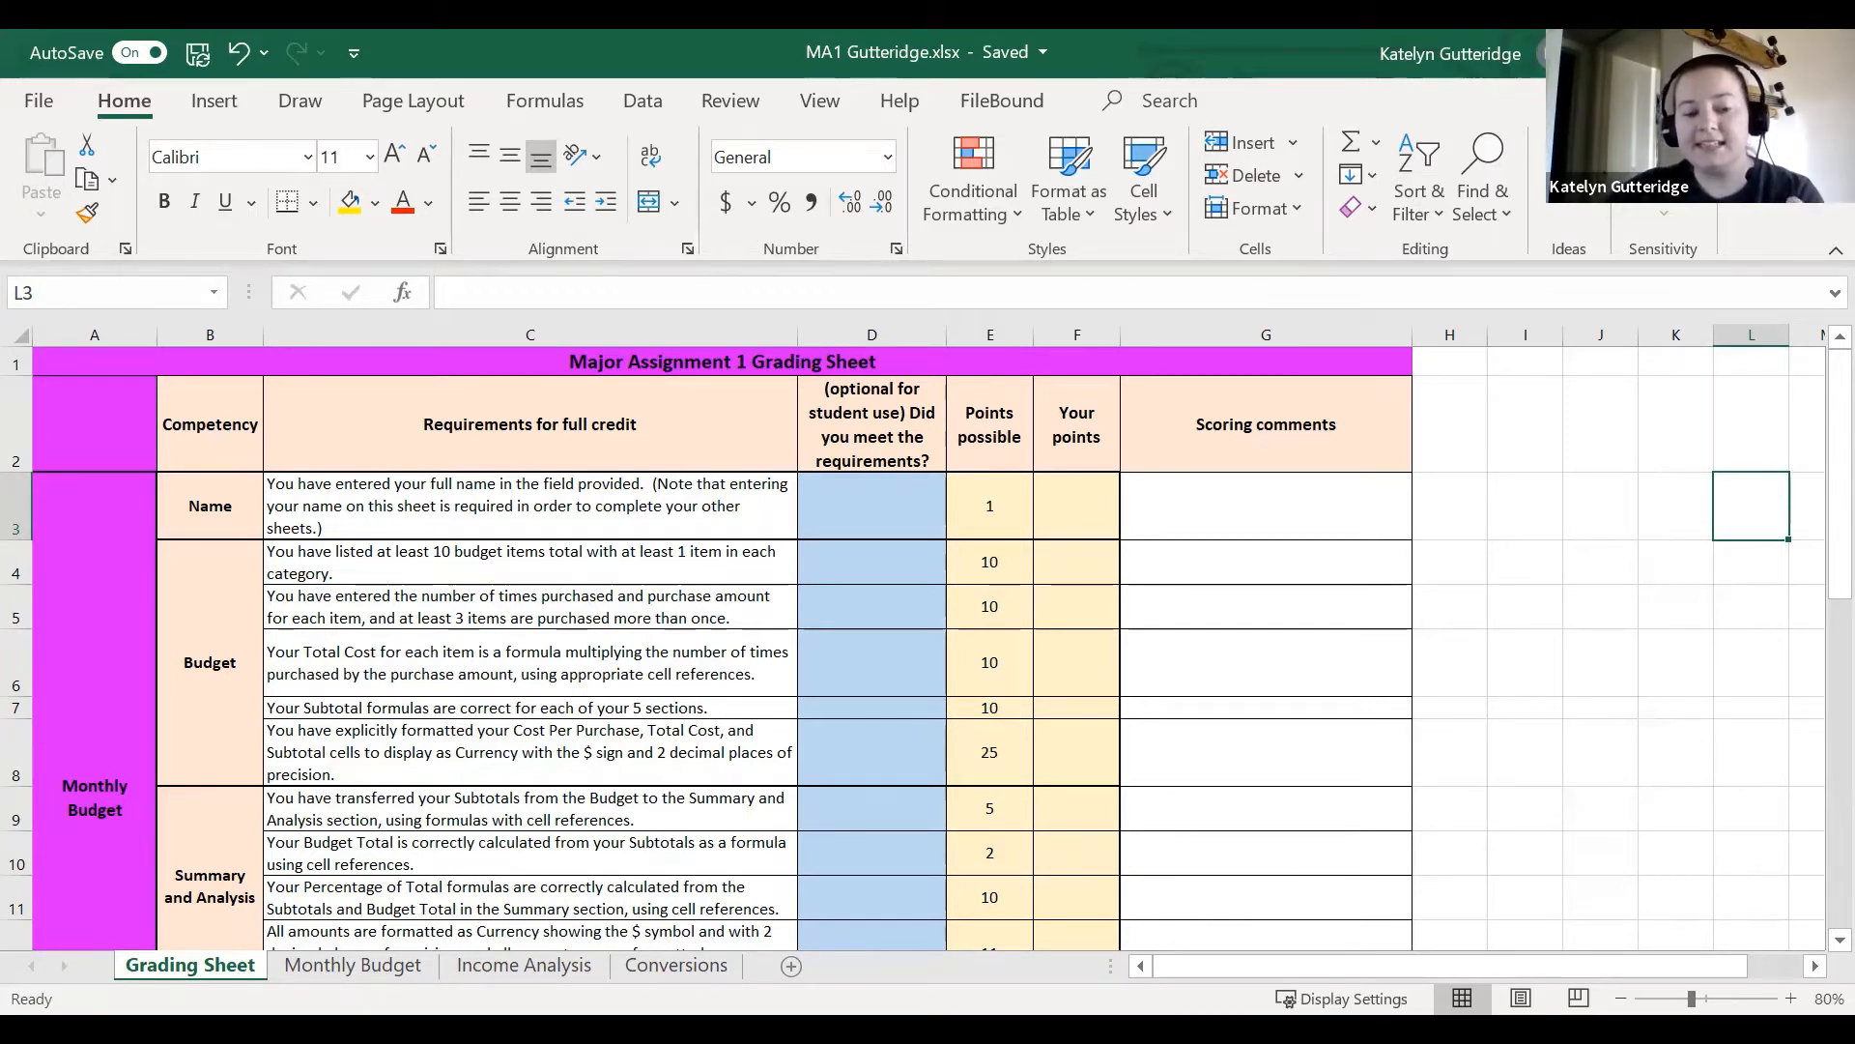
pyautogui.click(675, 964)
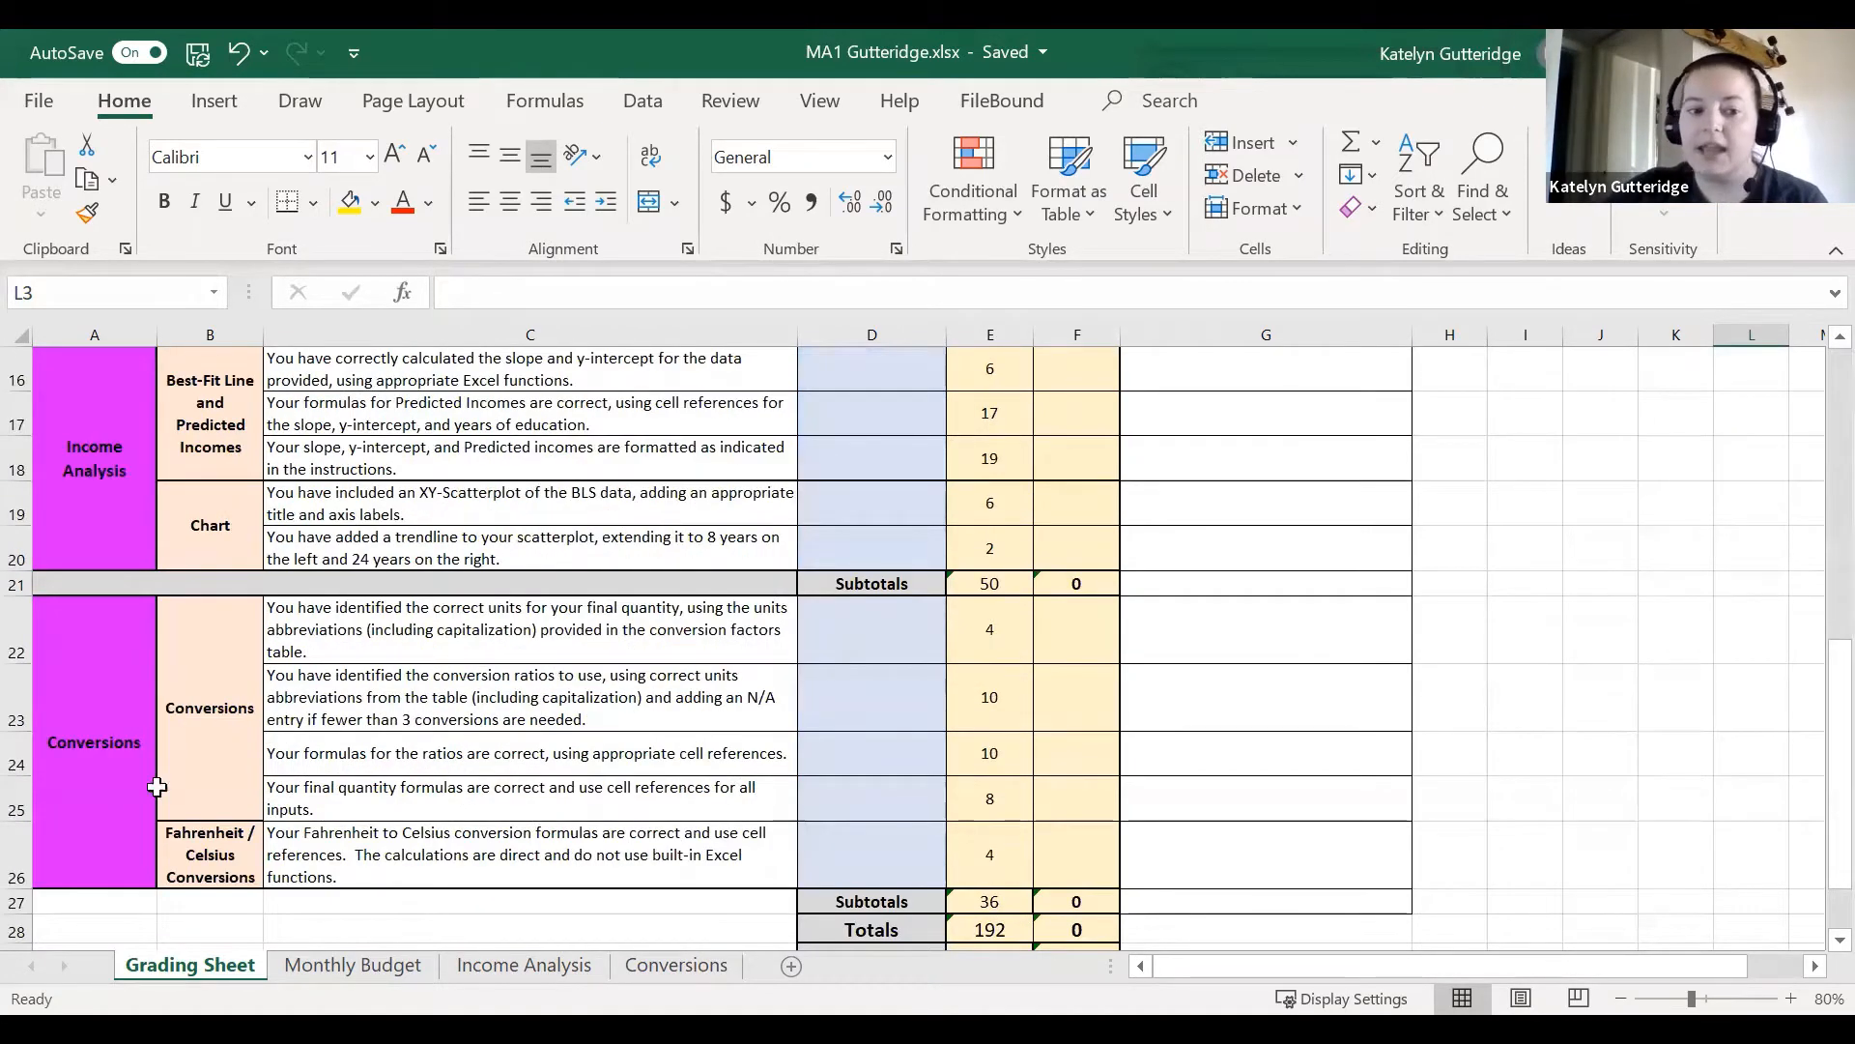
pyautogui.moveTo(447, 683)
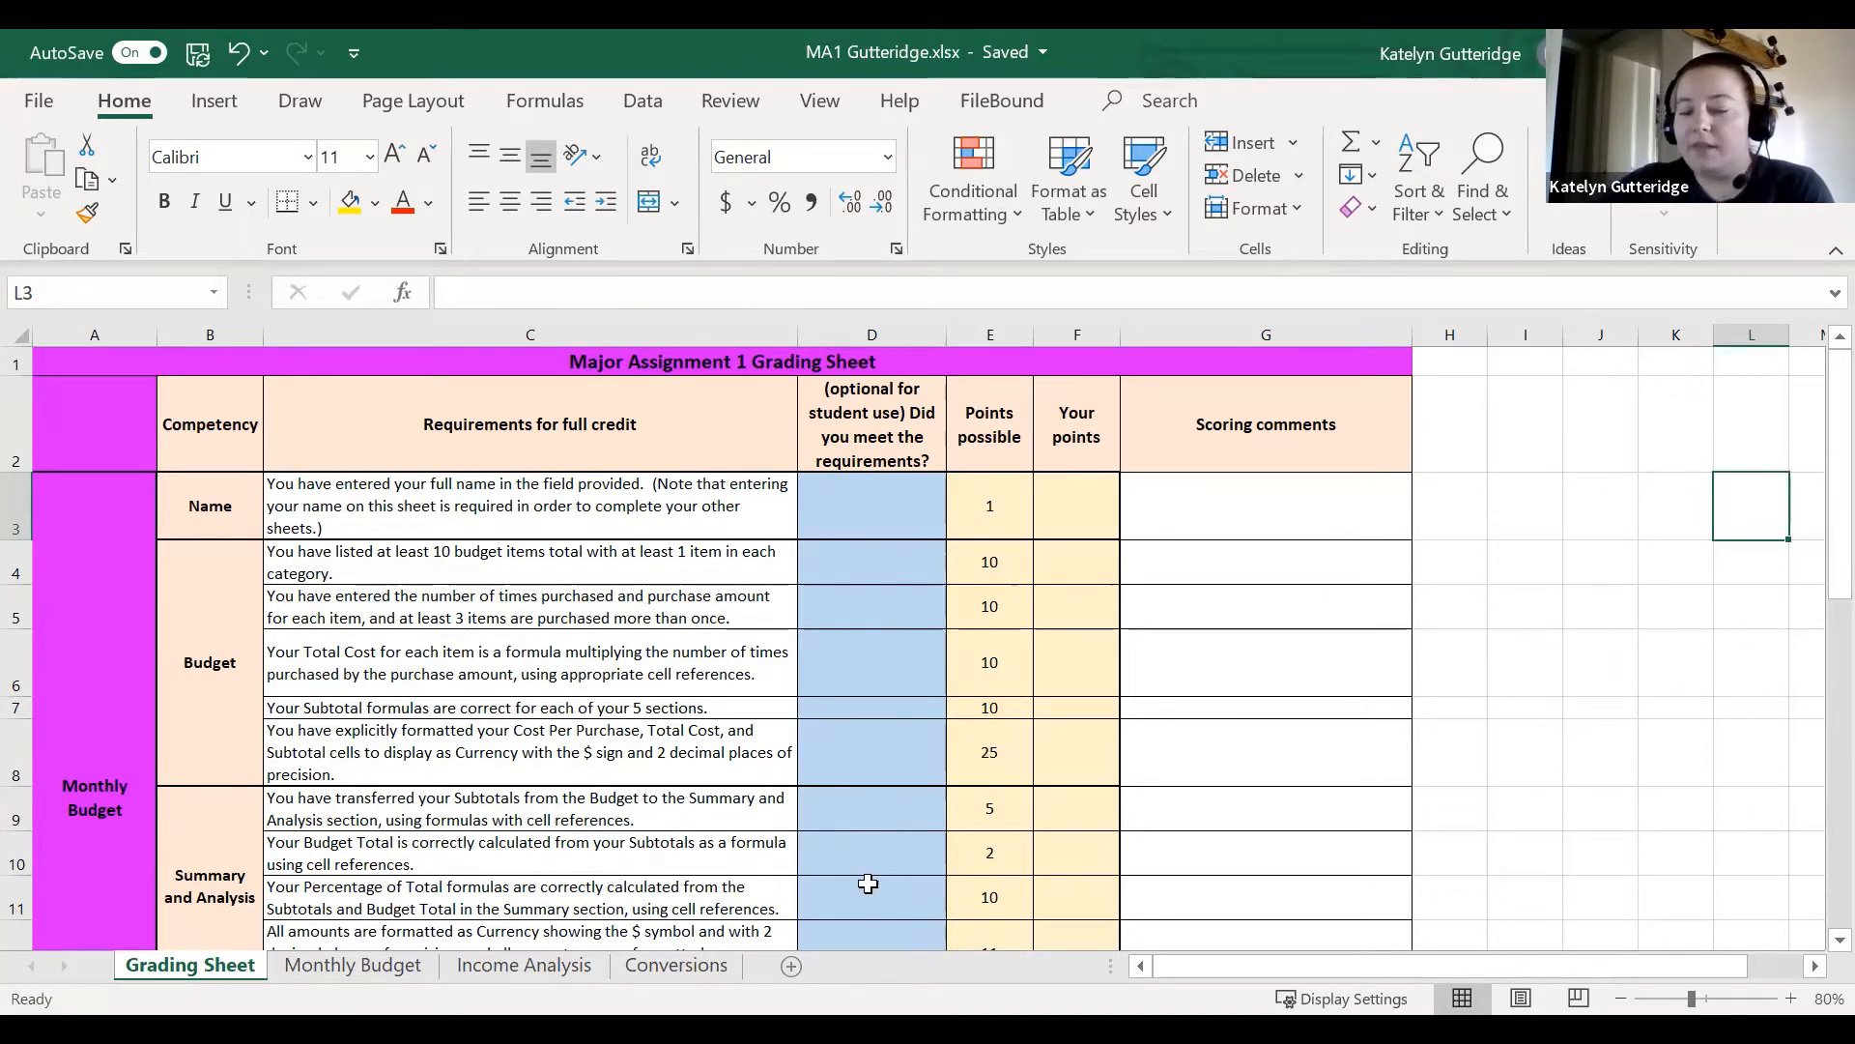
pyautogui.moveTo(886, 773)
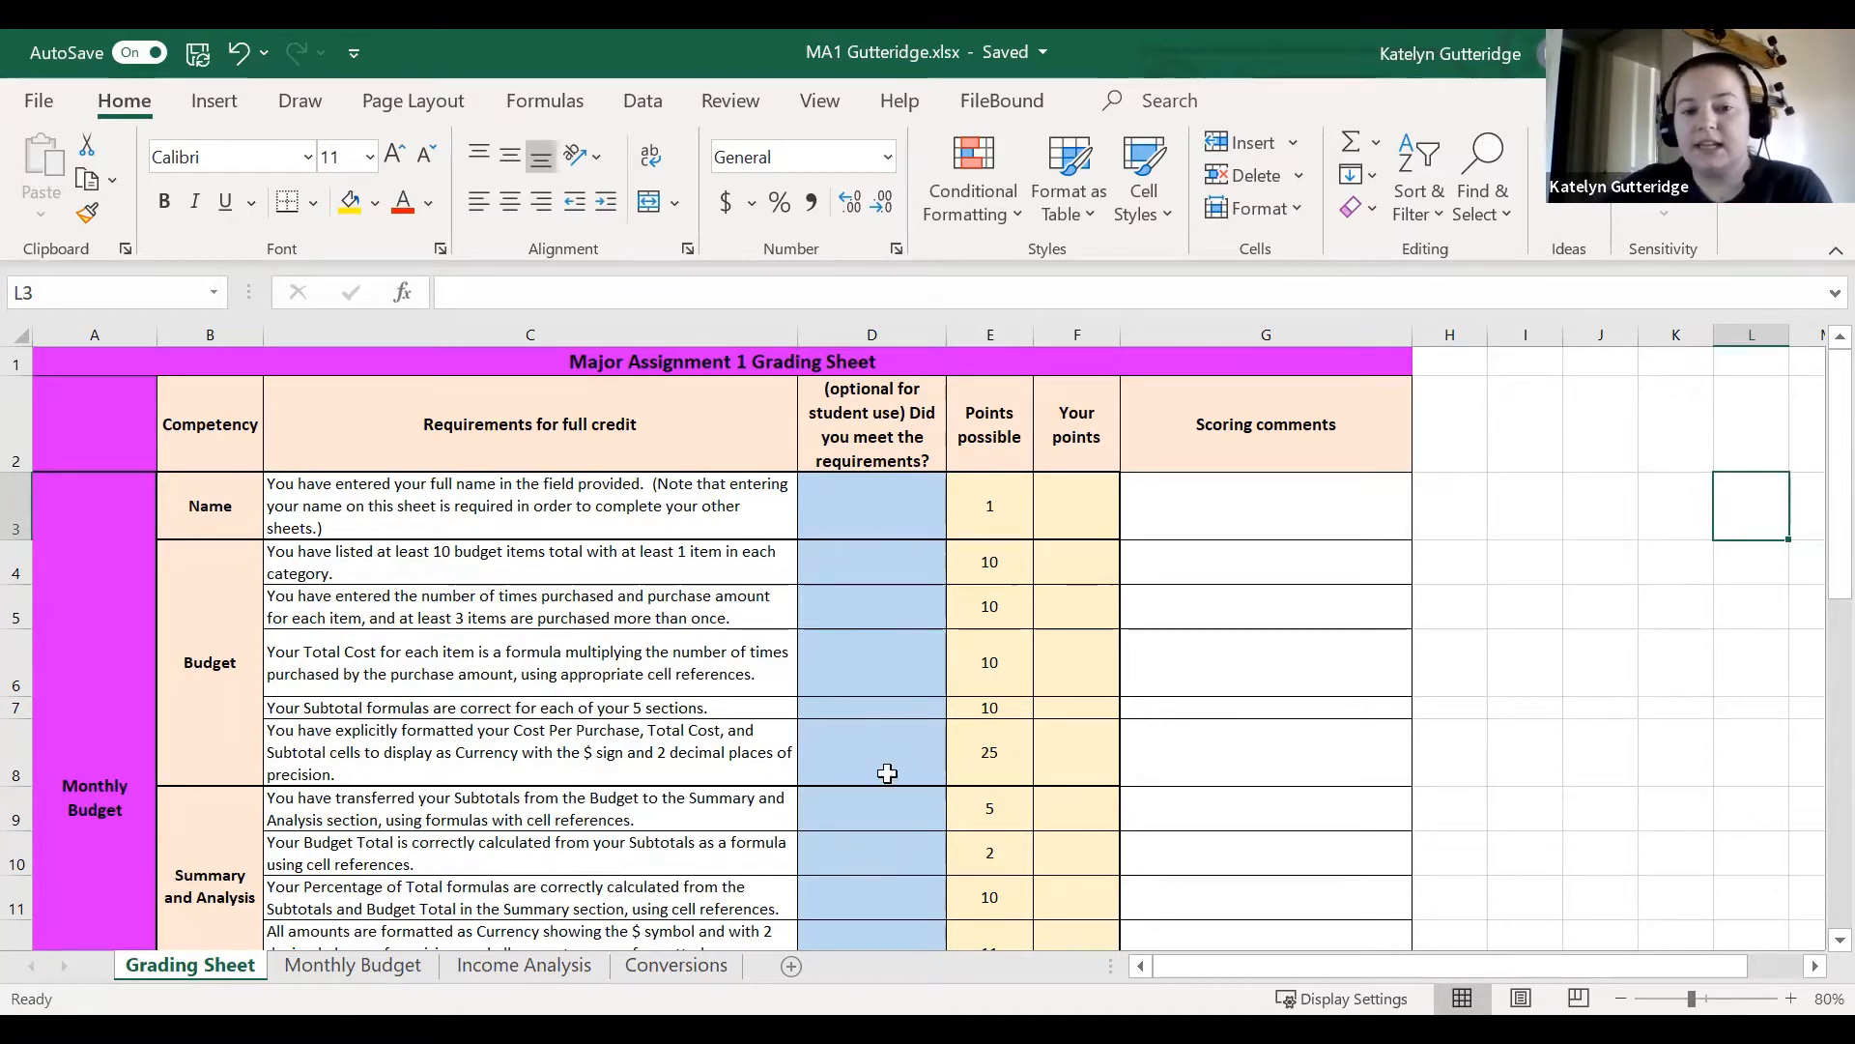
pyautogui.moveTo(866, 580)
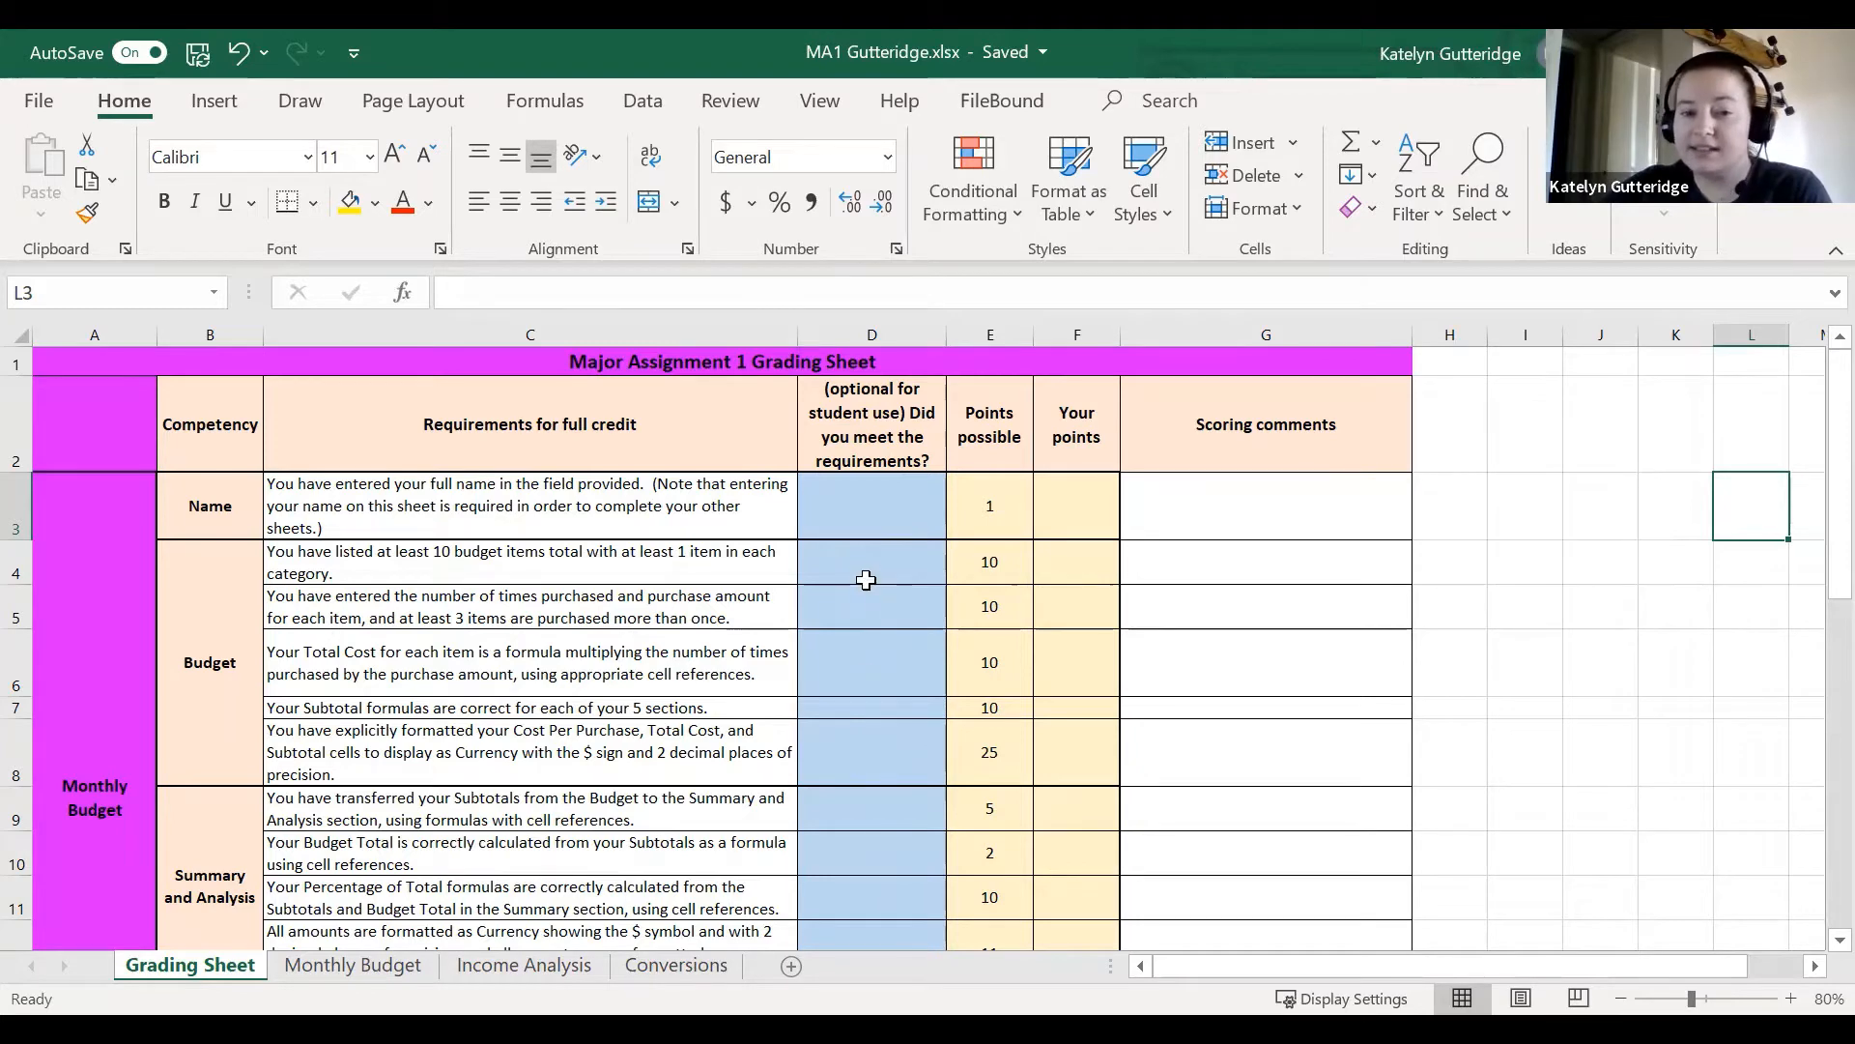
pyautogui.moveTo(869, 696)
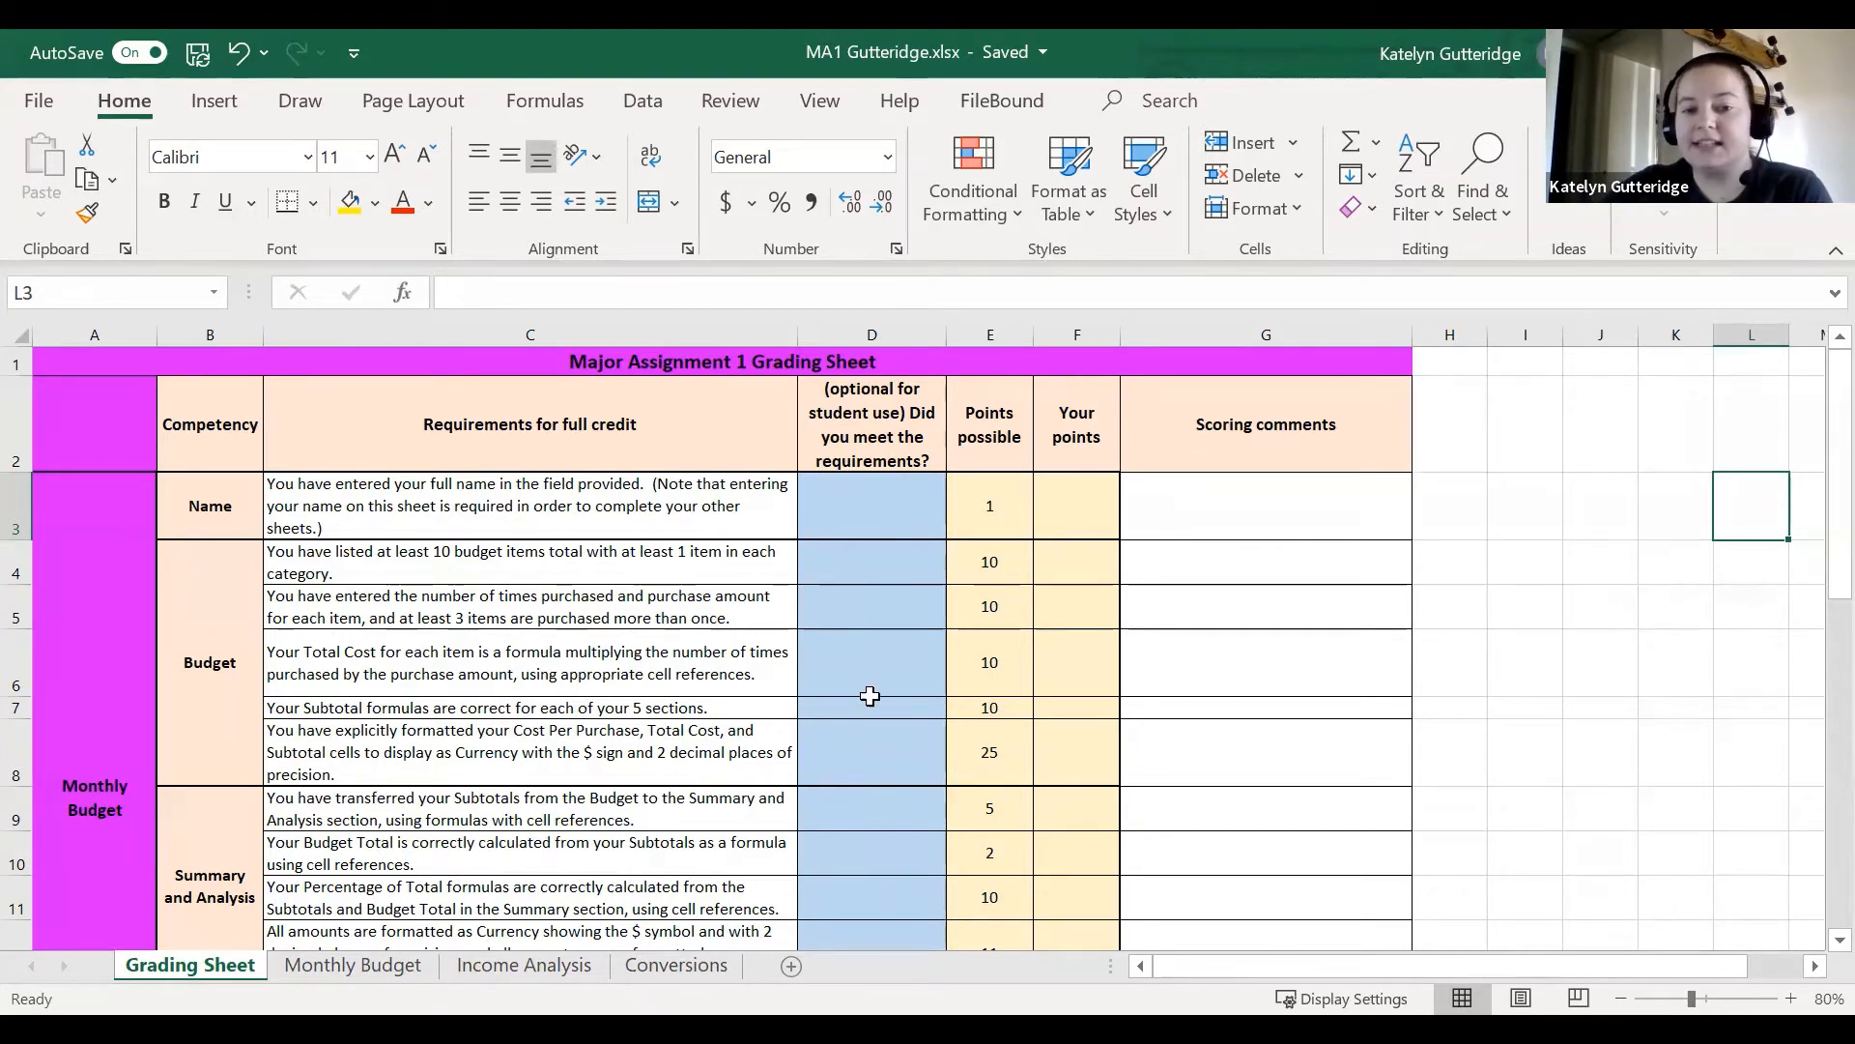
pyautogui.scroll(-3)
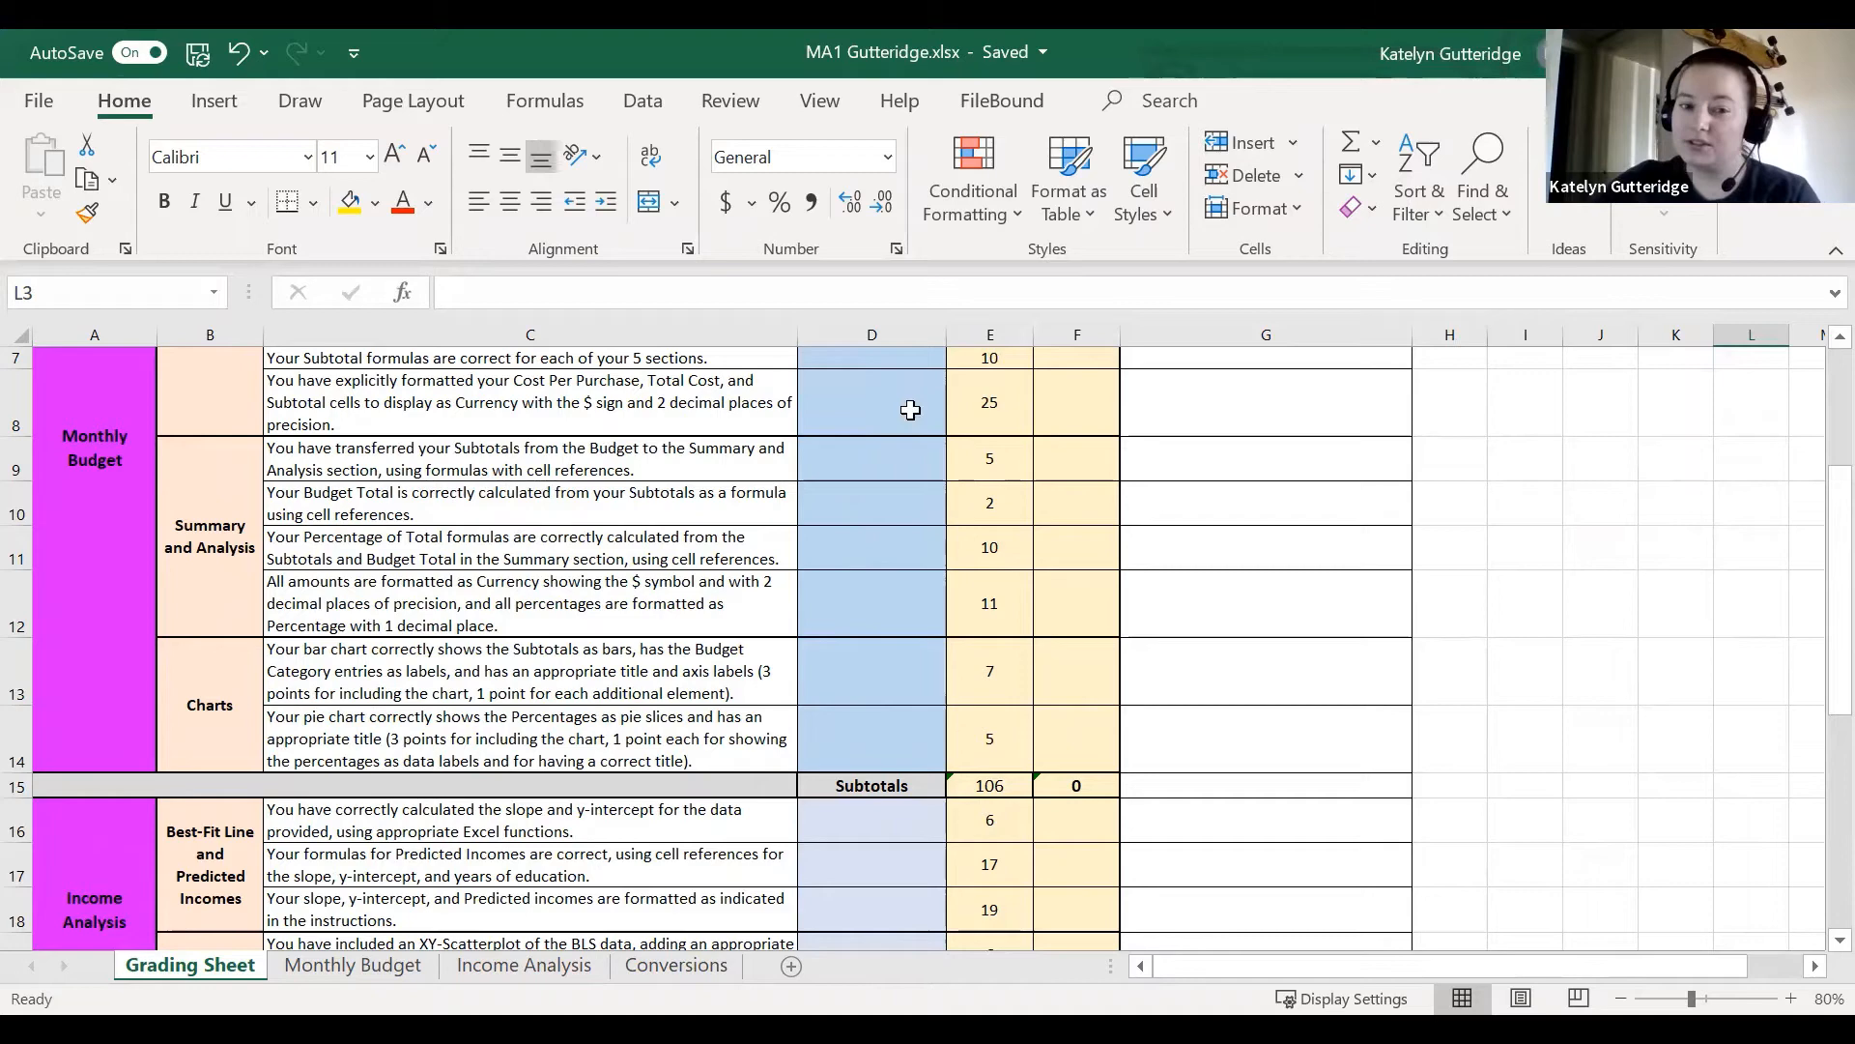
pyautogui.moveTo(865, 346)
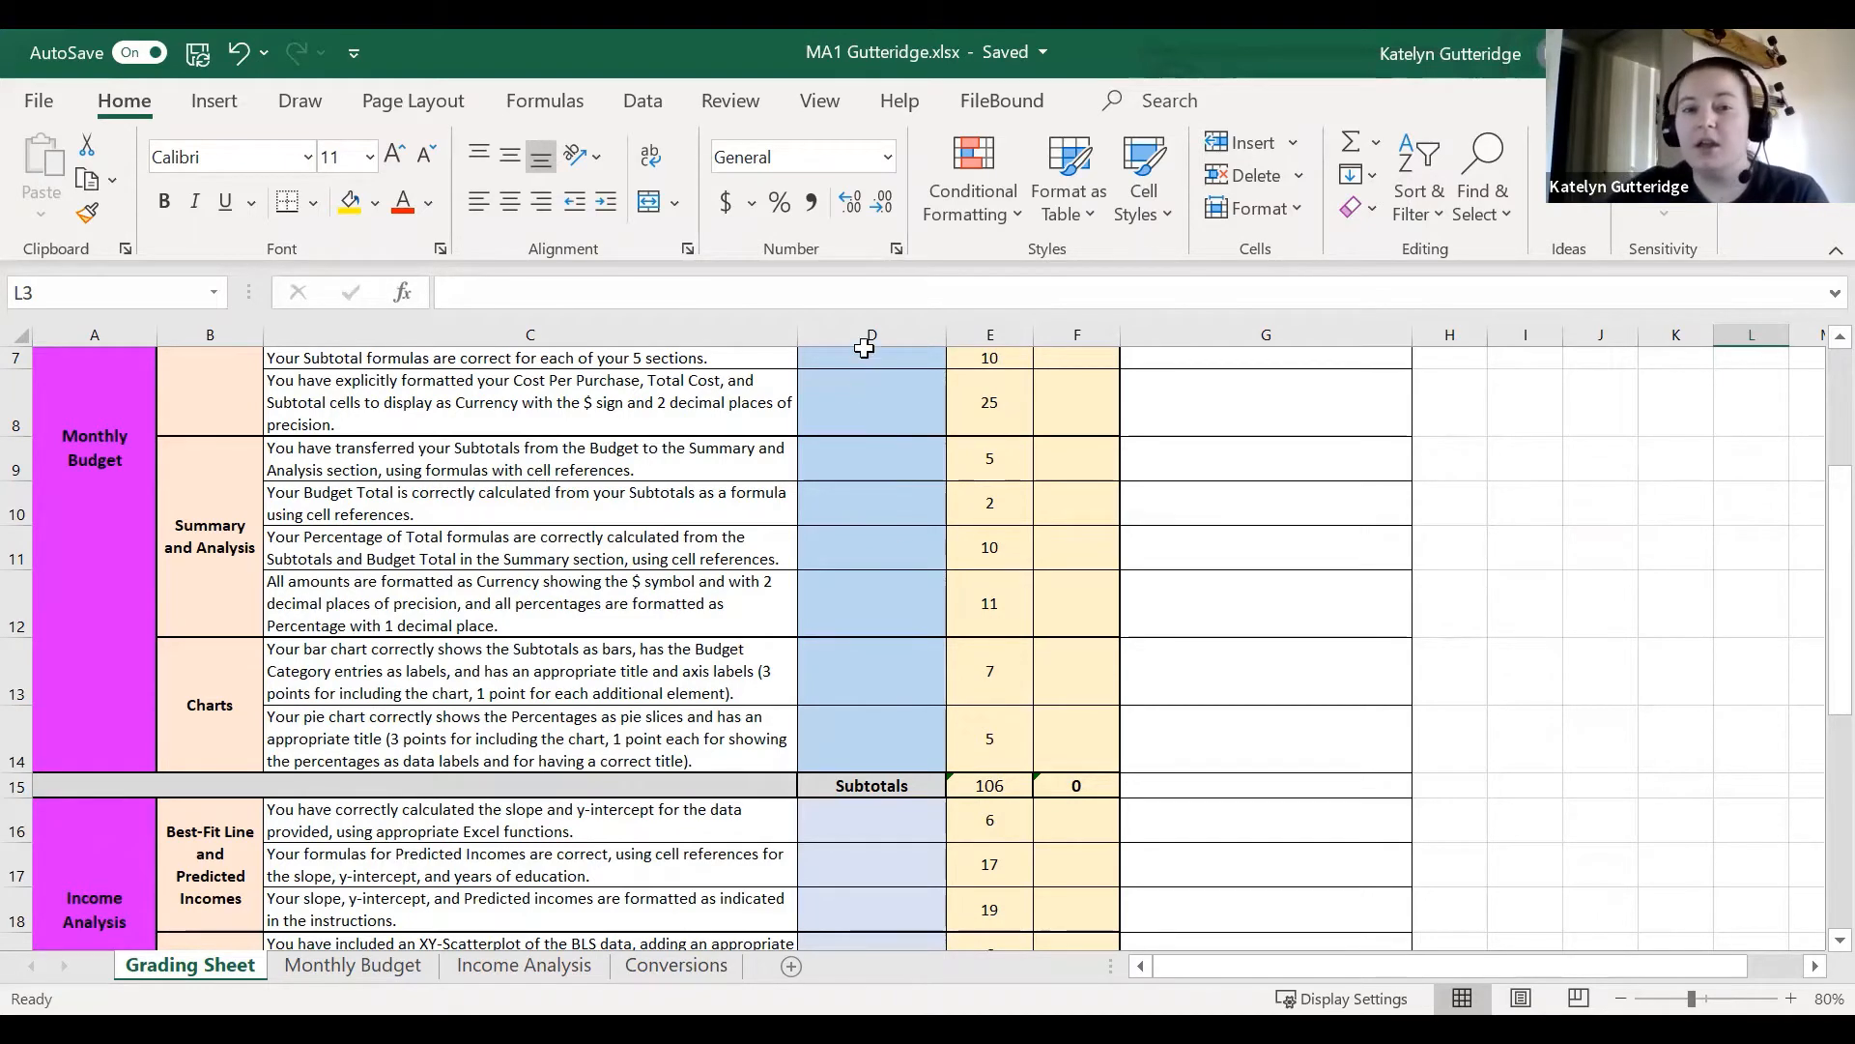
pyautogui.scroll(-3)
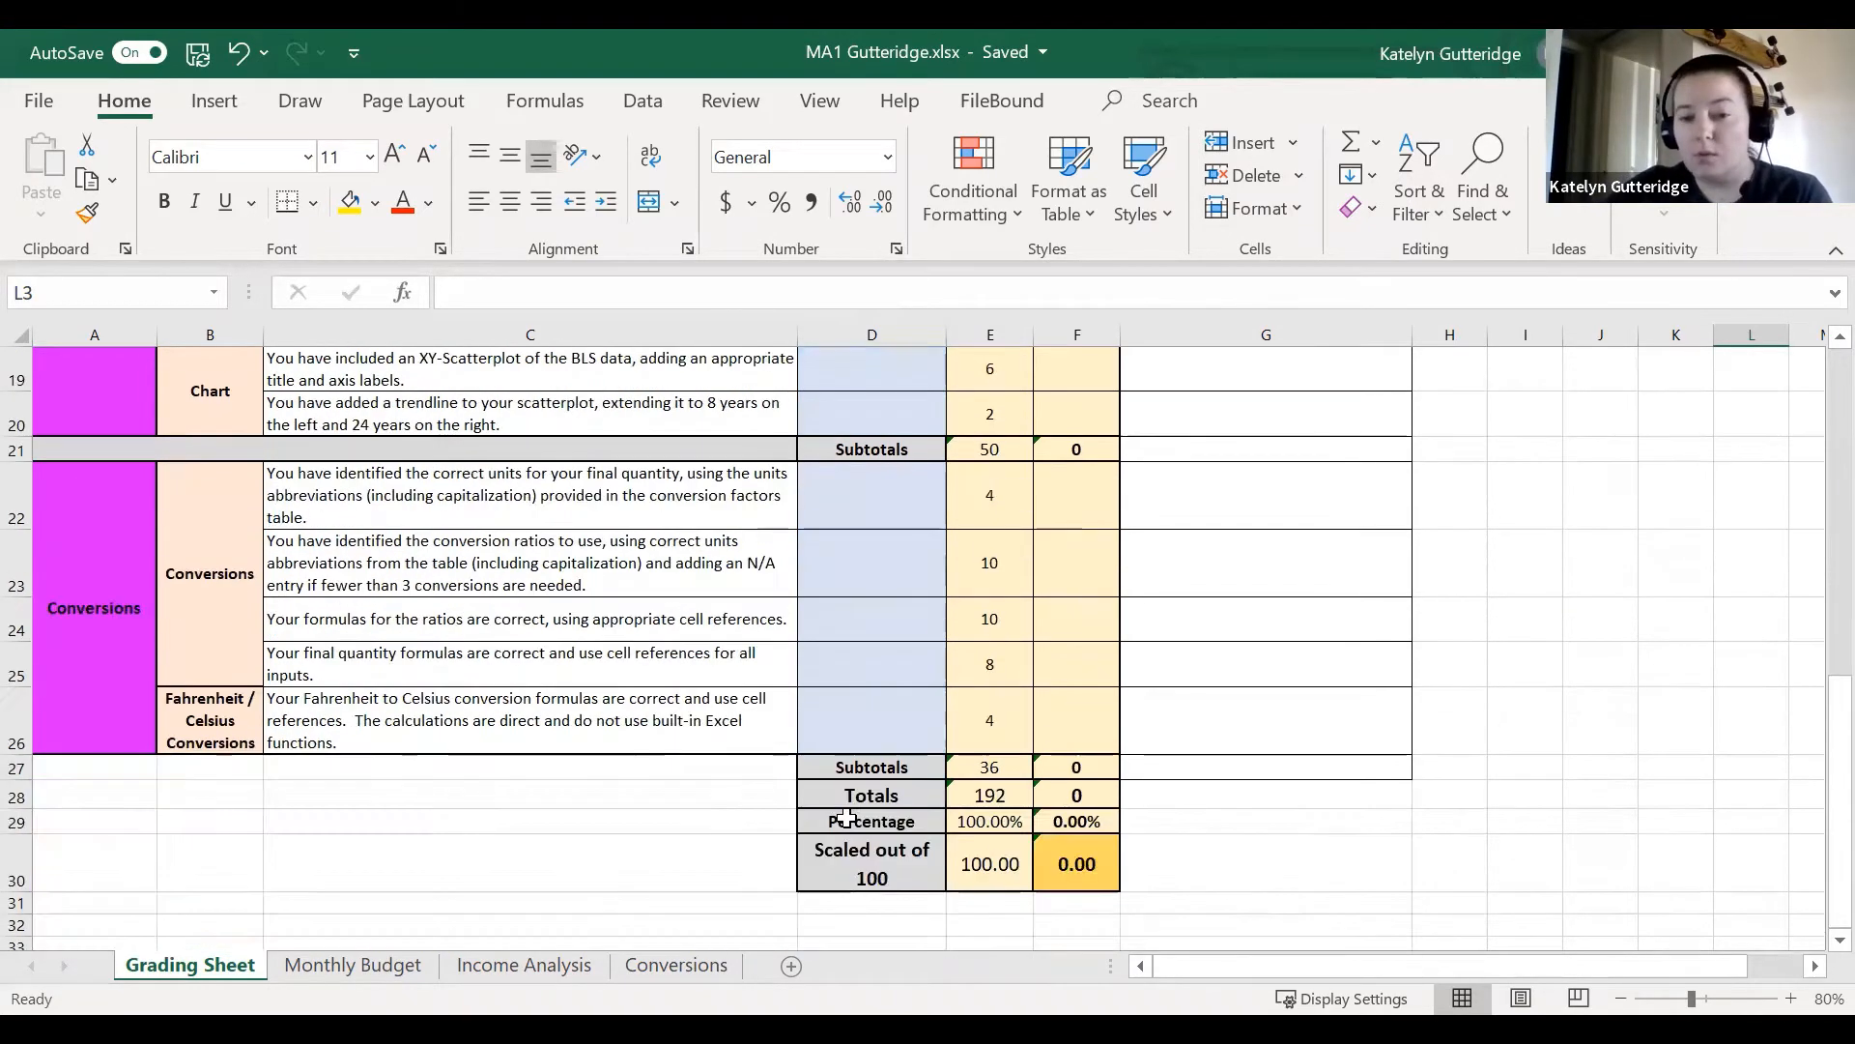
pyautogui.moveTo(912, 637)
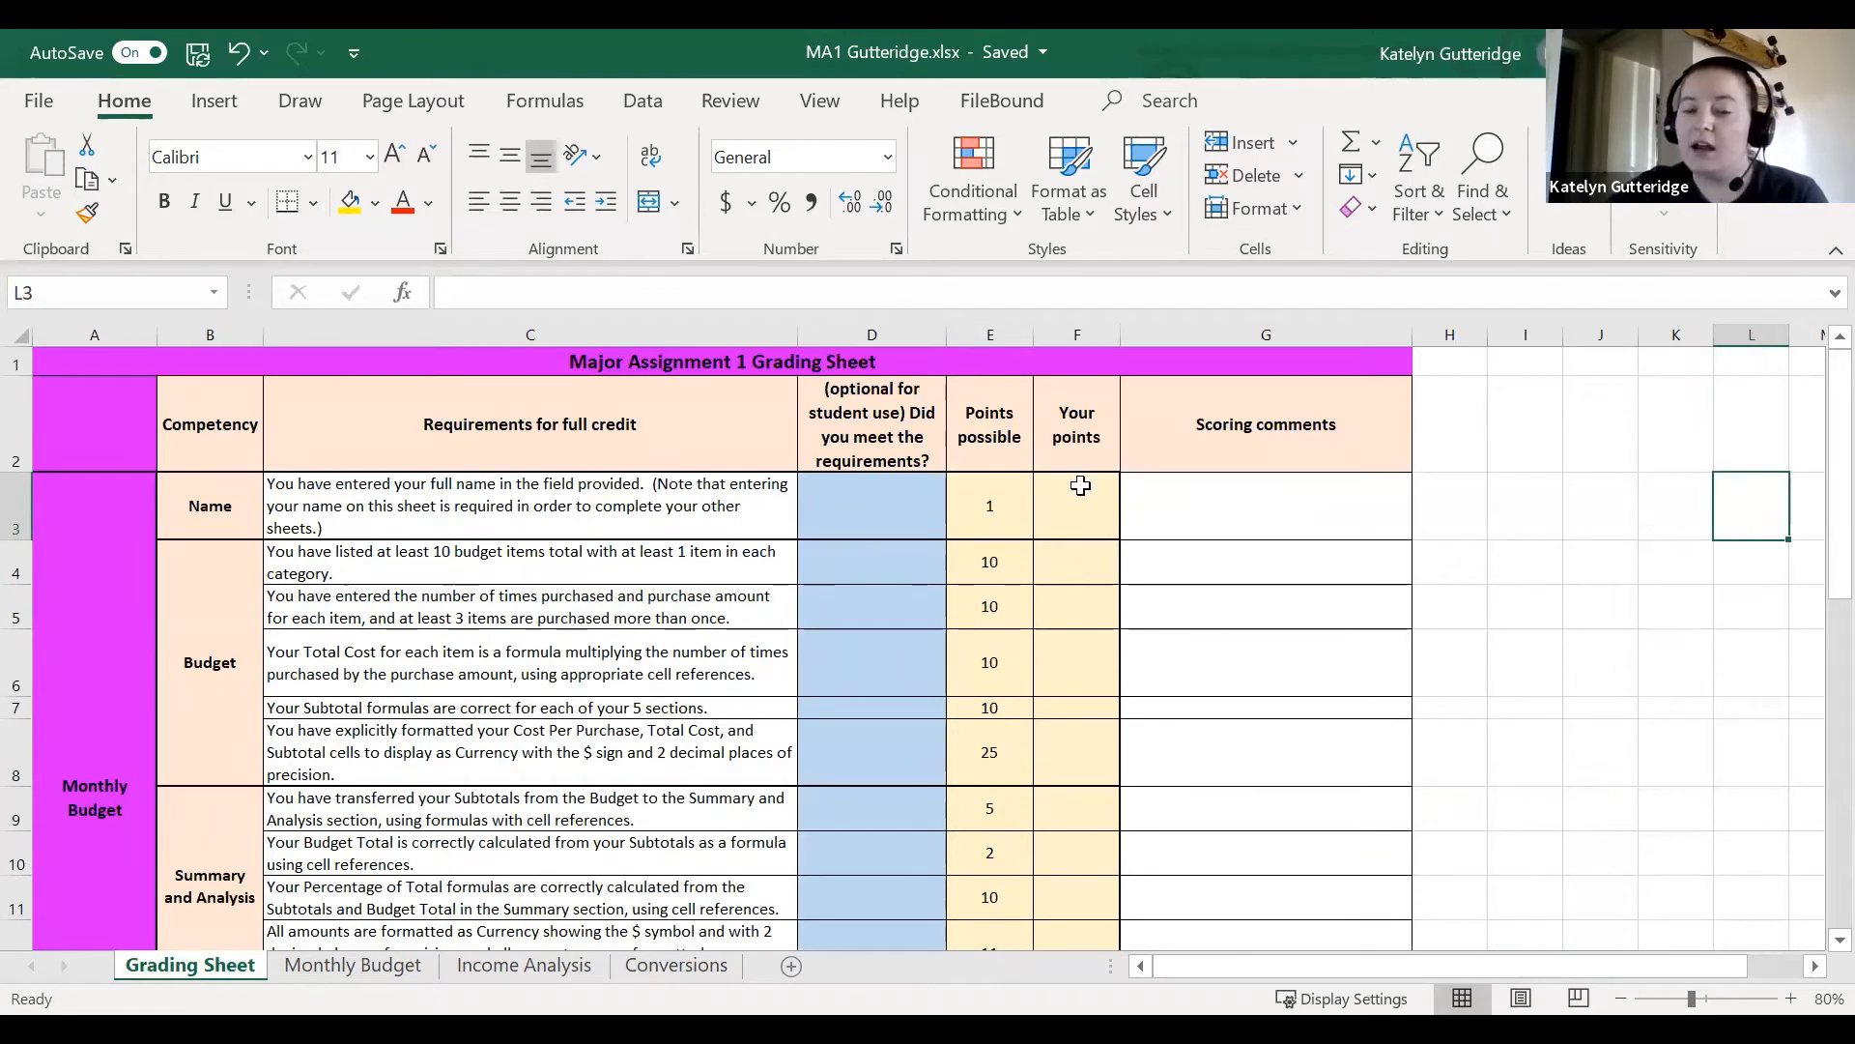
pyautogui.moveTo(1491, 598)
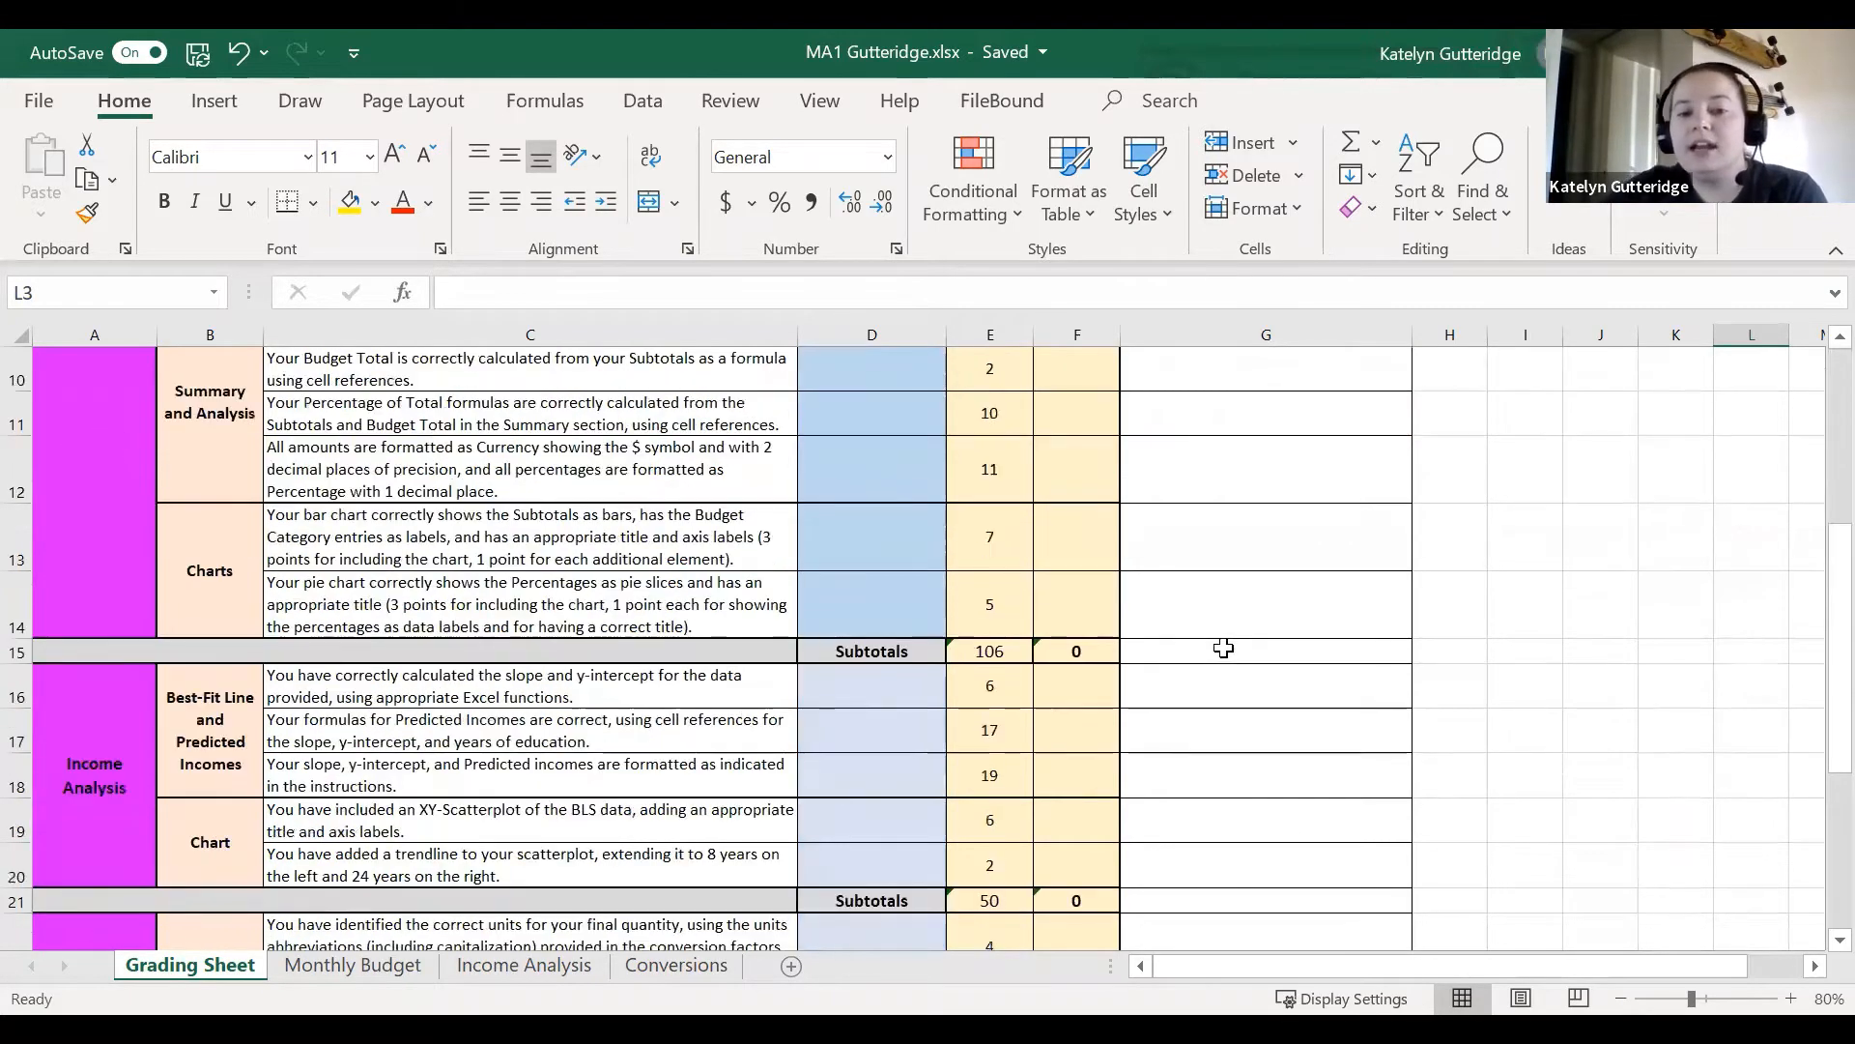
pyautogui.scroll(-3)
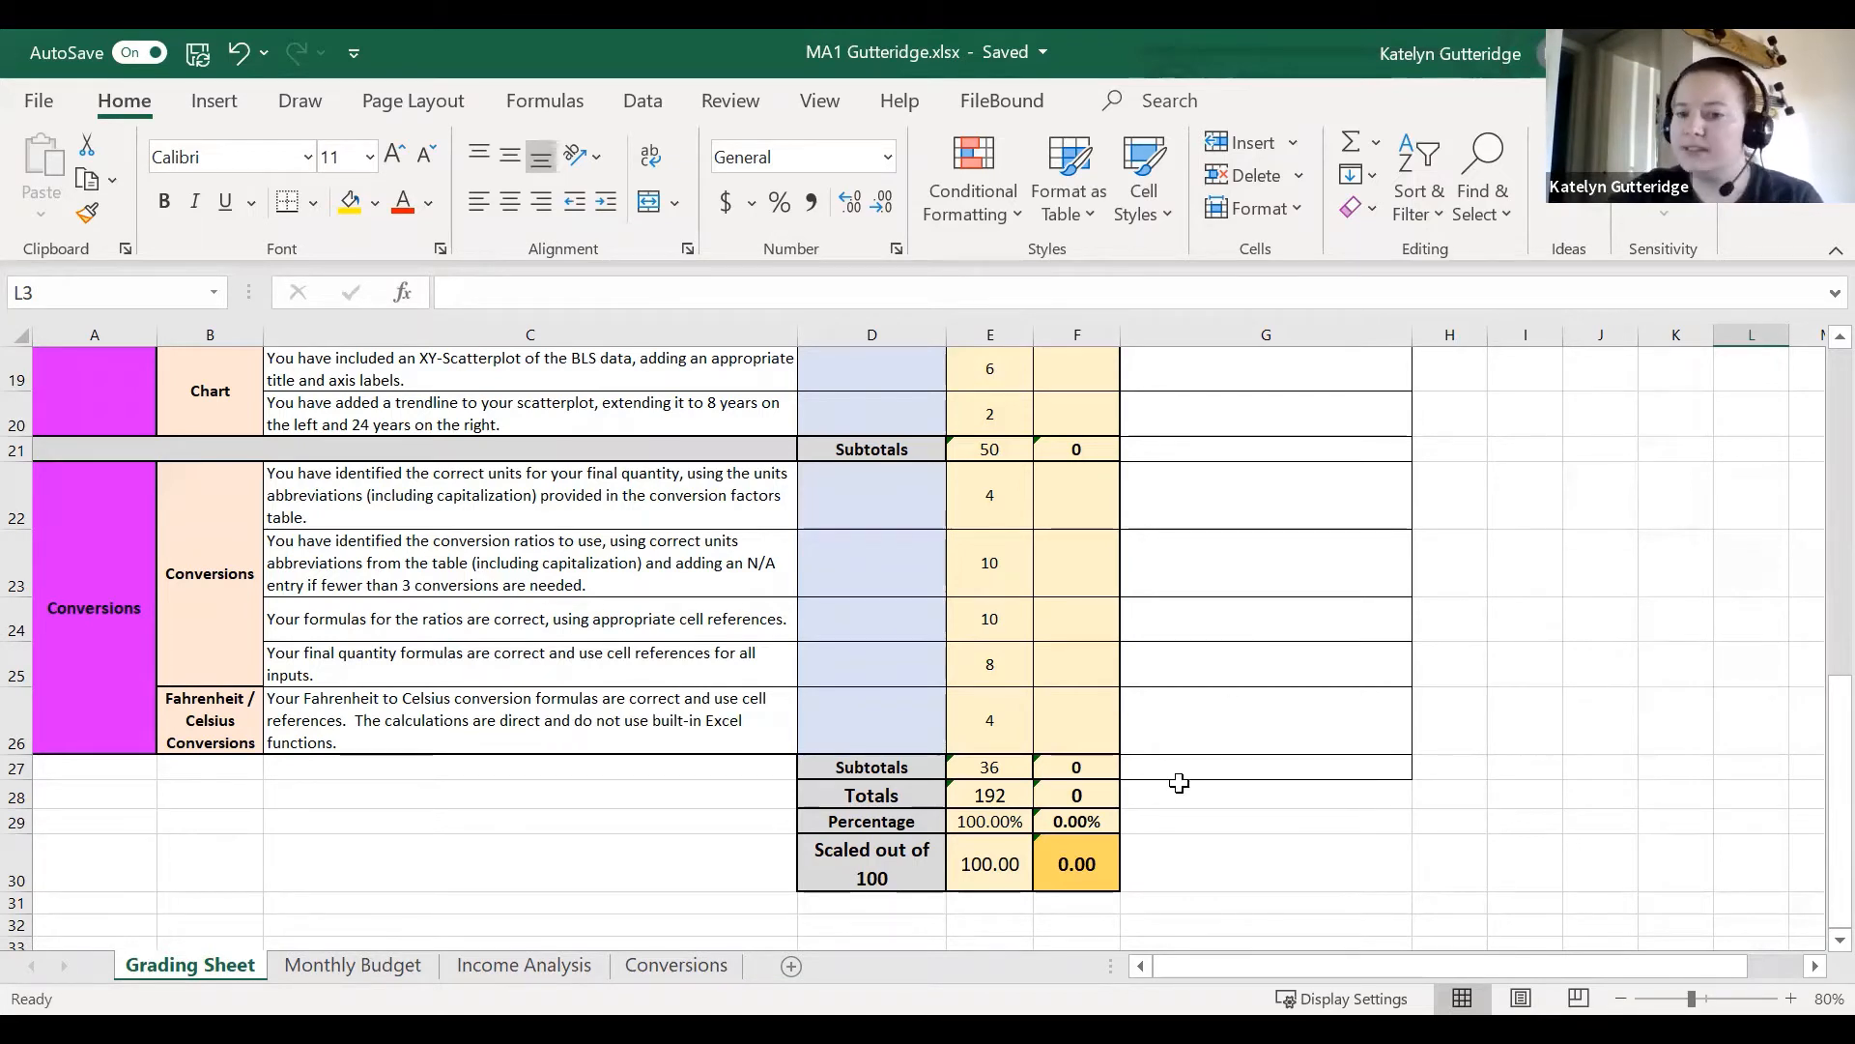
pyautogui.moveTo(873, 781)
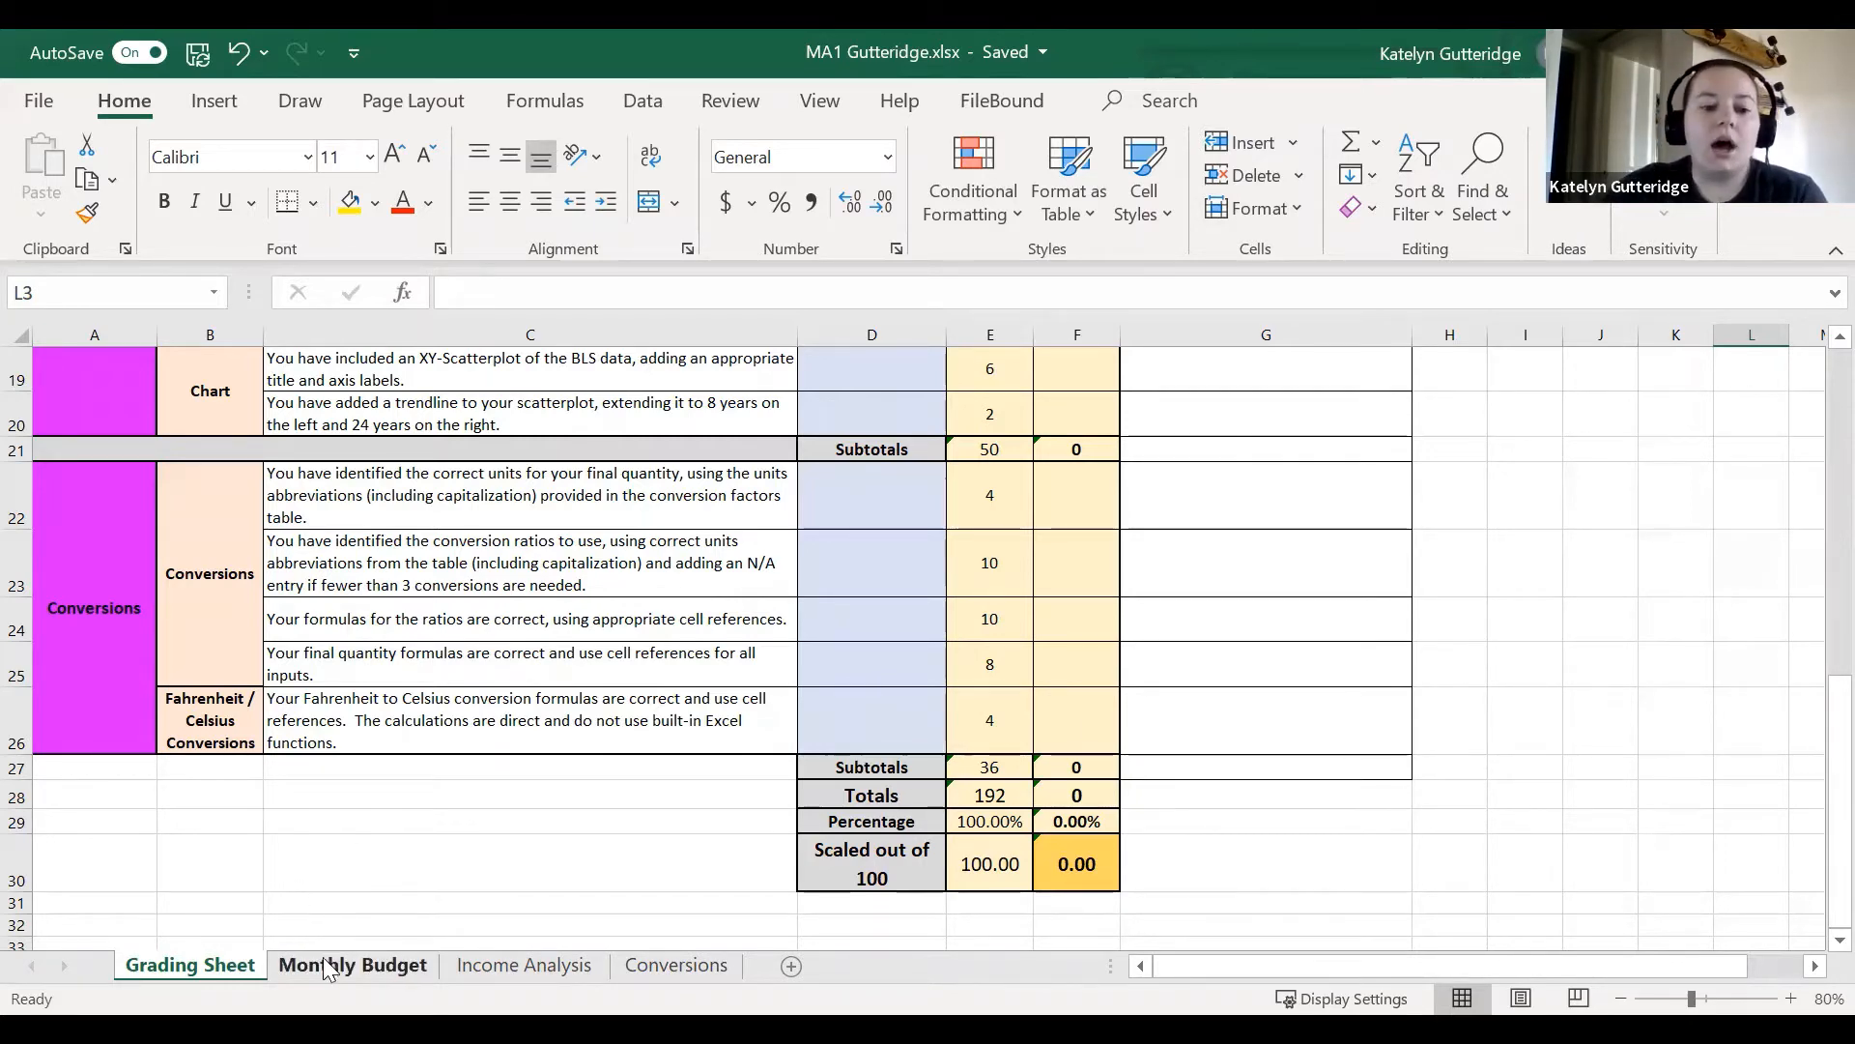
pyautogui.click(351, 964)
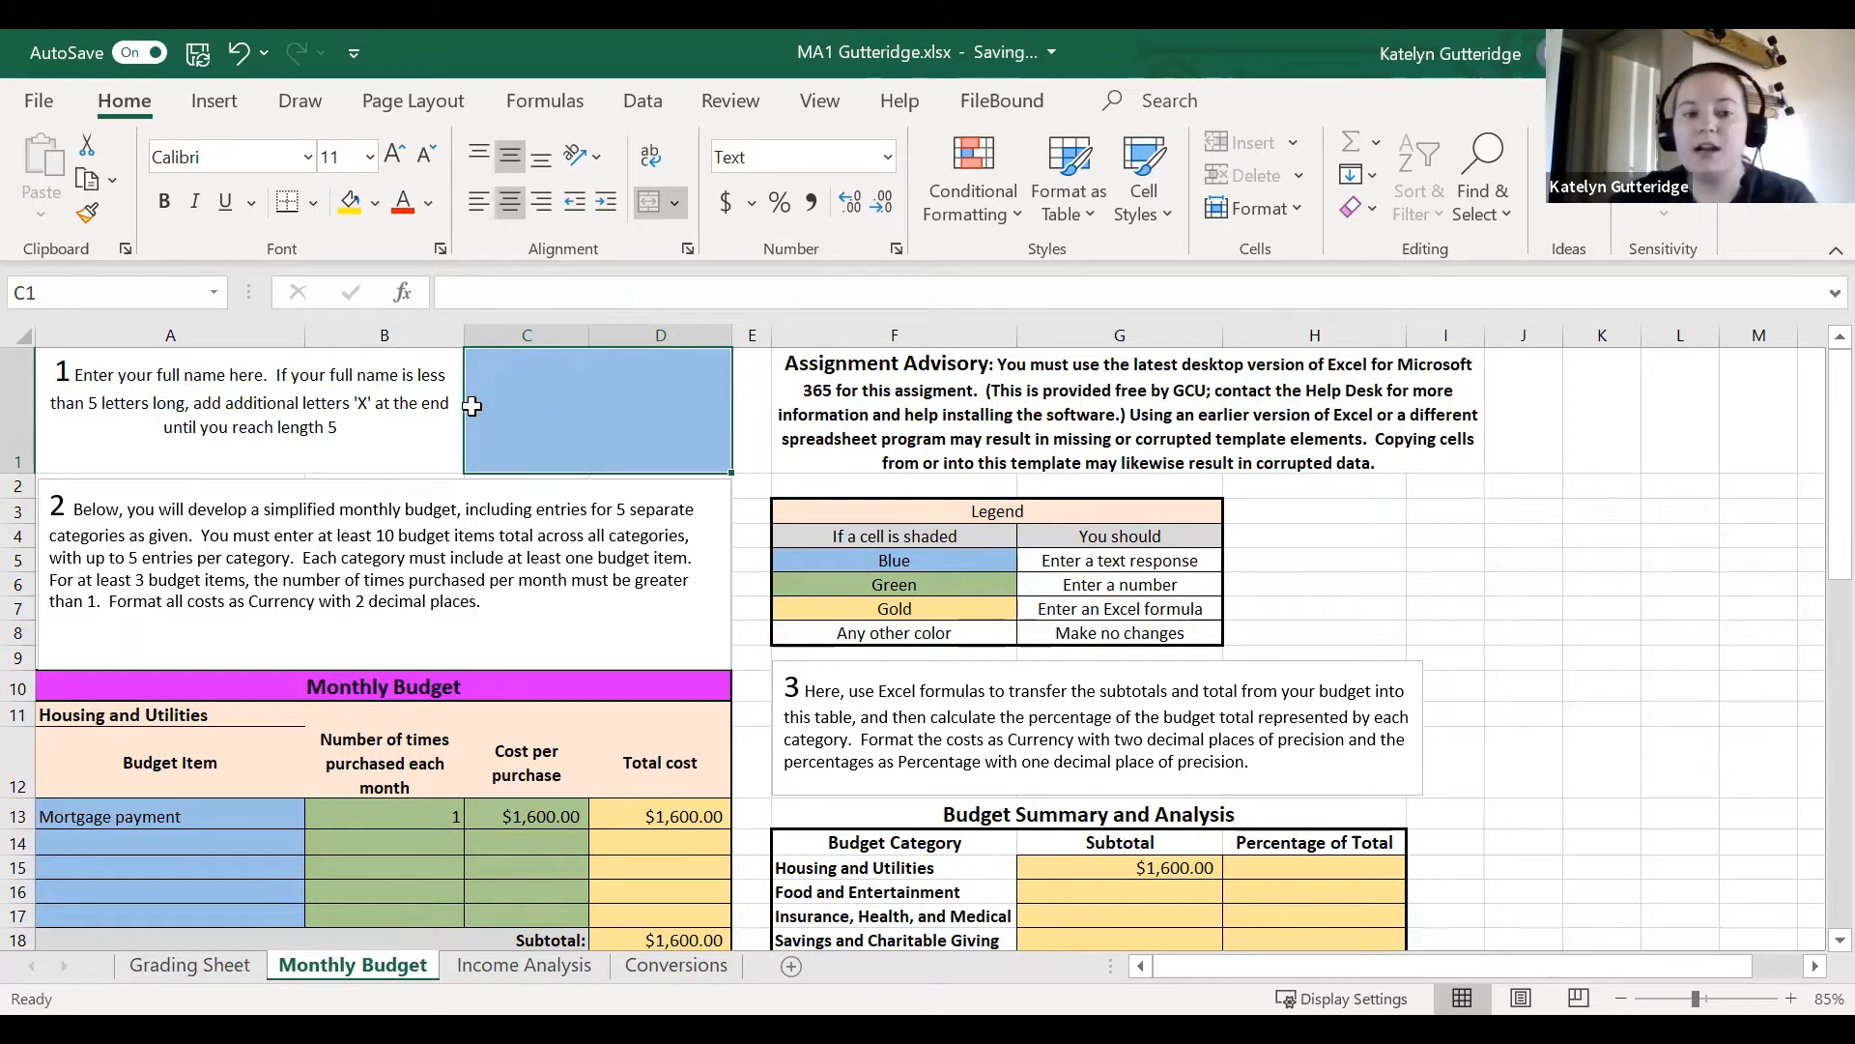
pyautogui.moveTo(566, 417)
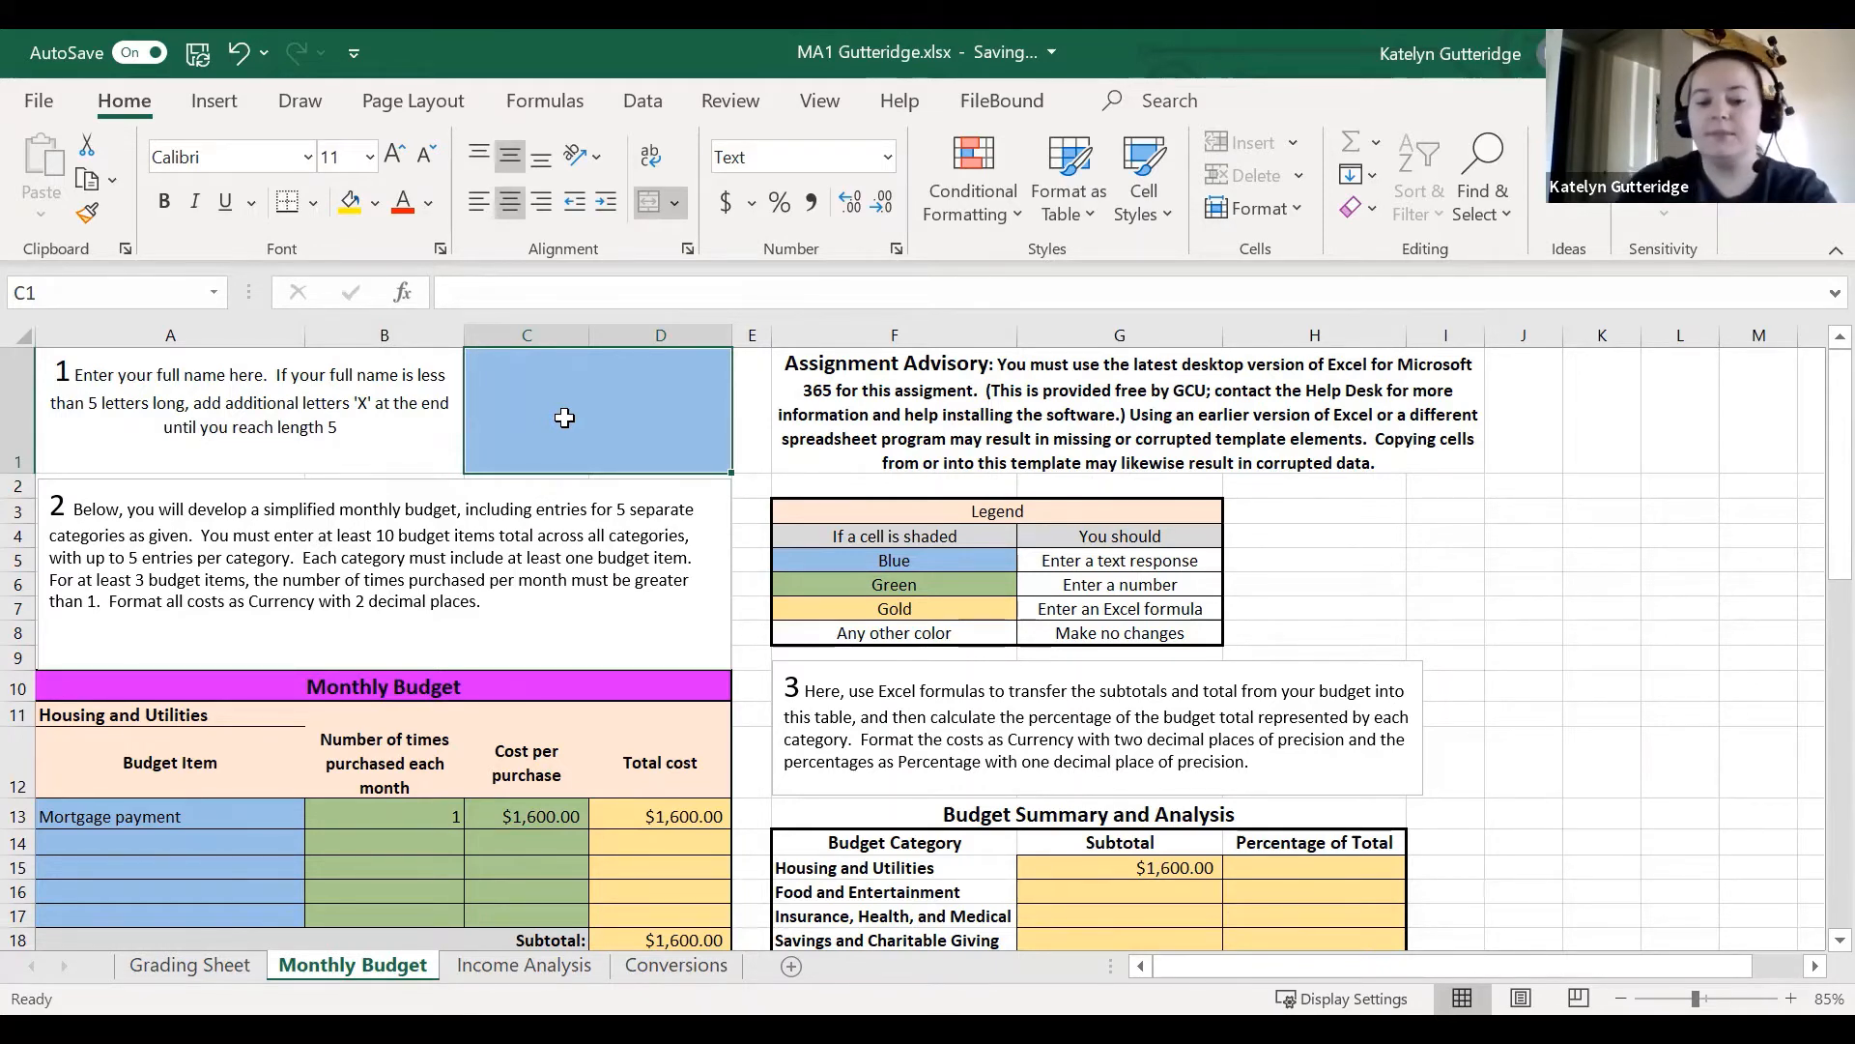
pyautogui.write('Katelyn Gutteridge')
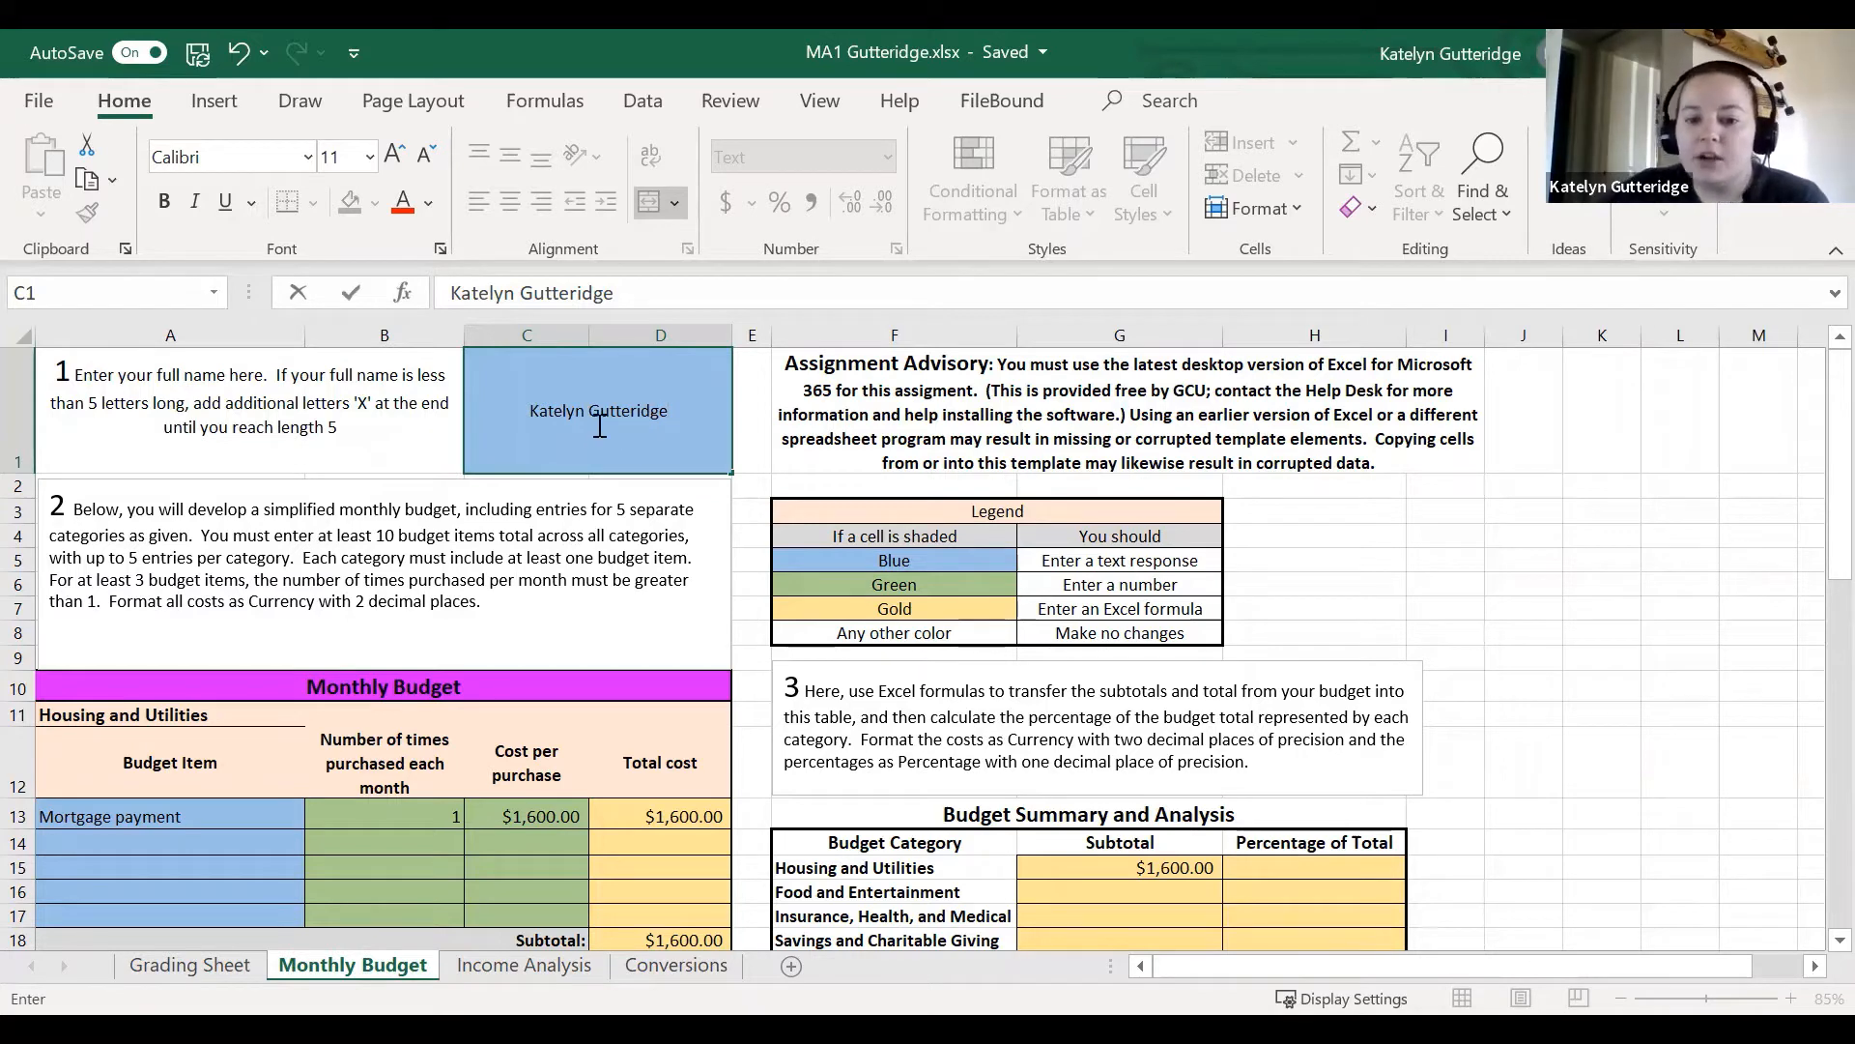
# Scroll down through the Monthly Budget sheet below the confirmed name.
pyautogui.scroll(-3)
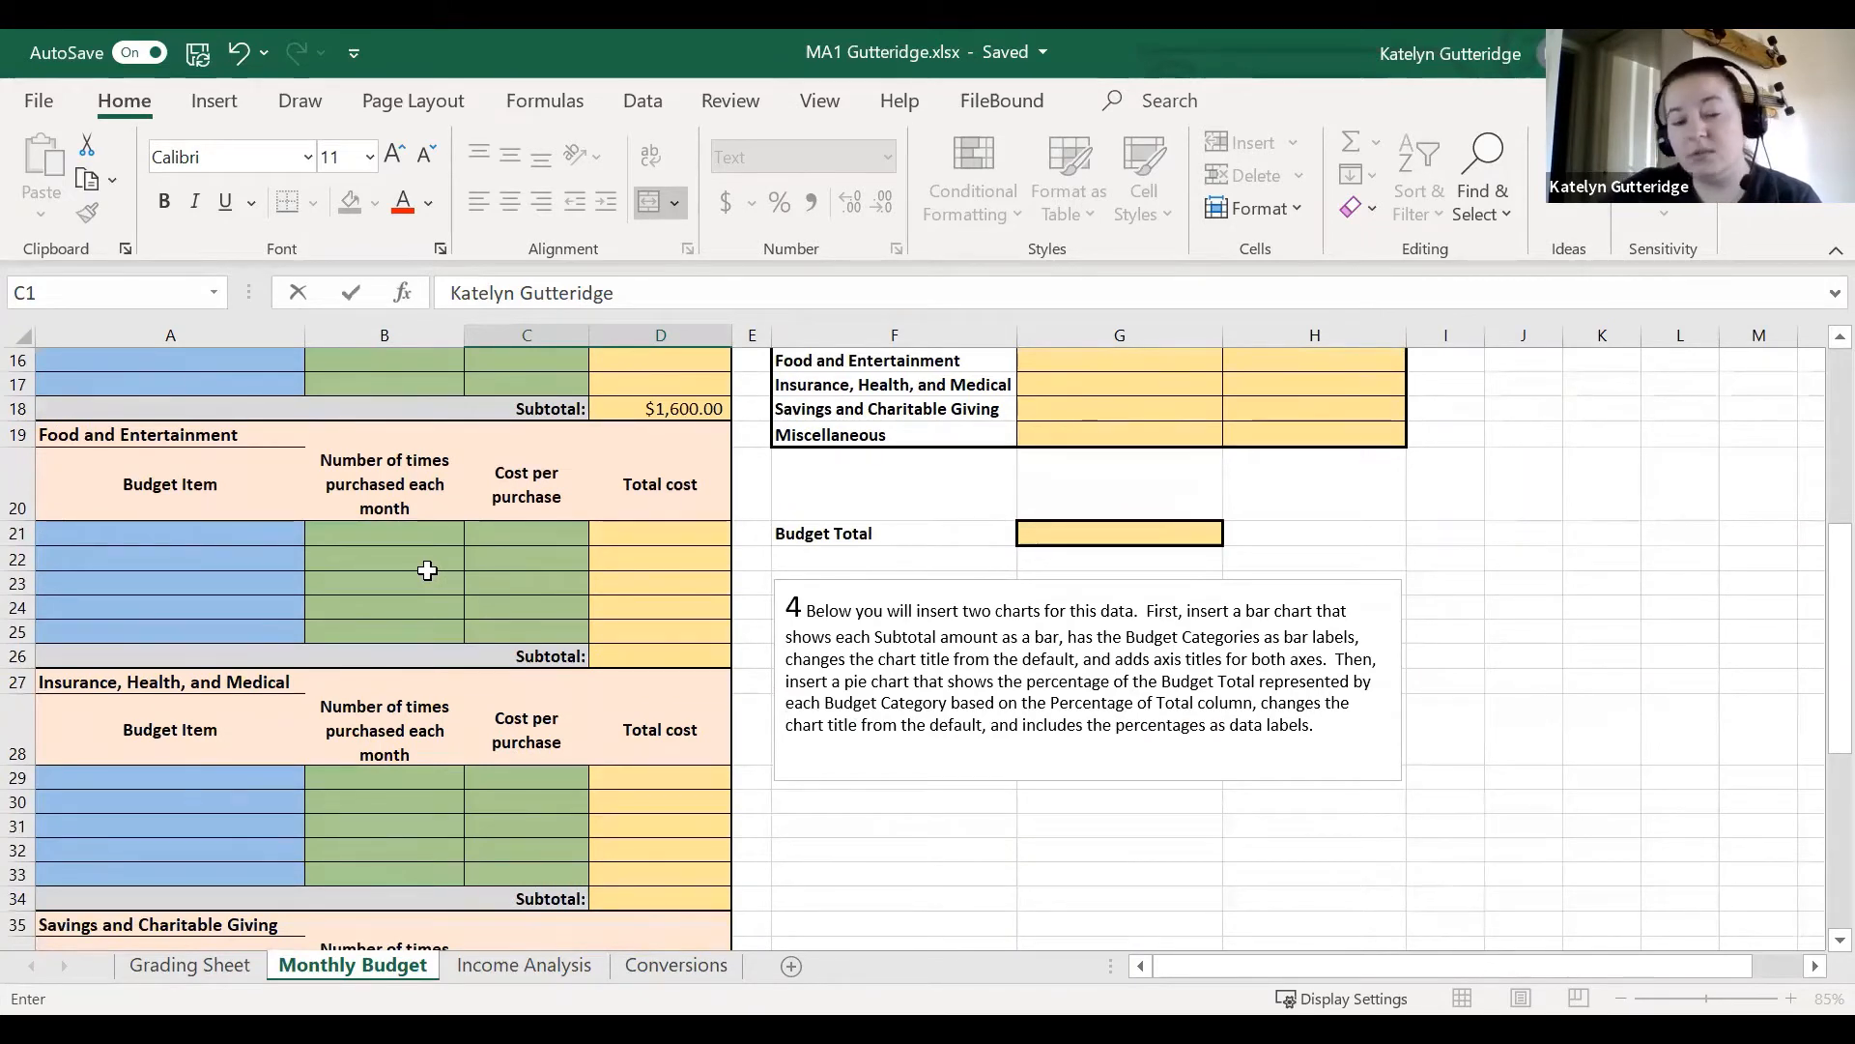
pyautogui.scroll(-3)
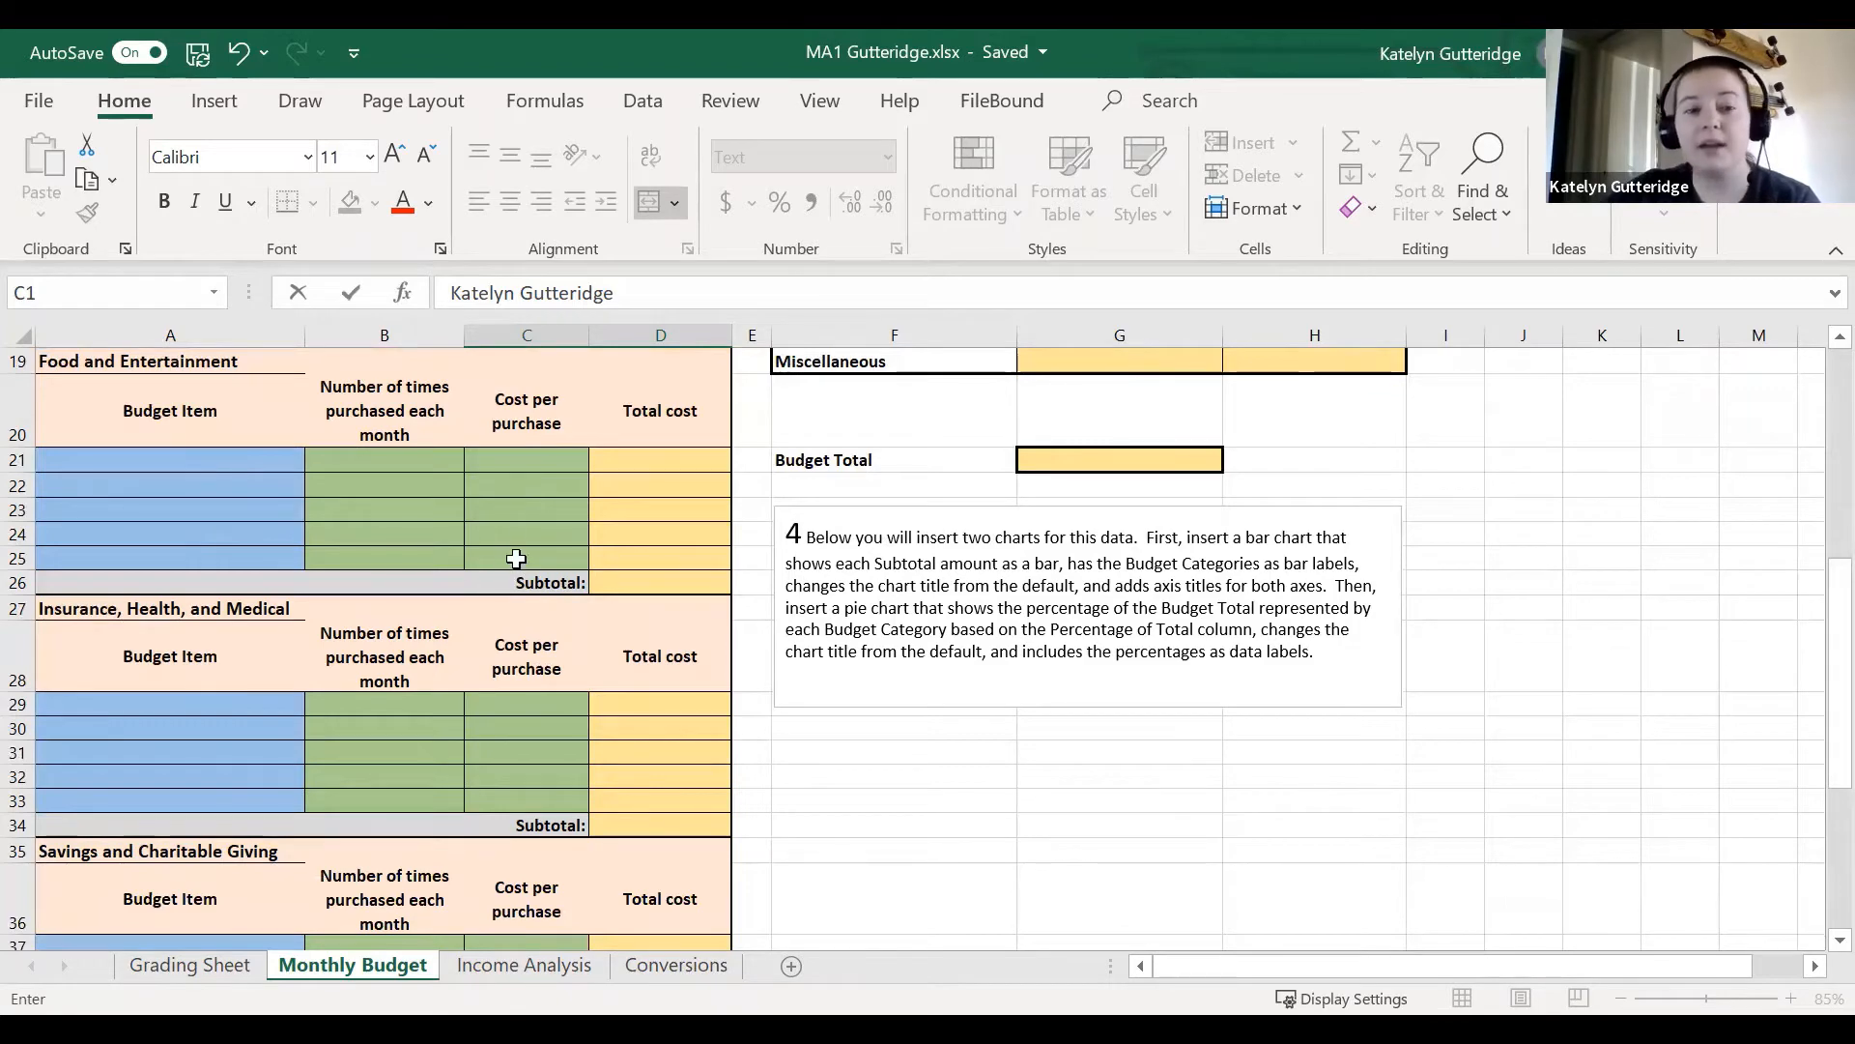
pyautogui.scroll(-3)
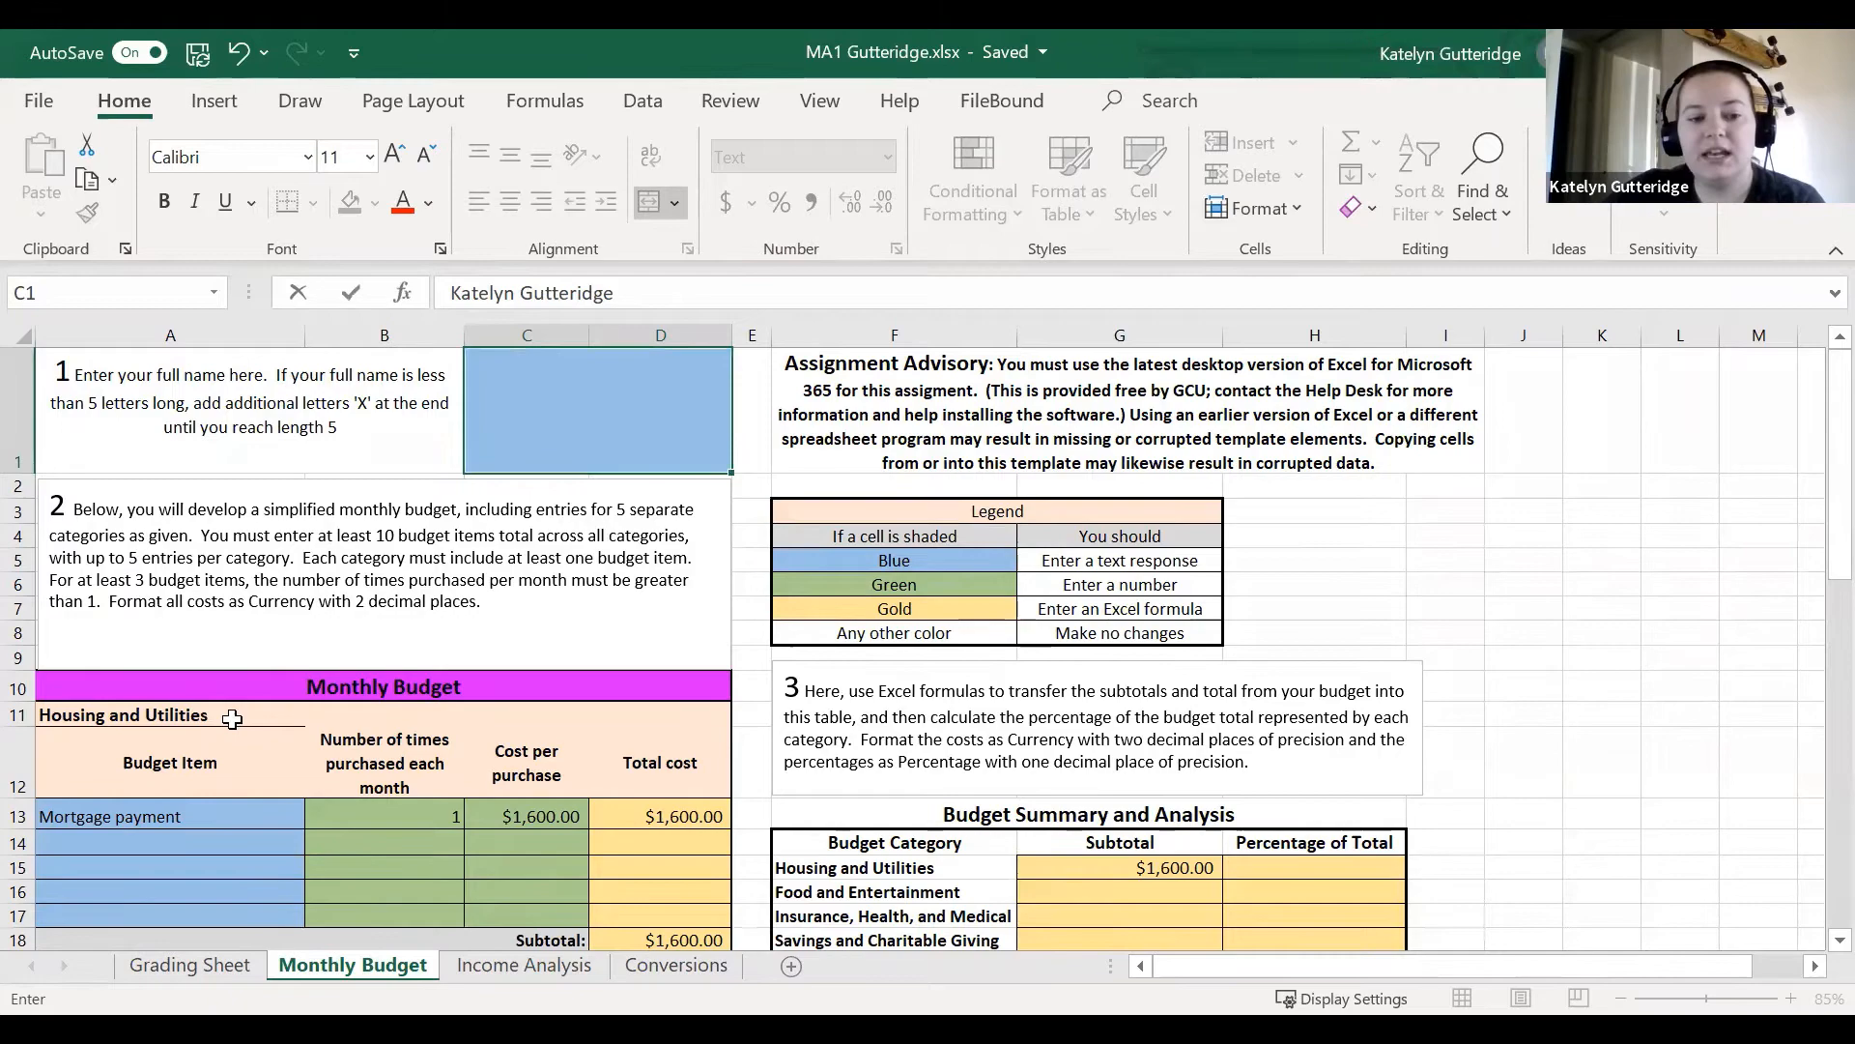
pyautogui.scroll(-3)
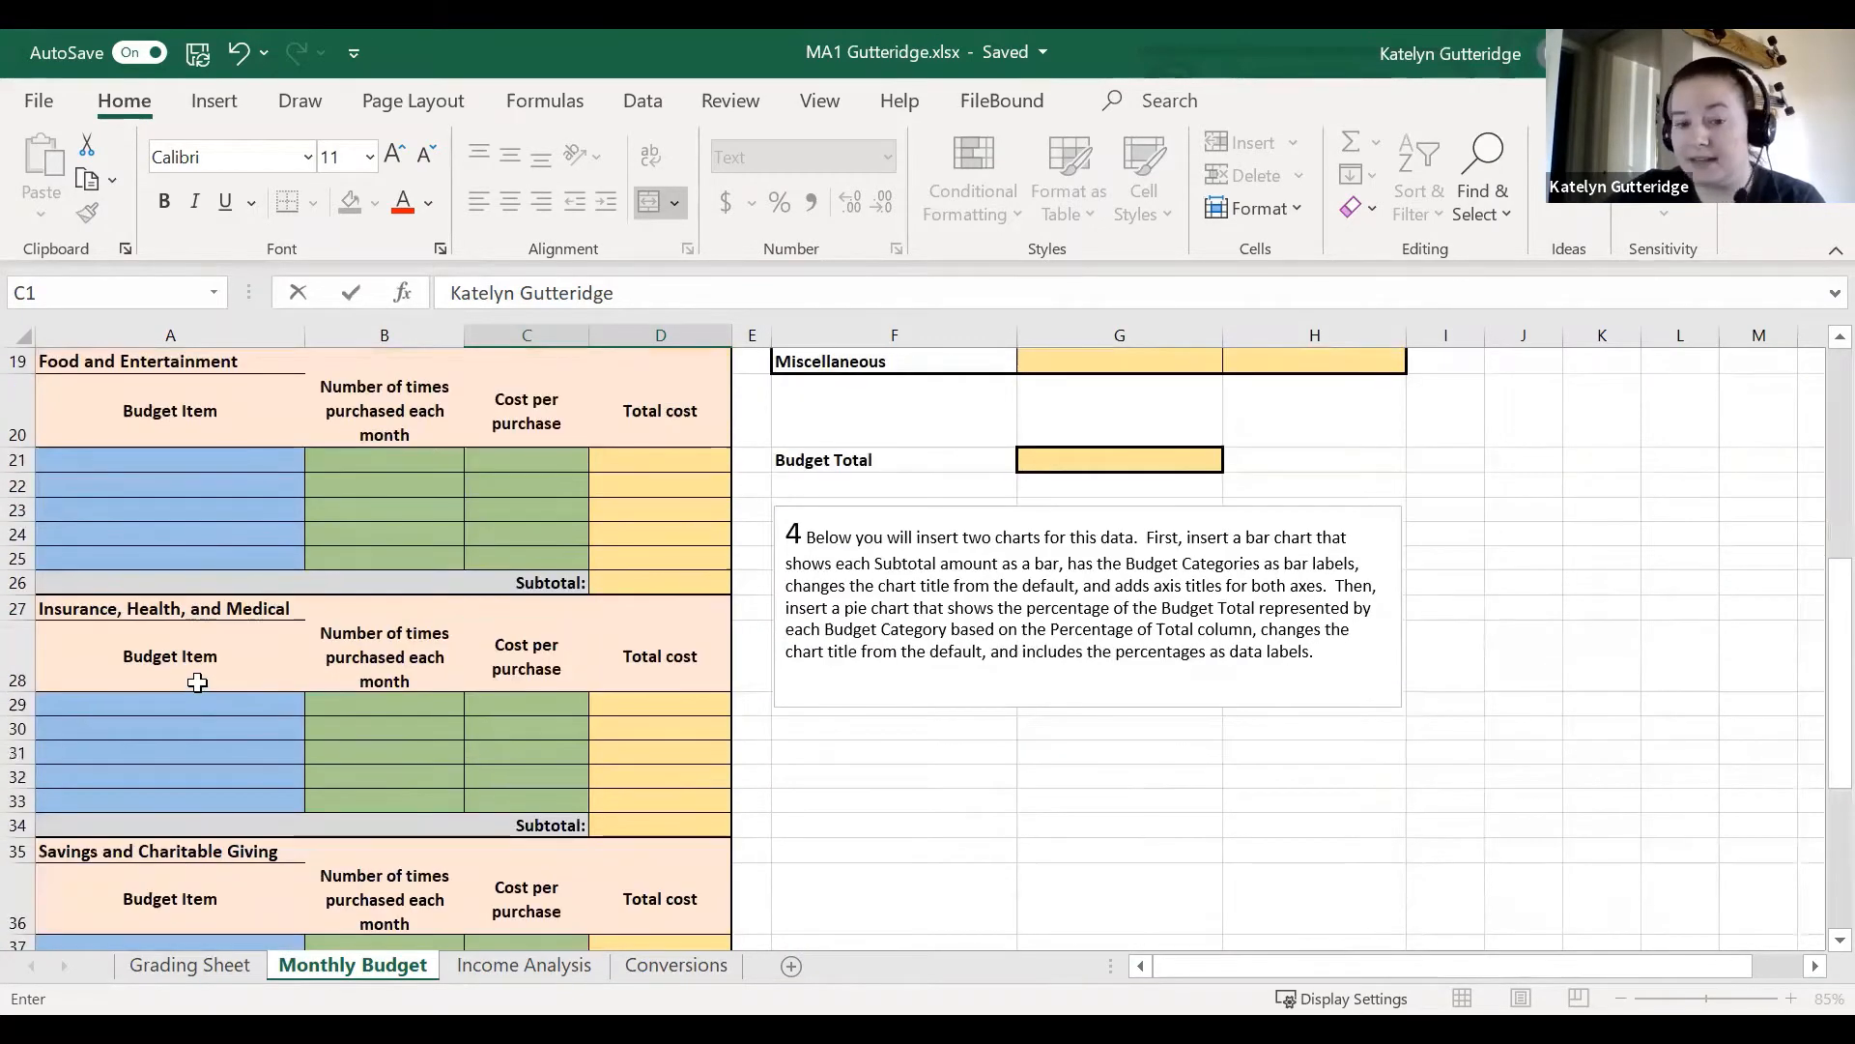
pyautogui.scroll(-3)
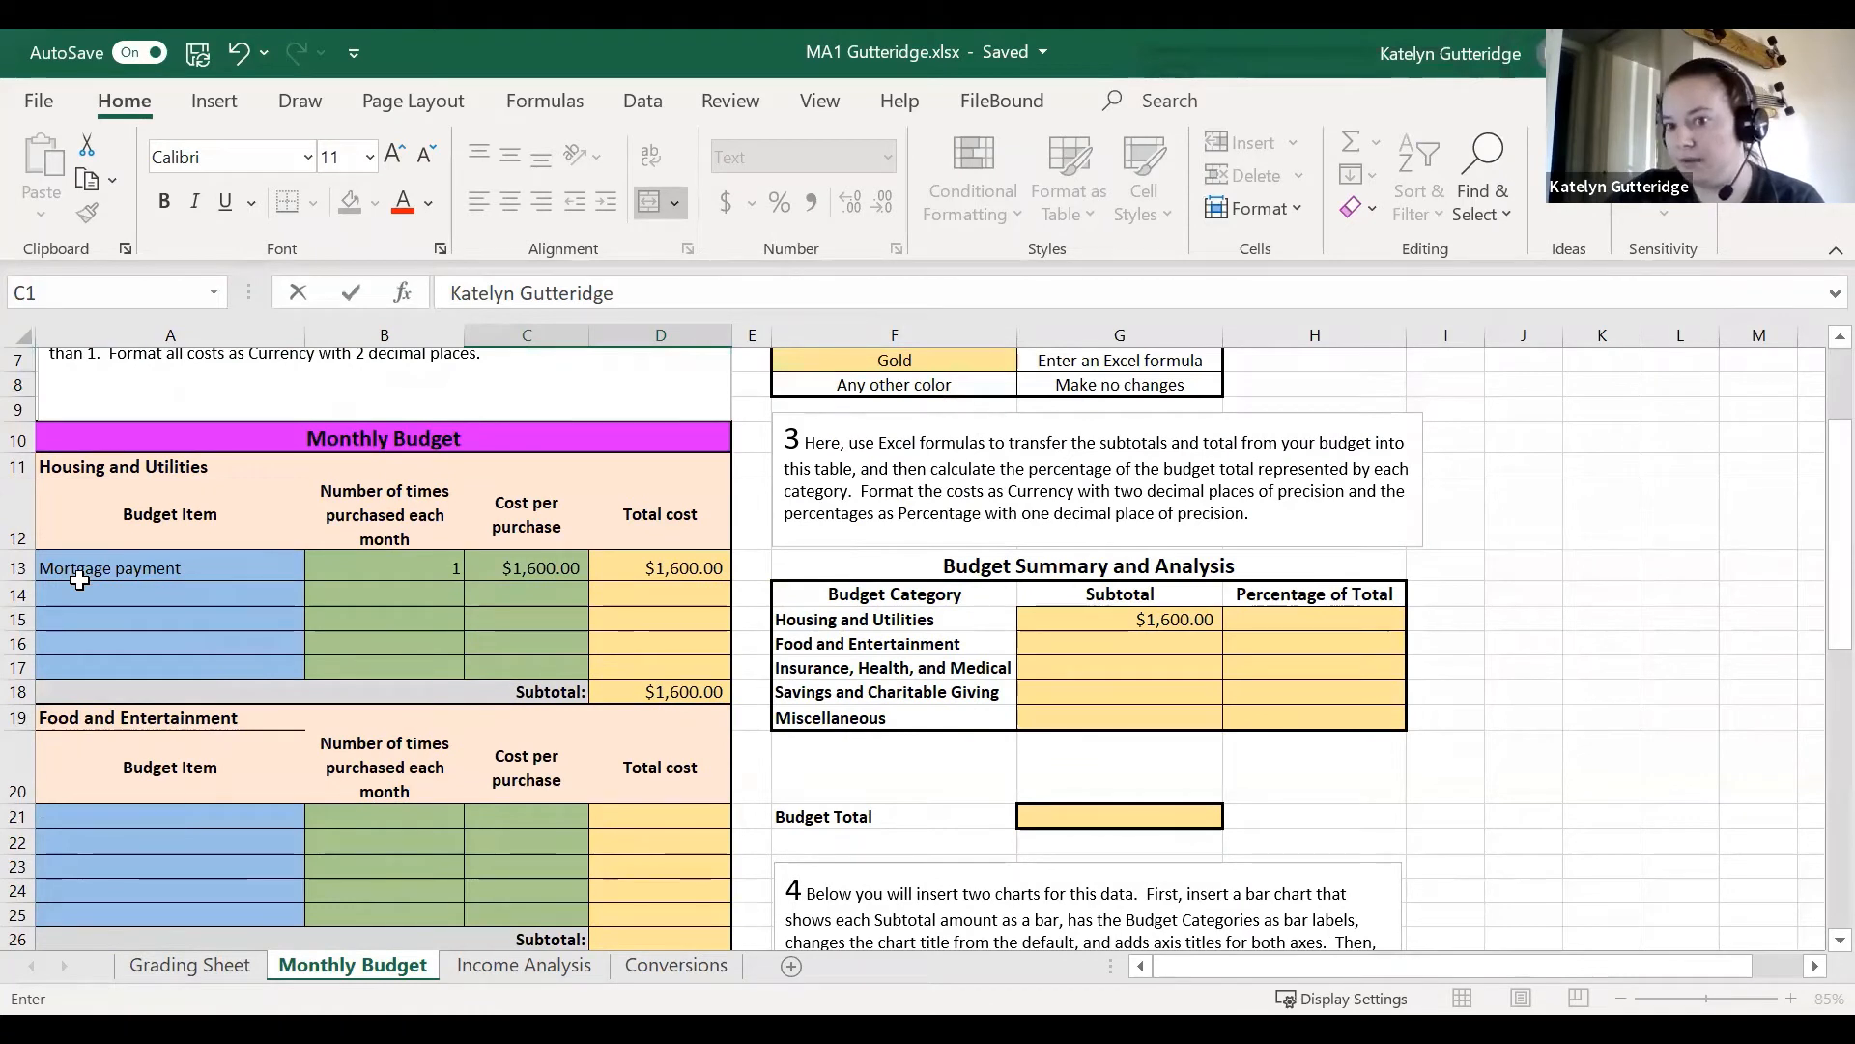
pyautogui.moveTo(391, 628)
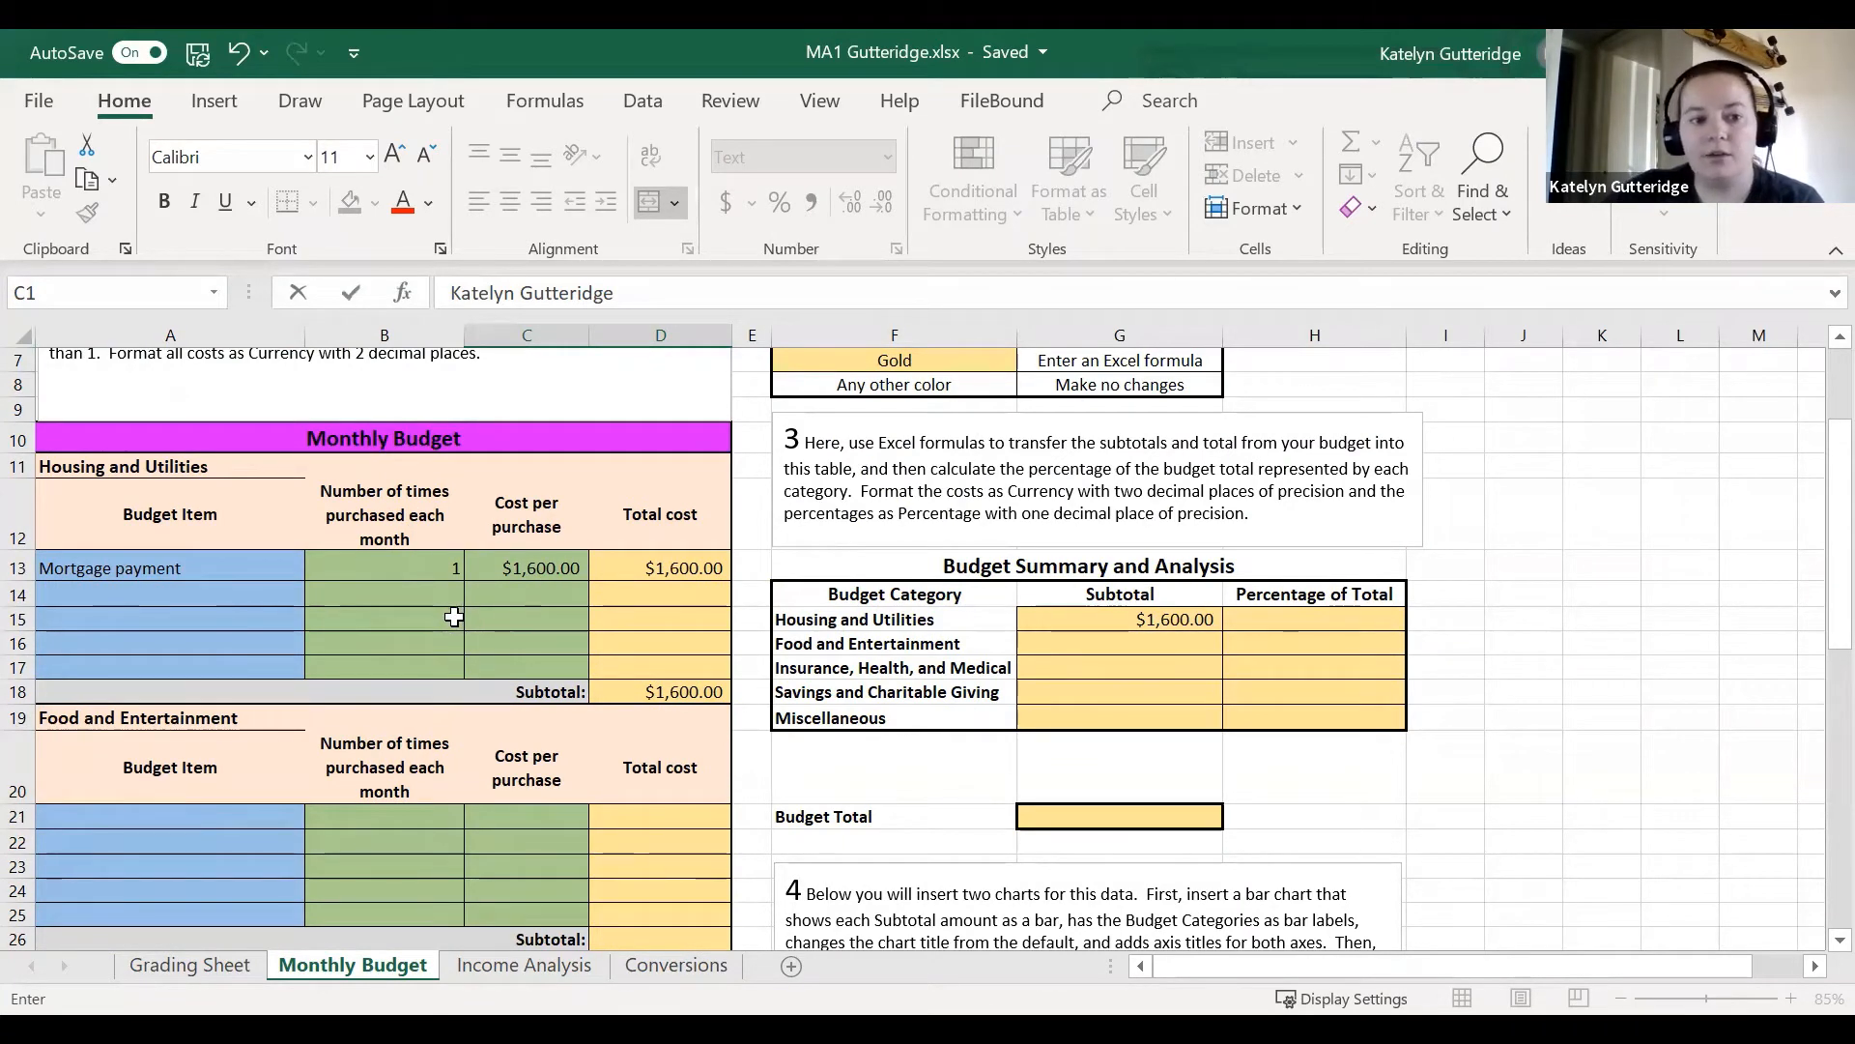
pyautogui.moveTo(491, 593)
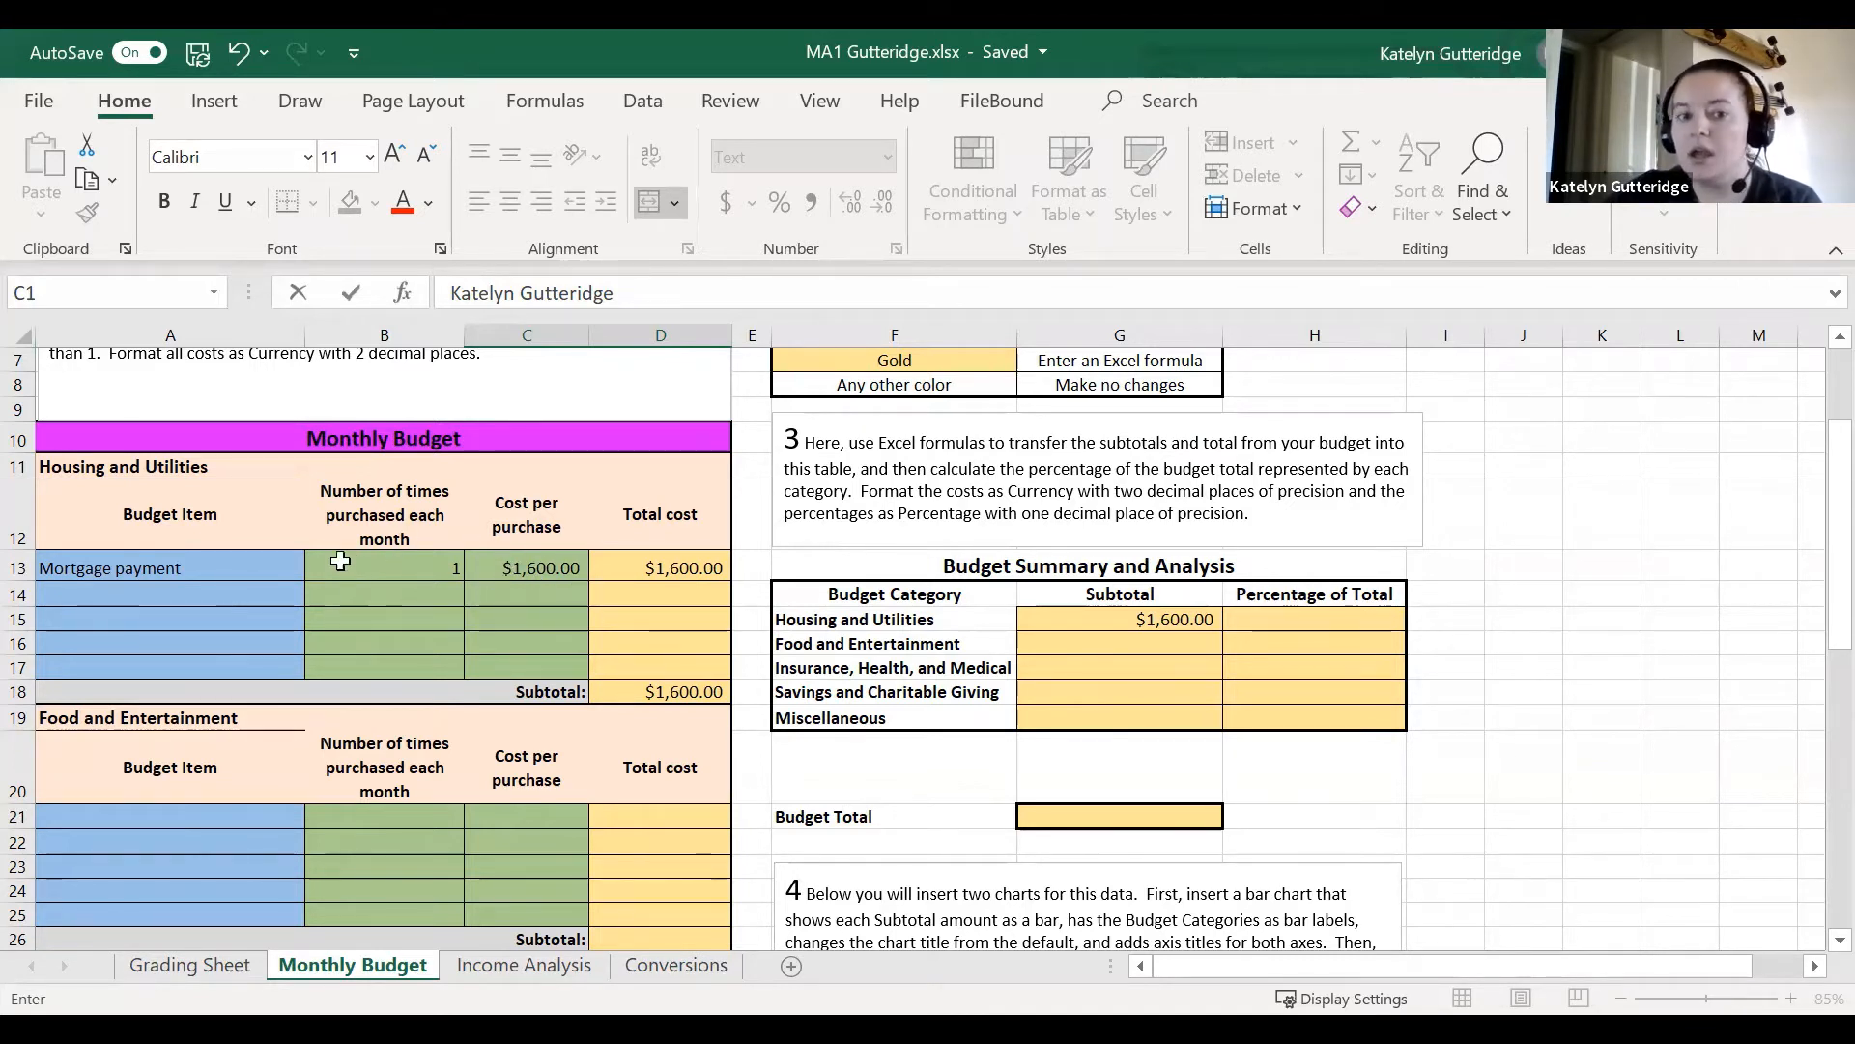
pyautogui.moveTo(753, 562)
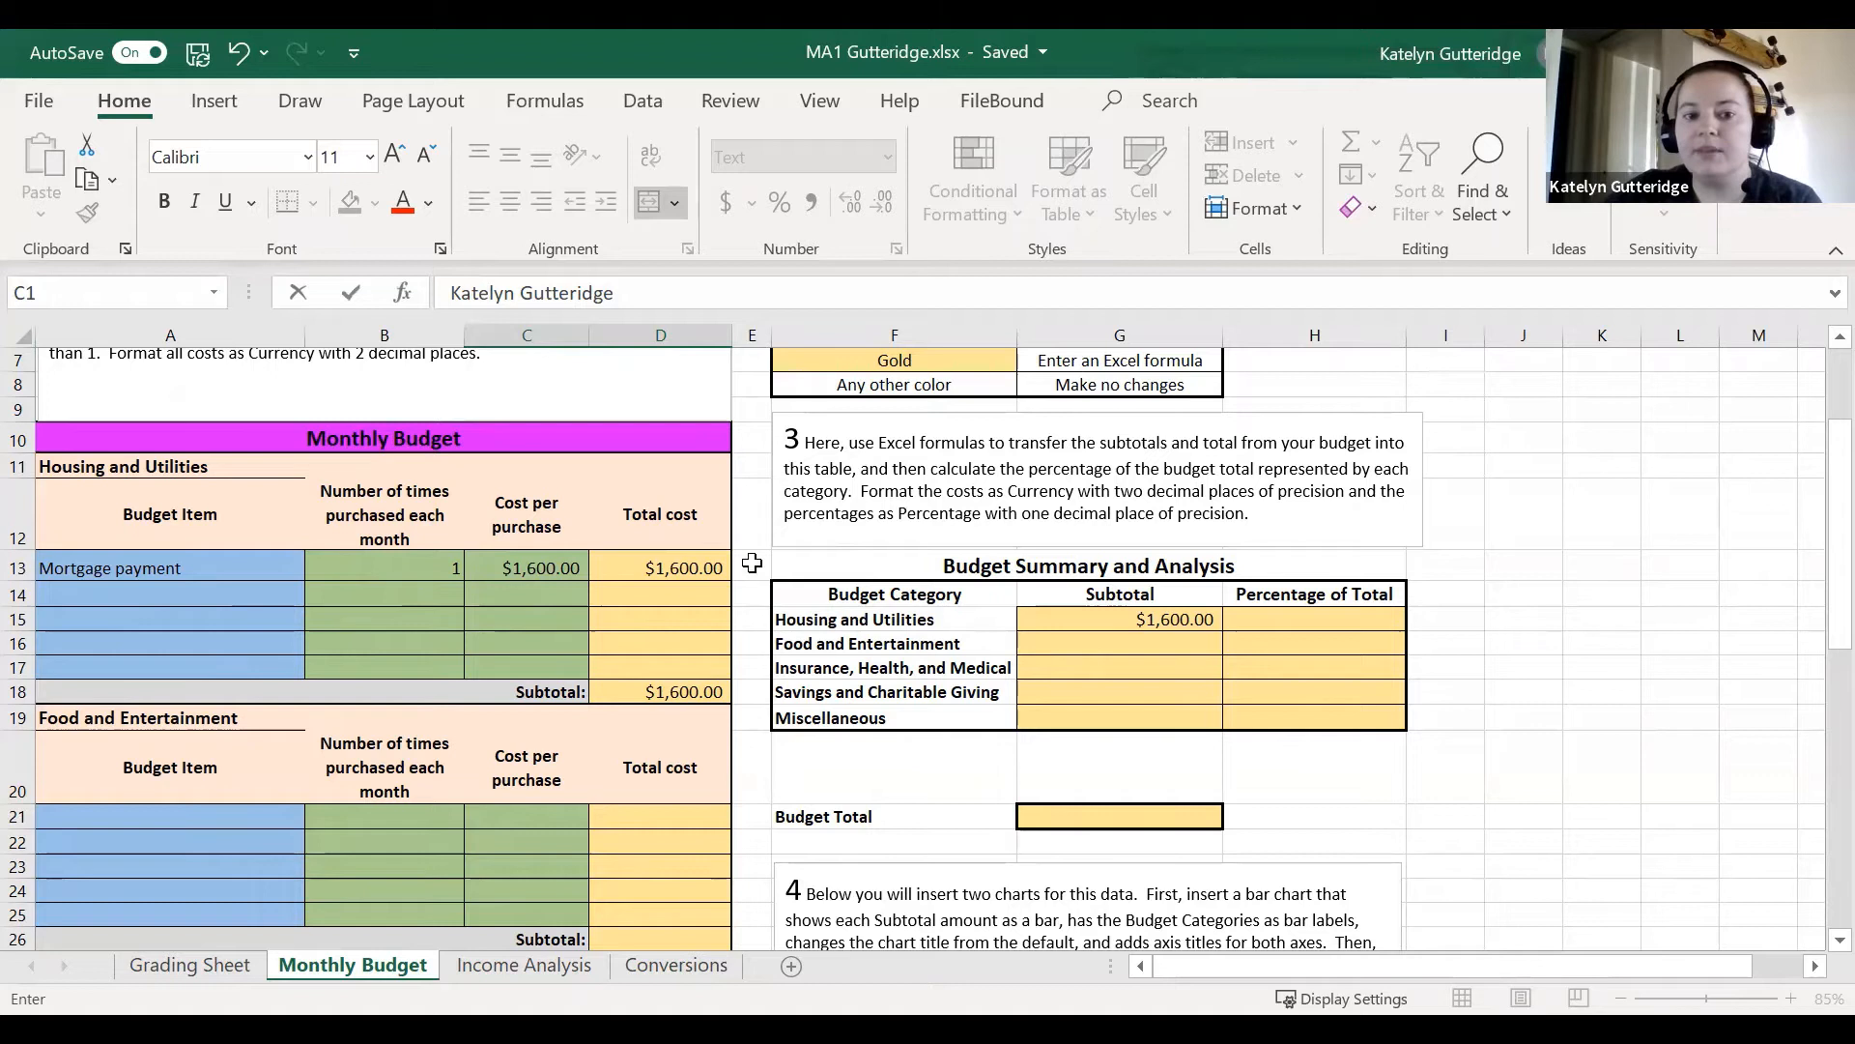
pyautogui.moveTo(631, 569)
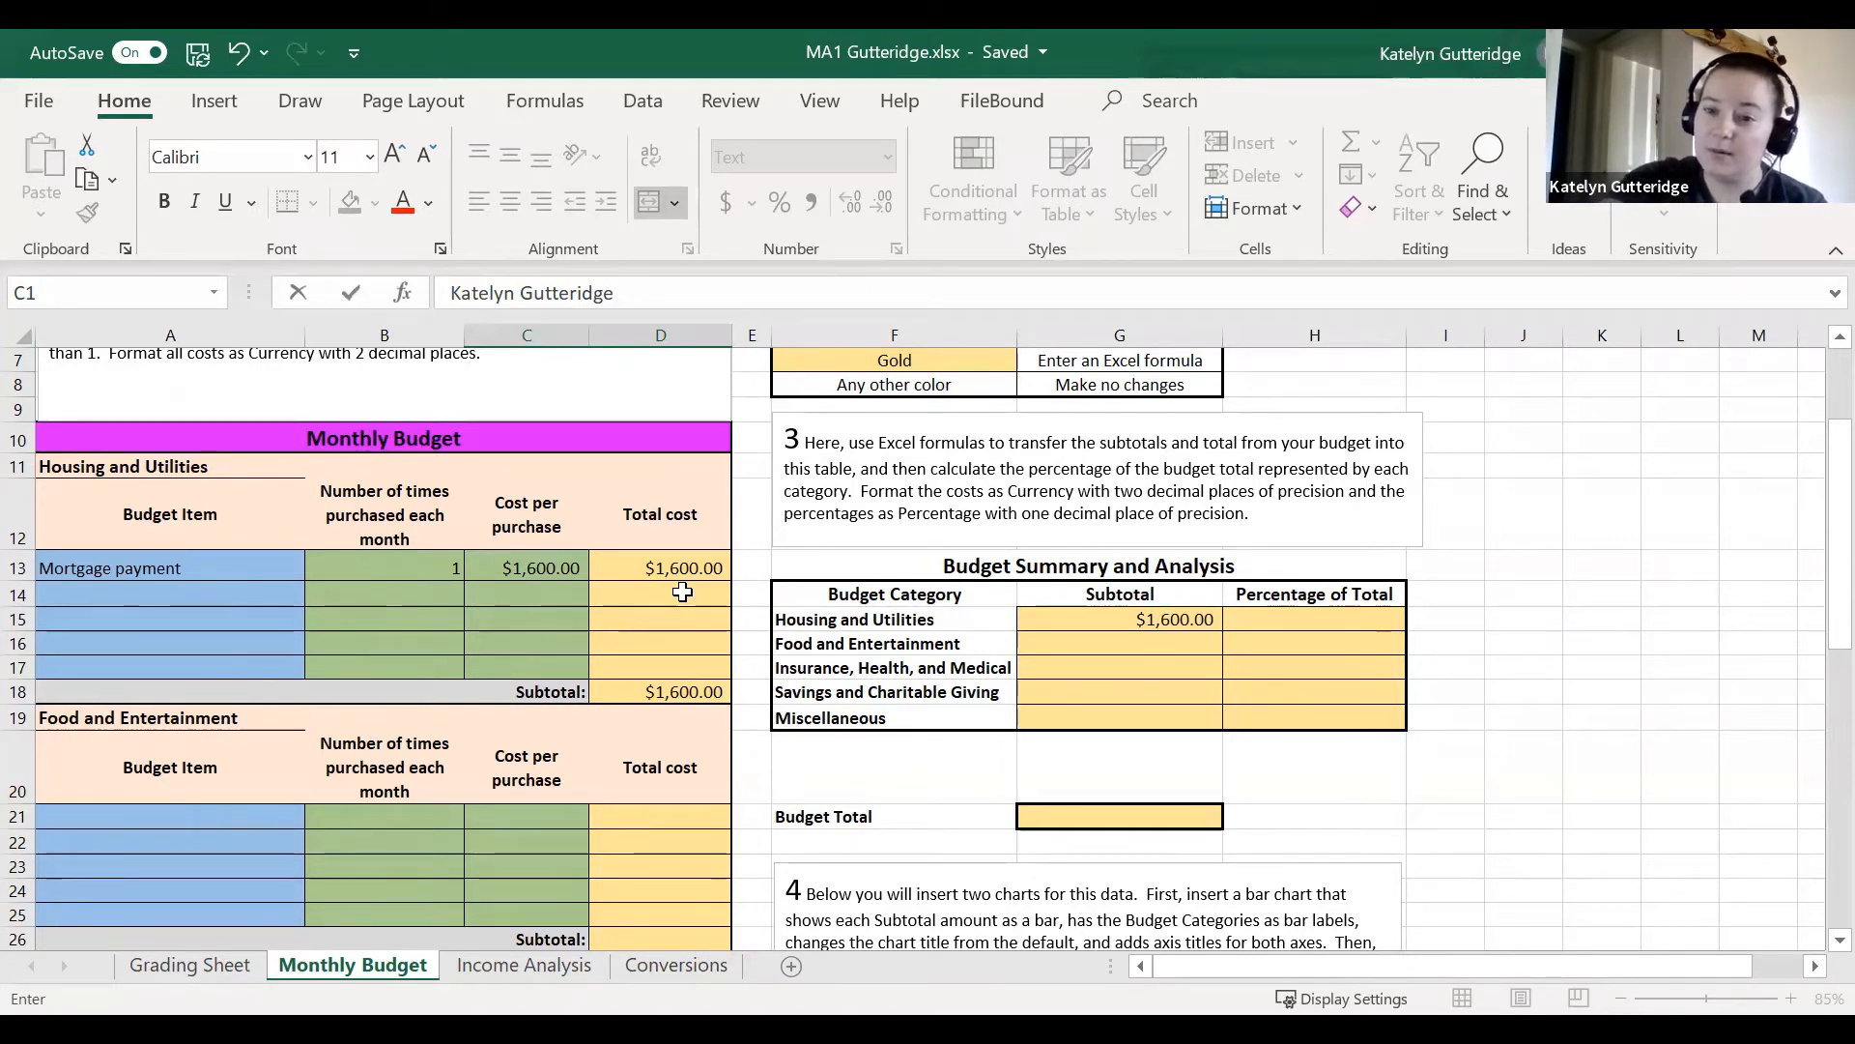
pyautogui.scroll(-3)
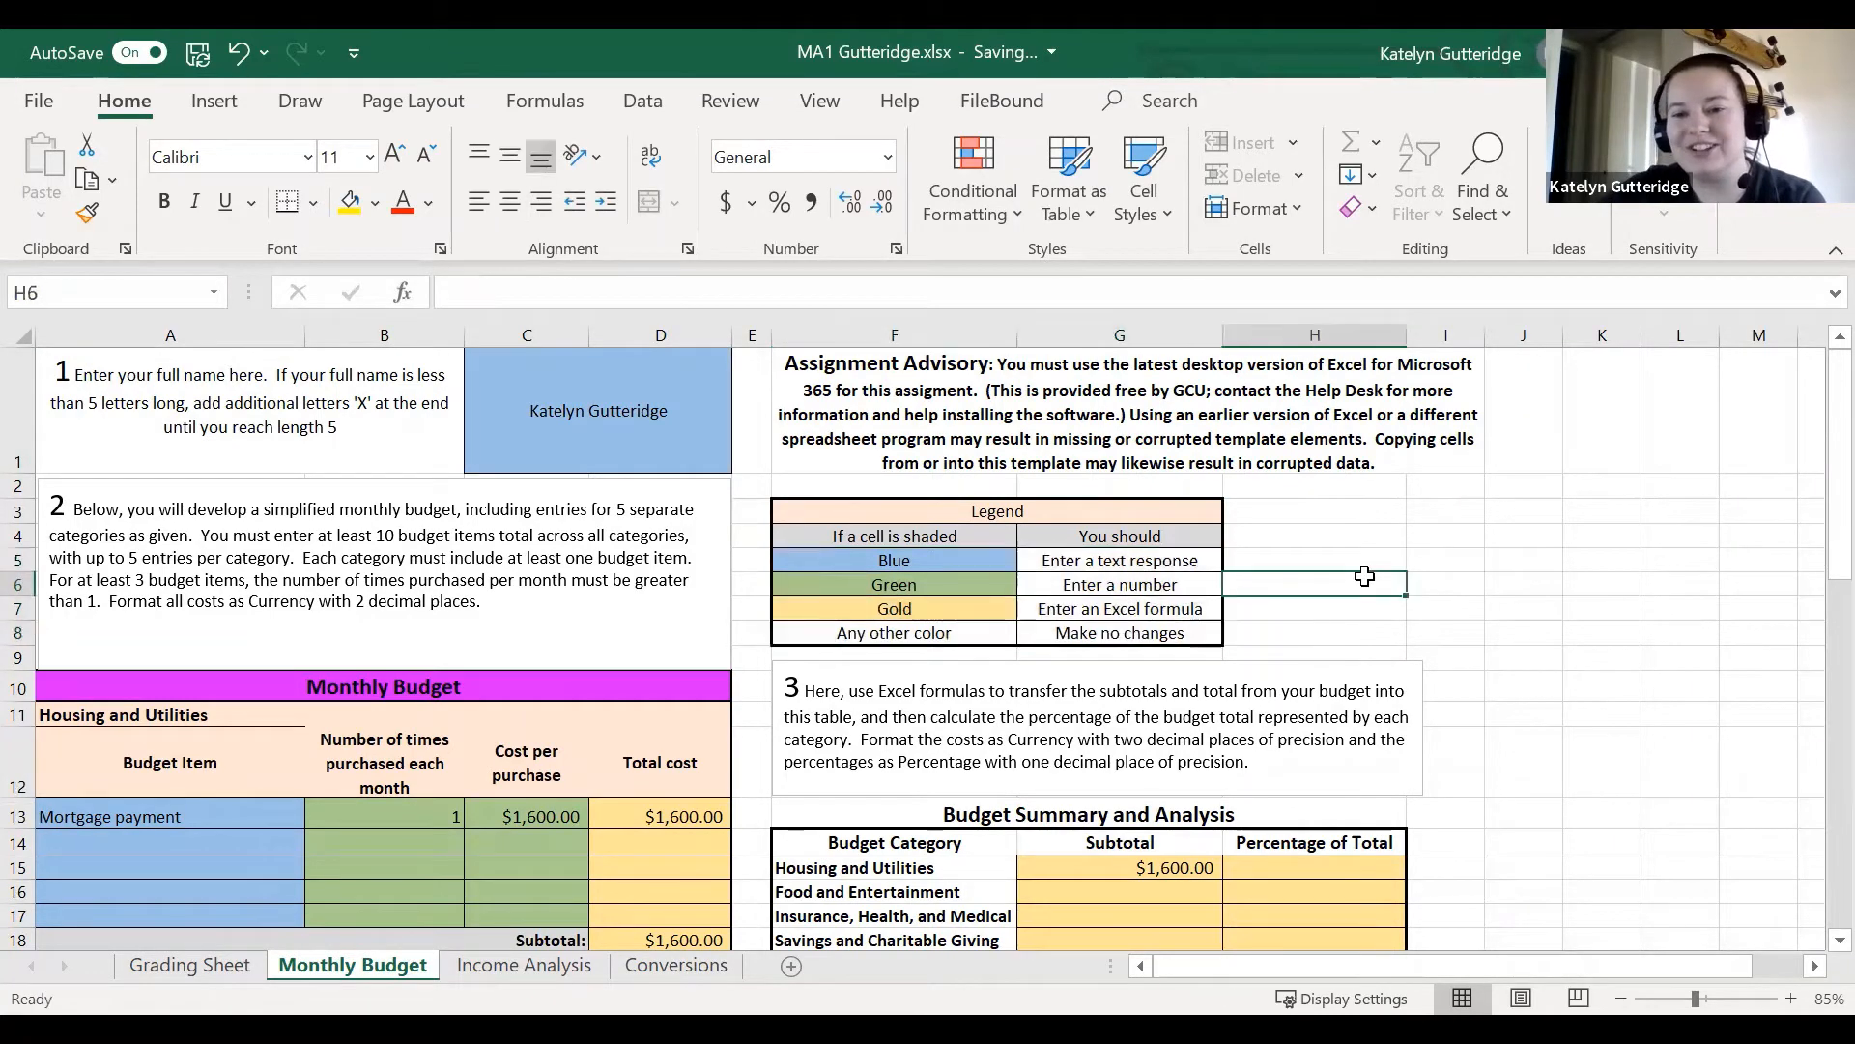
pyautogui.scroll(-3)
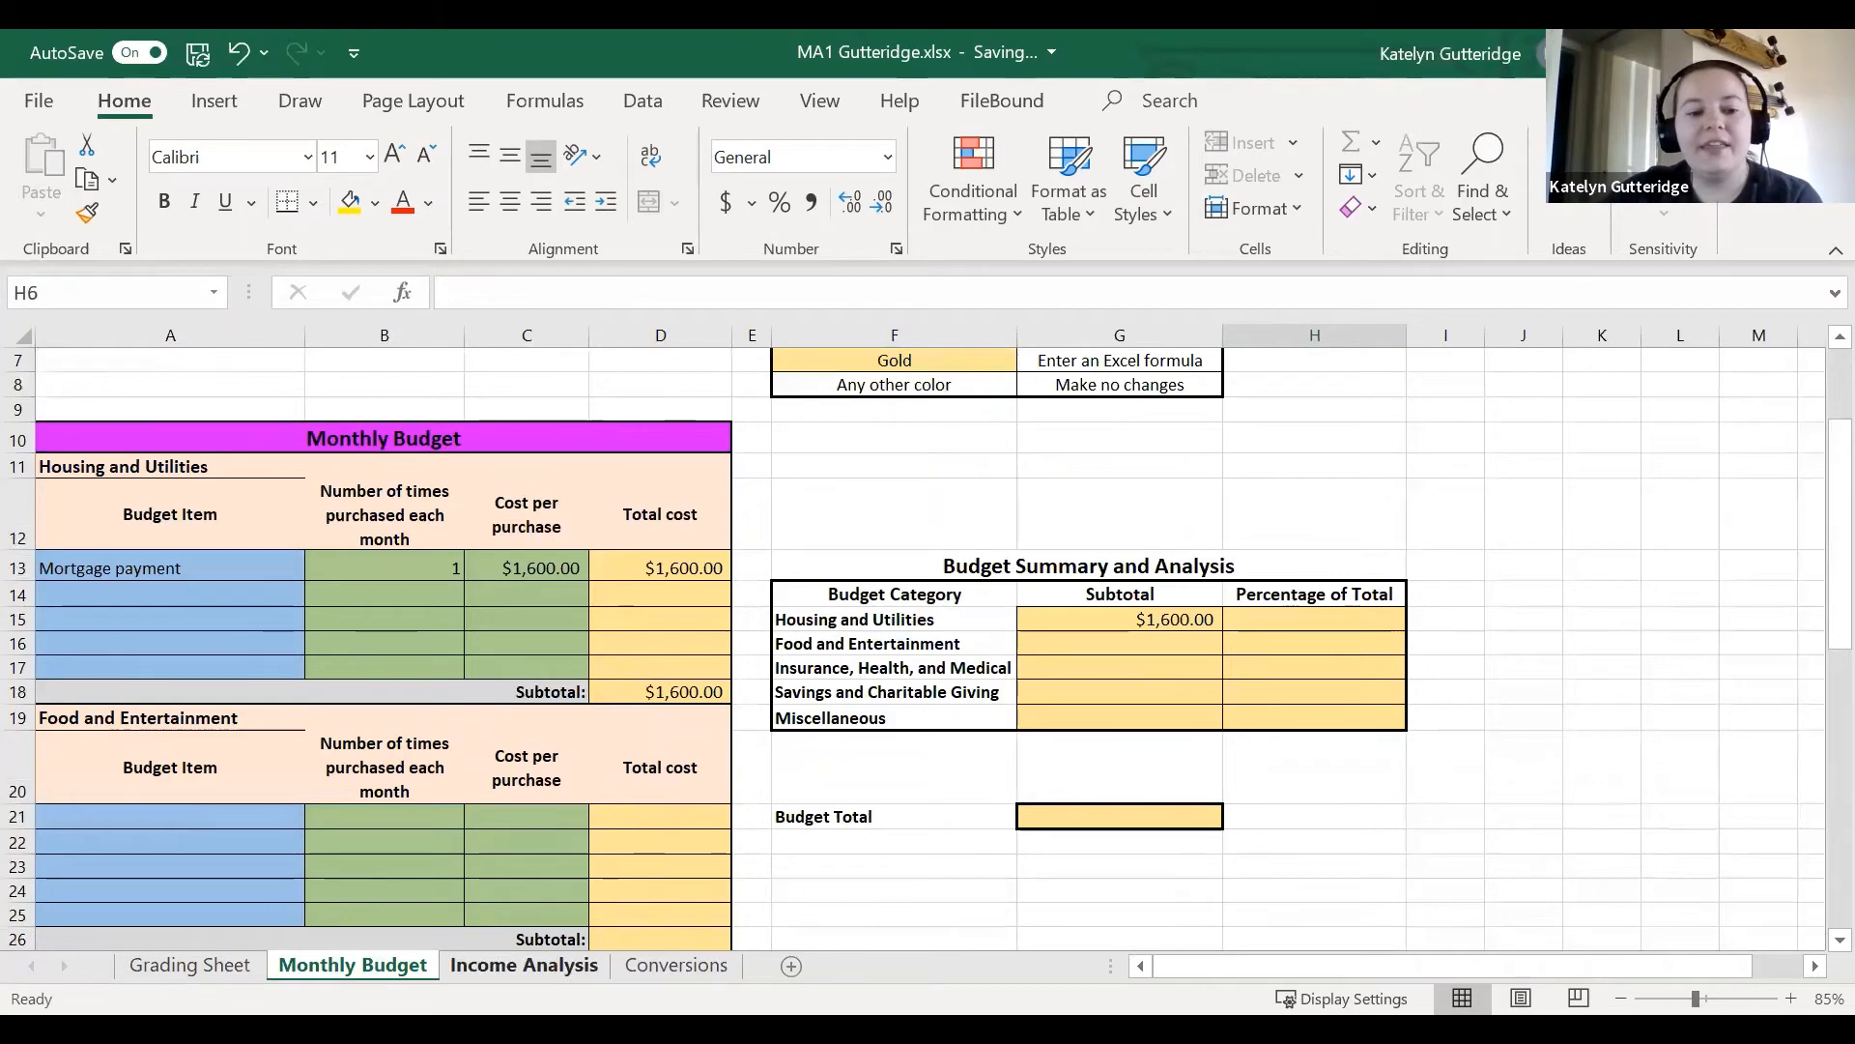
# Switch to Income Analysis and scroll through its BLS data and prediction tables.
pyautogui.click(523, 964)
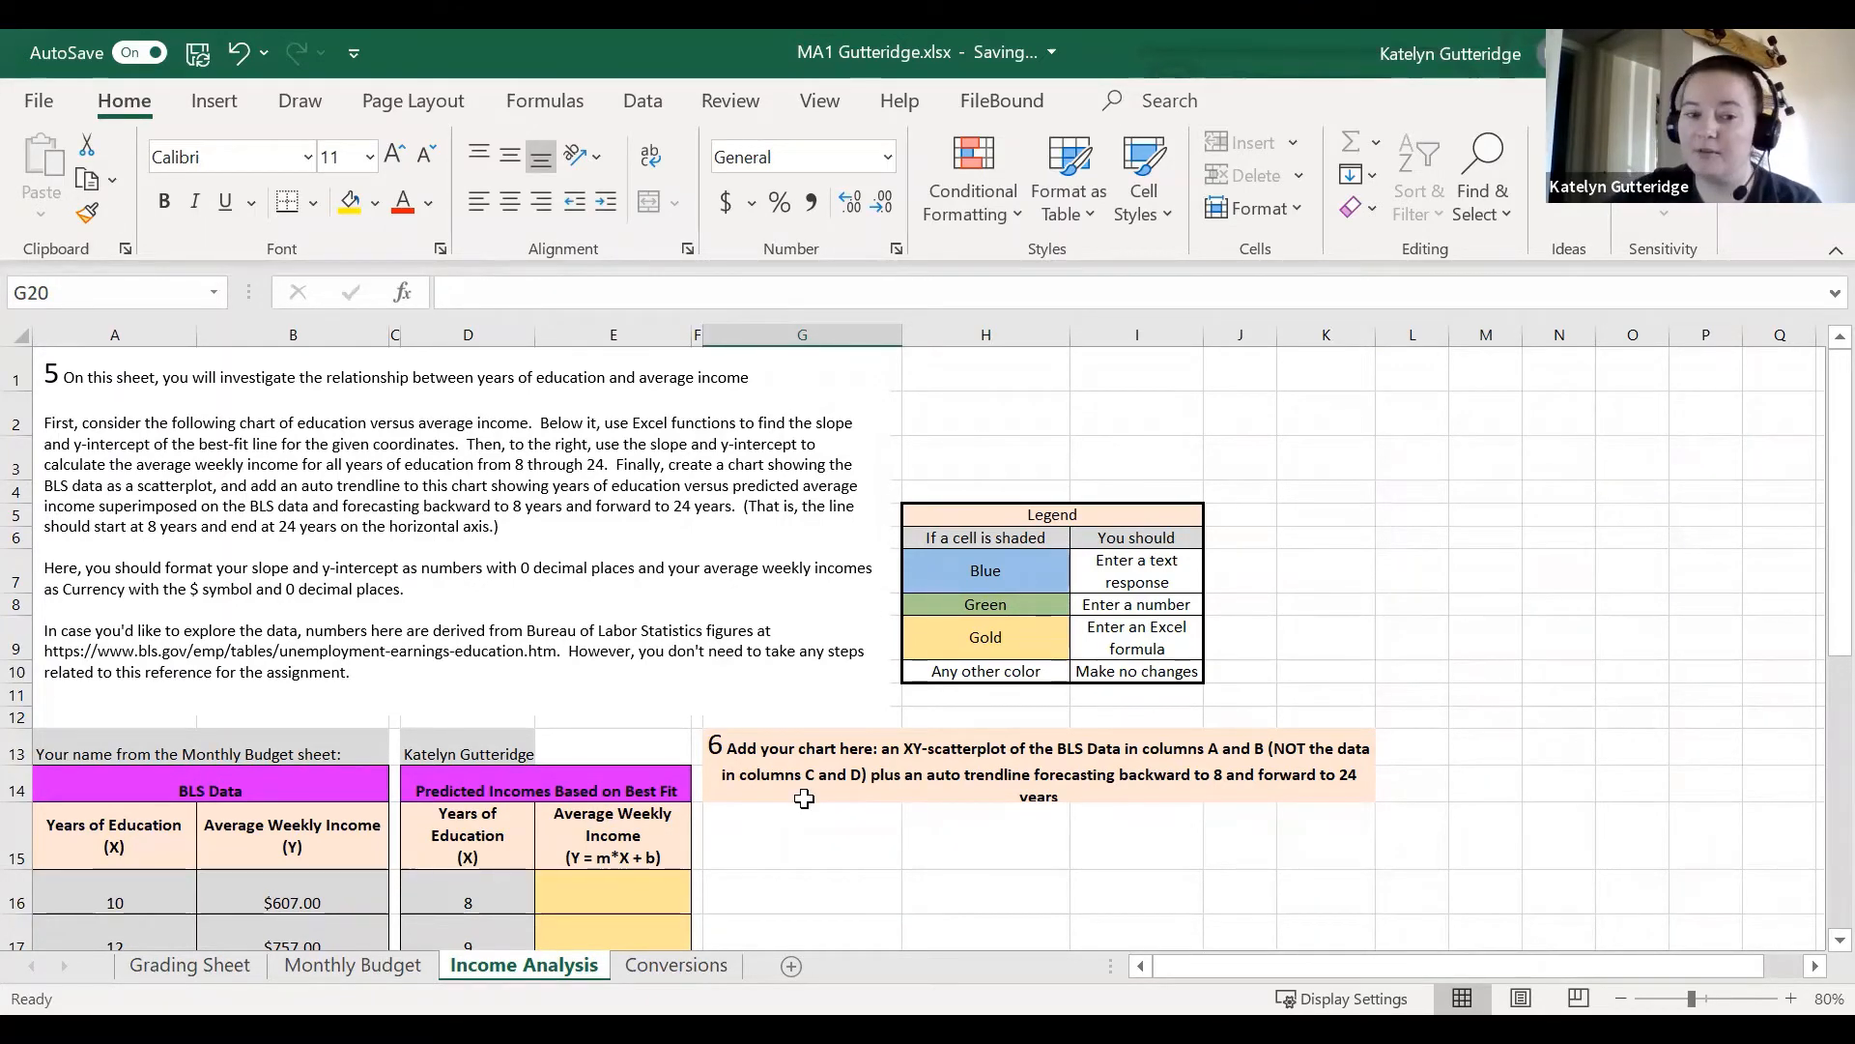
pyautogui.scroll(-3)
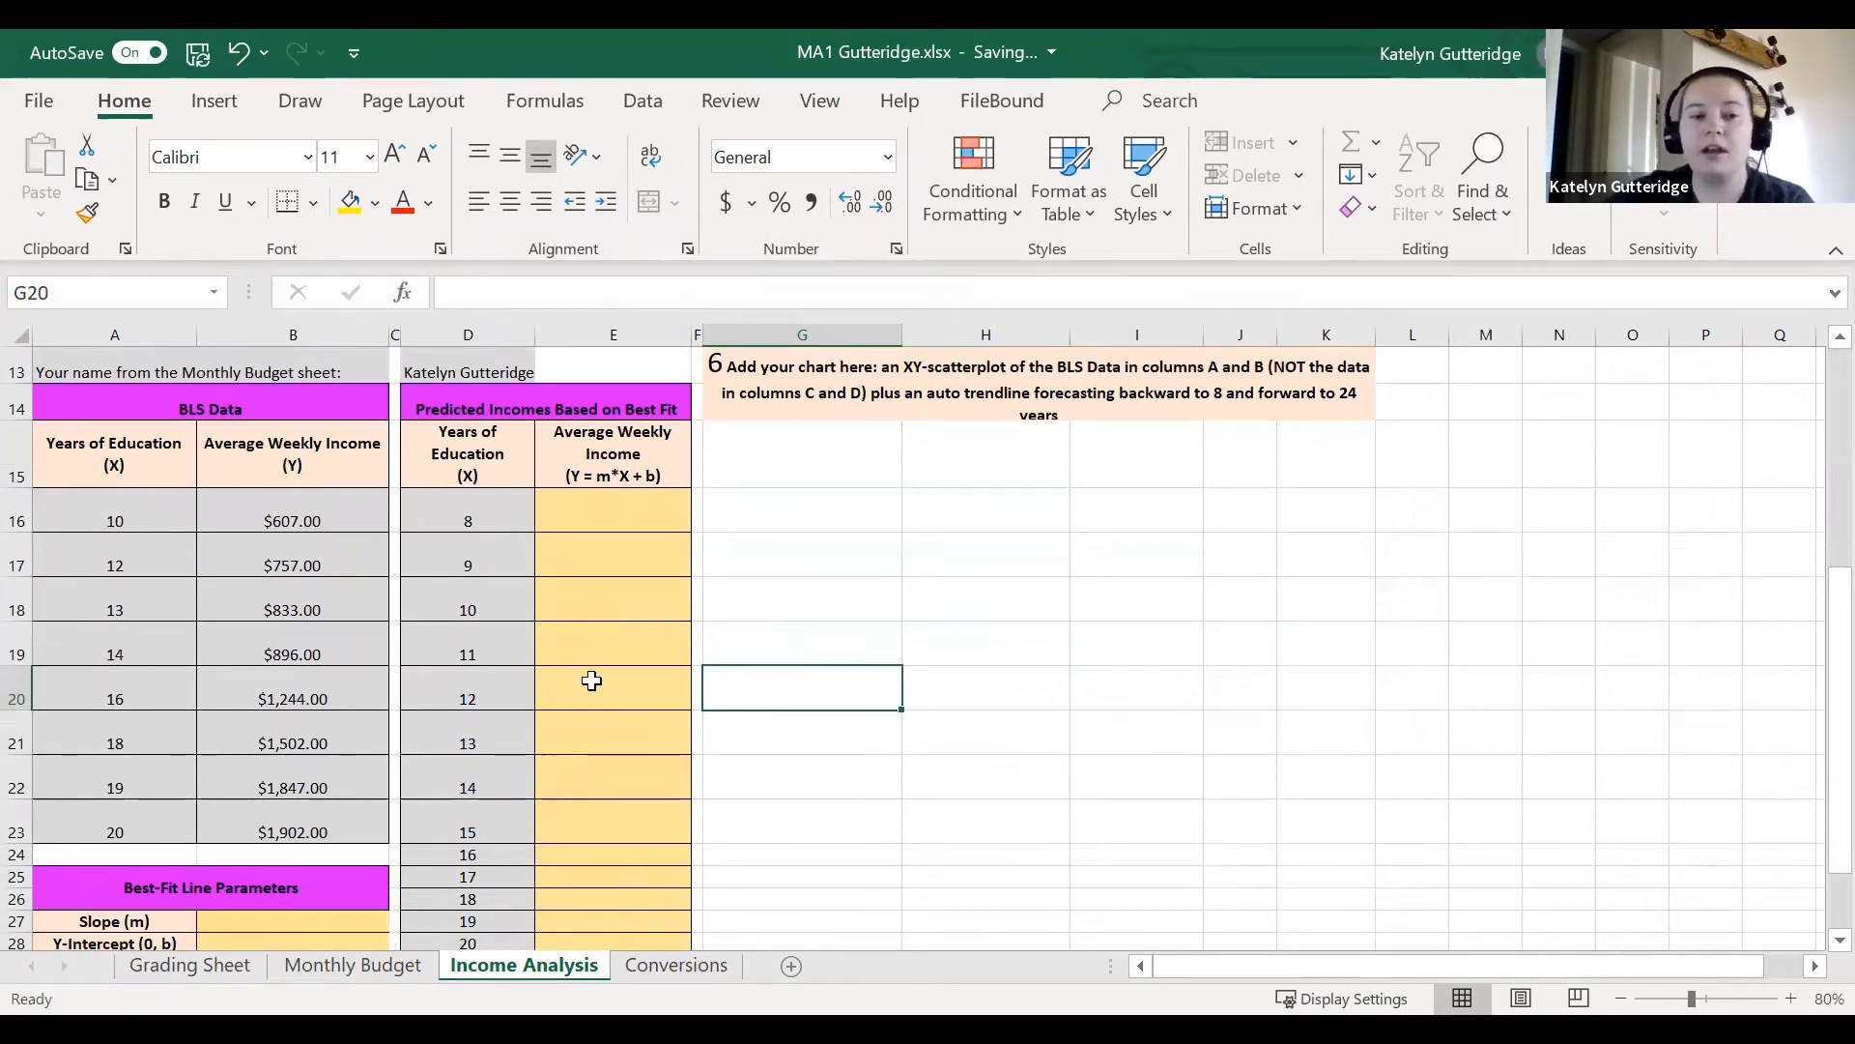
pyautogui.moveTo(669, 521)
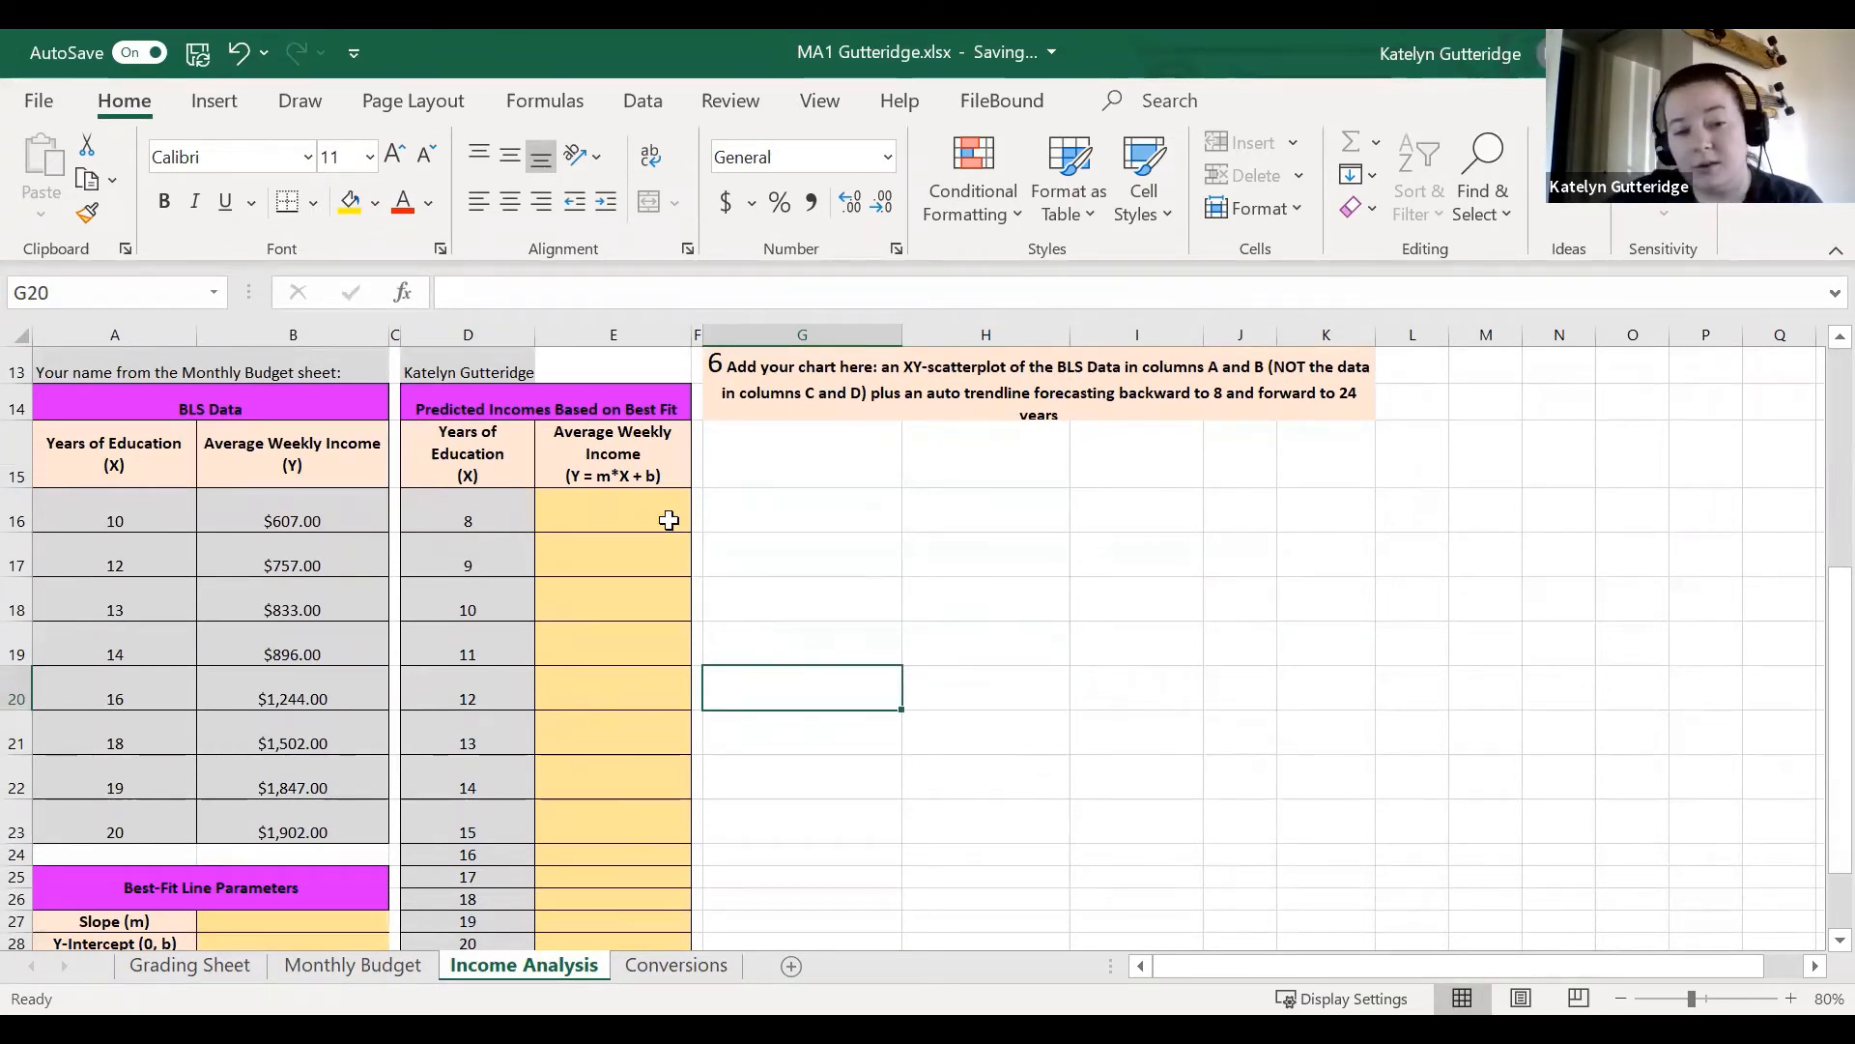
pyautogui.scroll(-3)
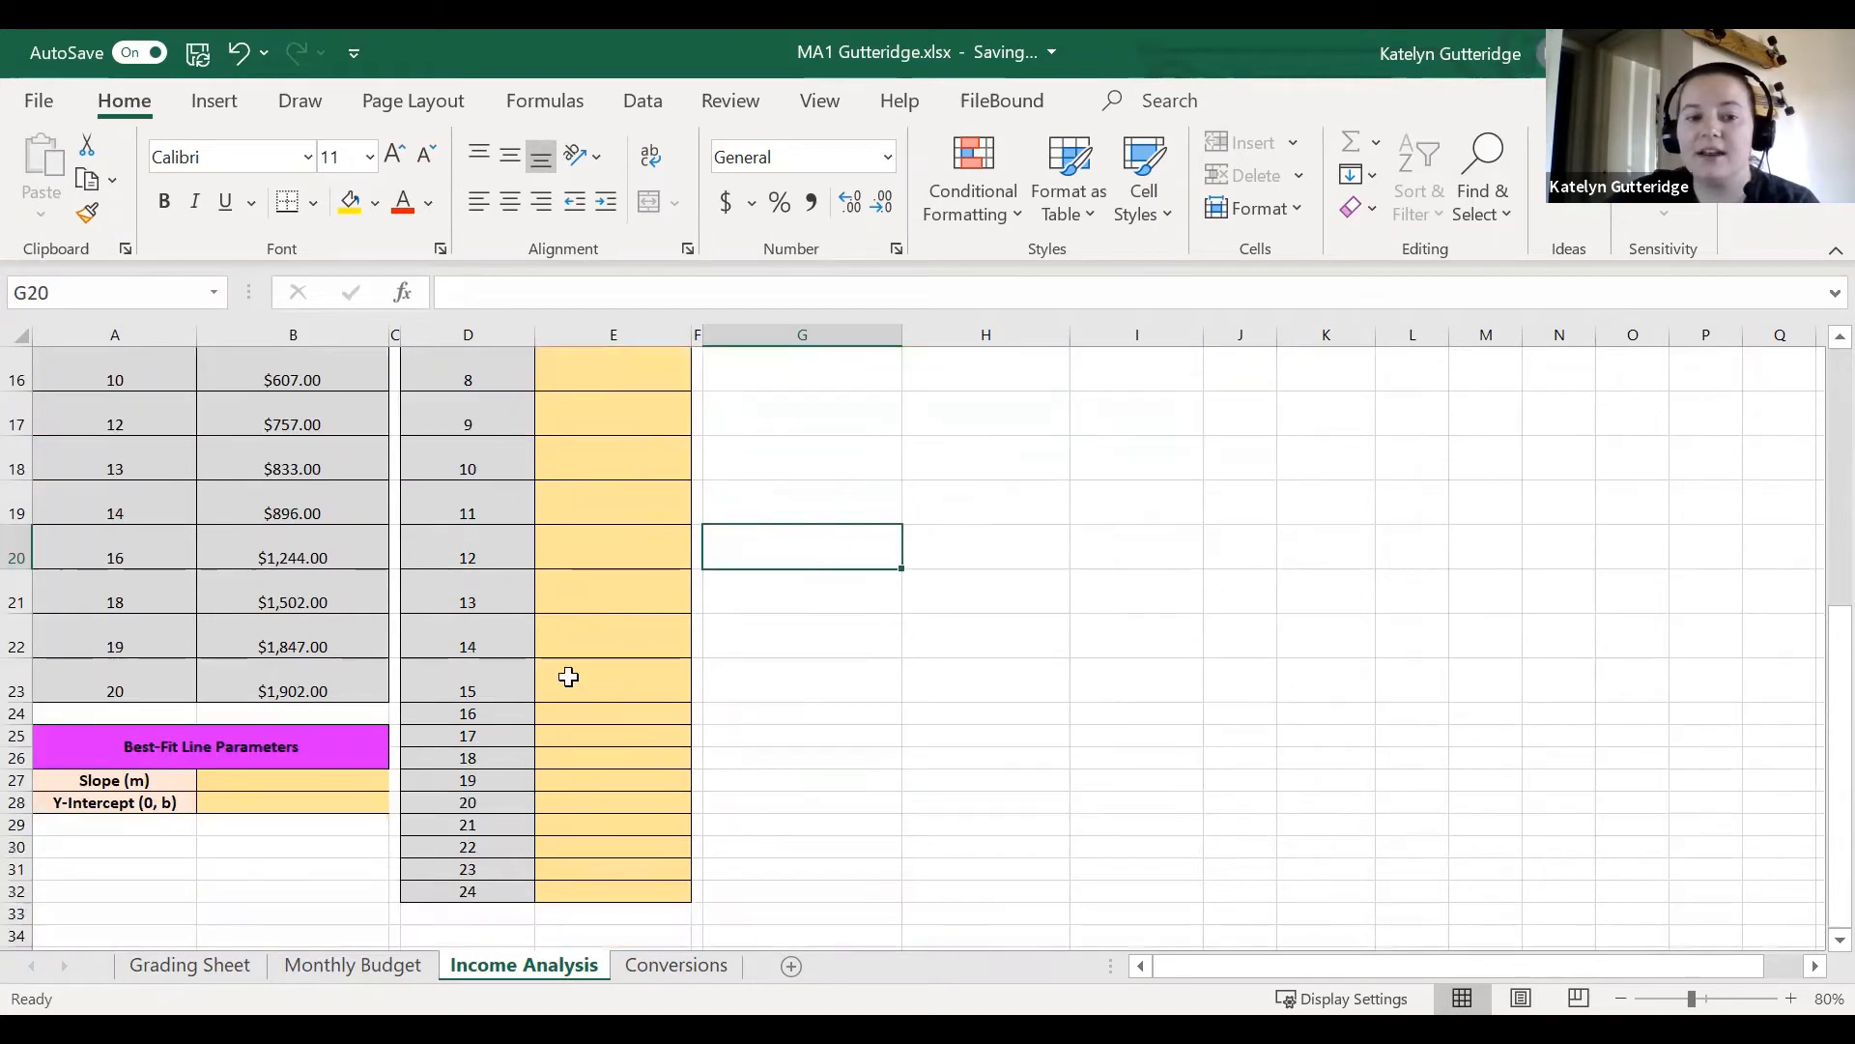
pyautogui.moveTo(858, 722)
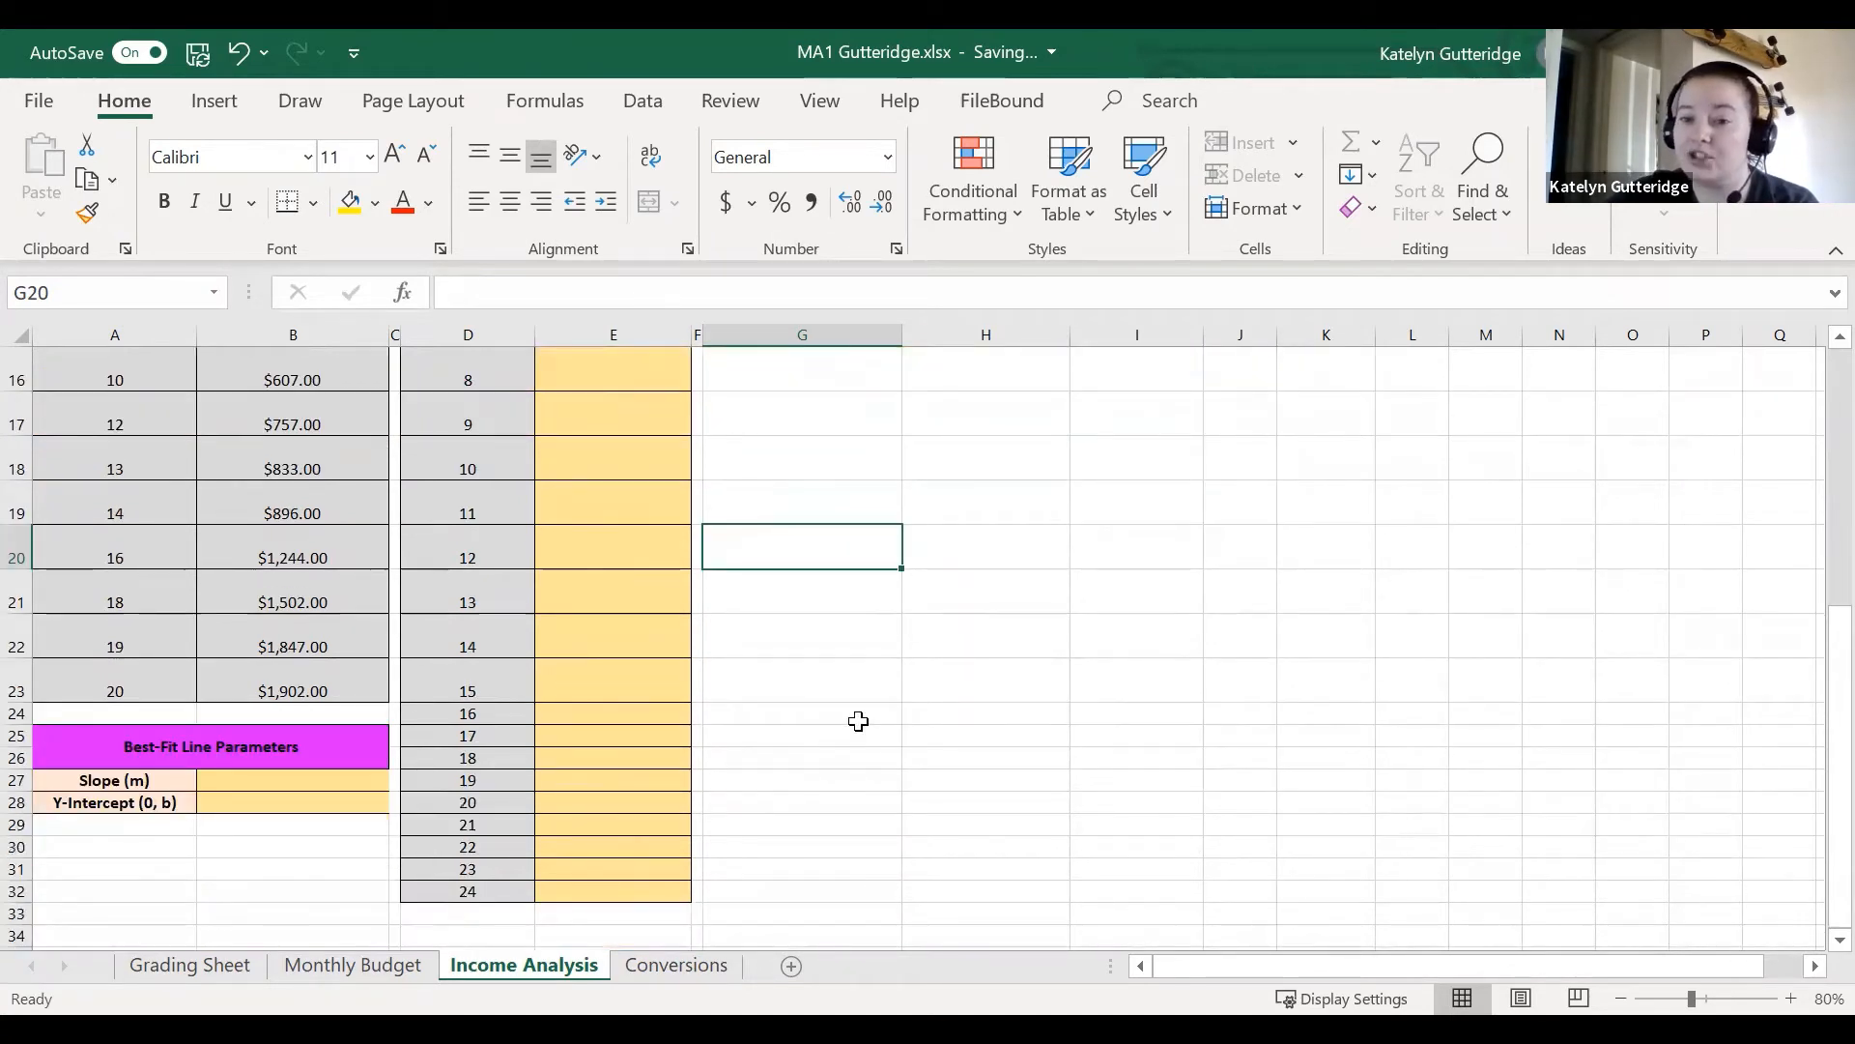
pyautogui.moveTo(665, 462)
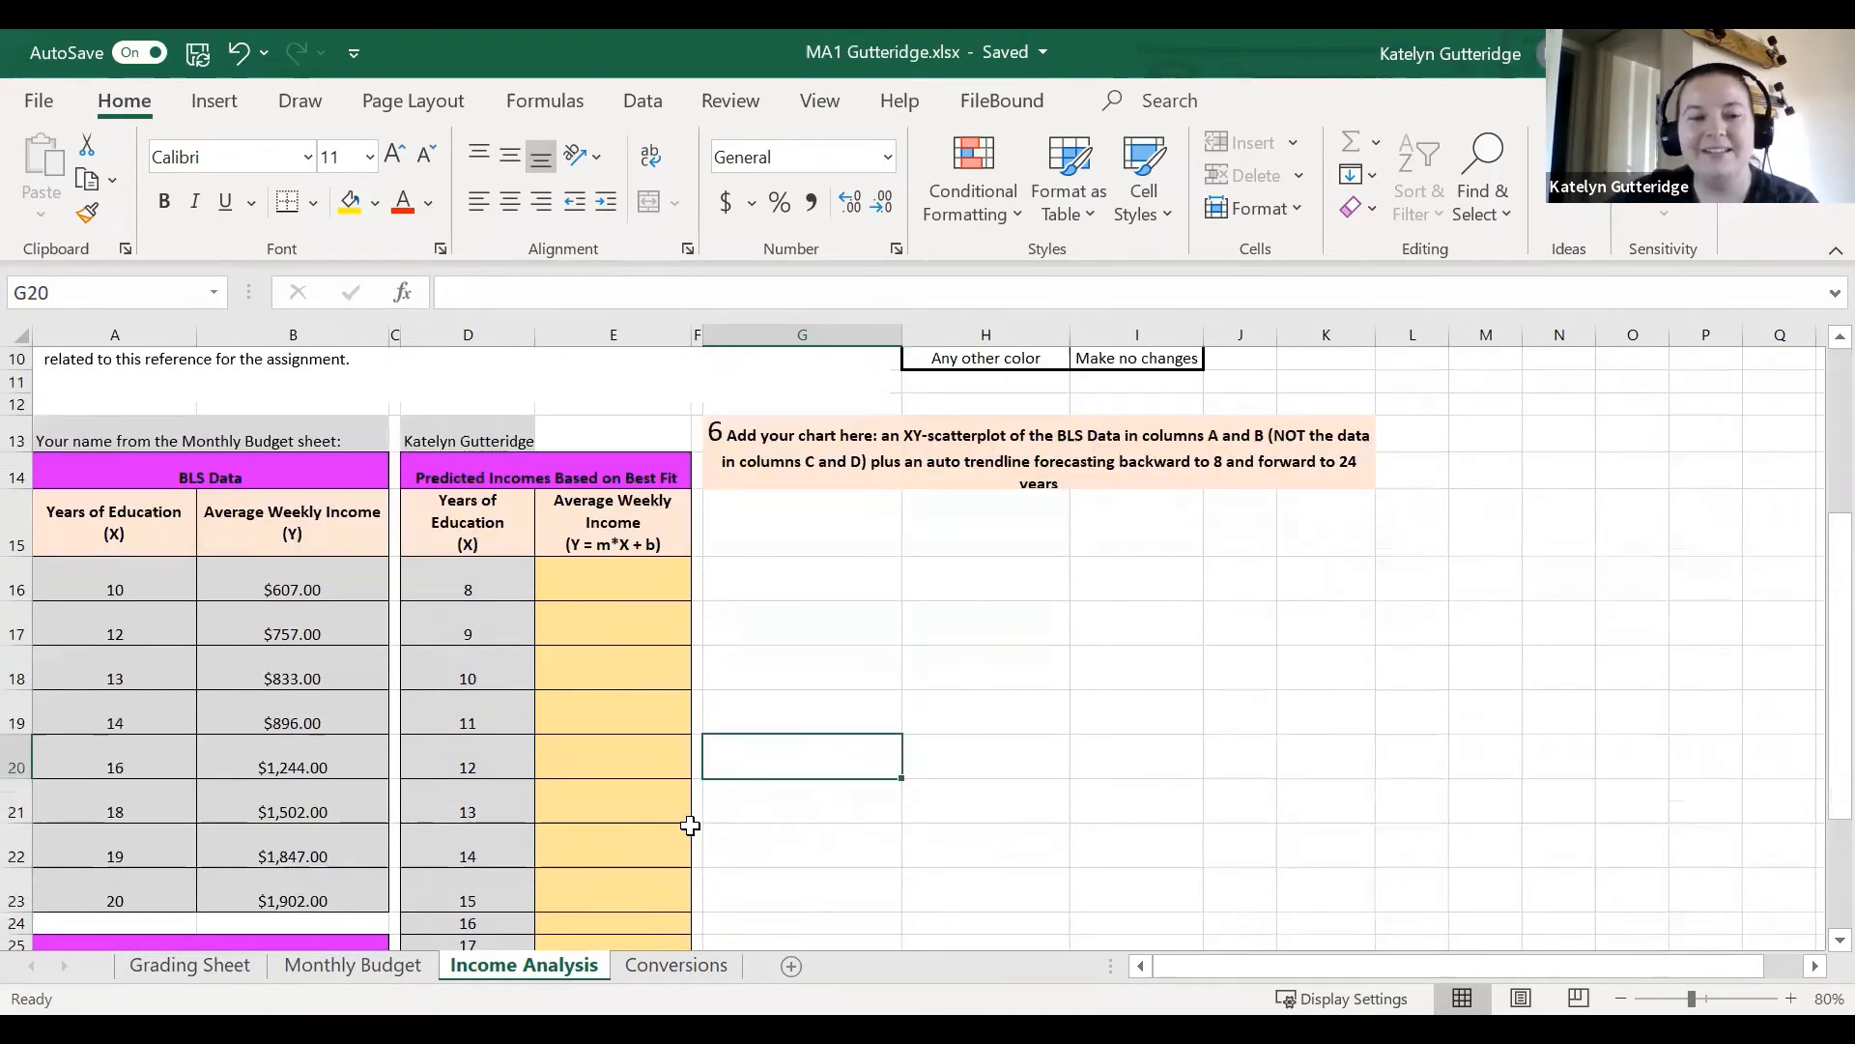
pyautogui.scroll(3)
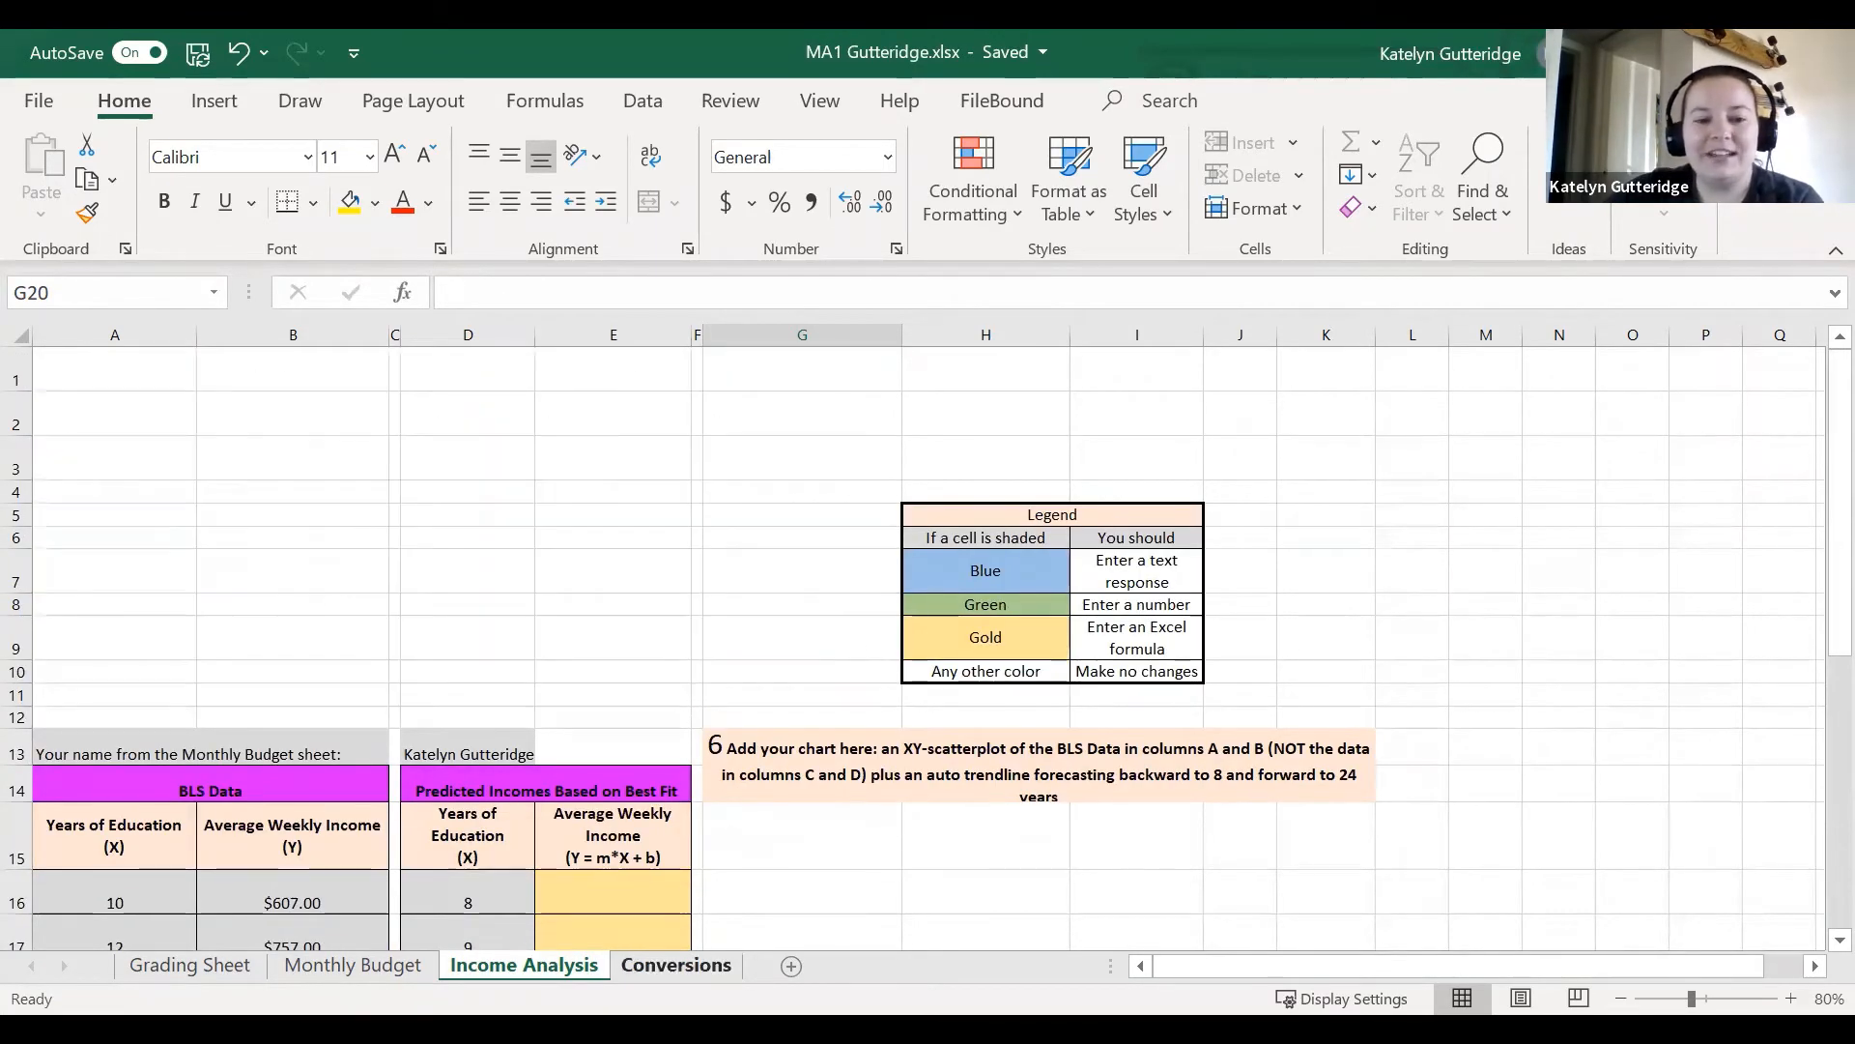
# Switch to the Conversions sheet to view its conversion factor table.
pyautogui.click(676, 964)
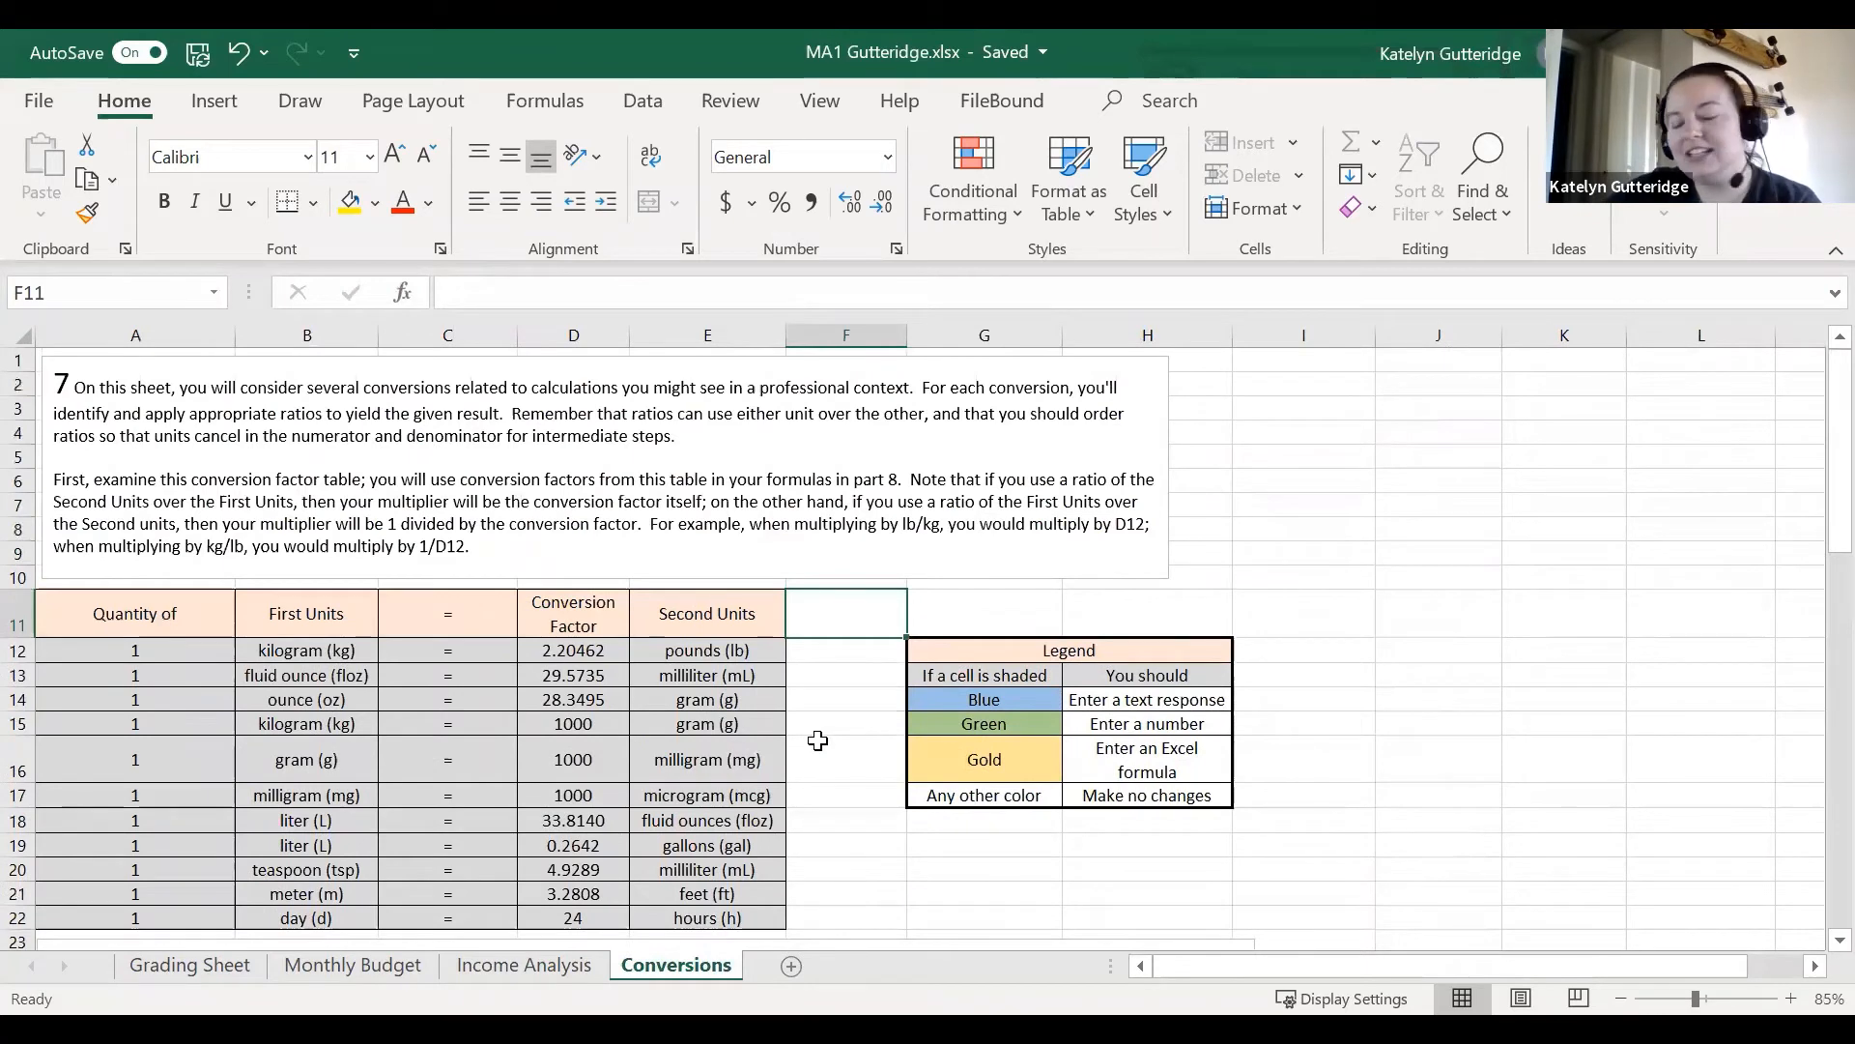
pyautogui.moveTo(787, 757)
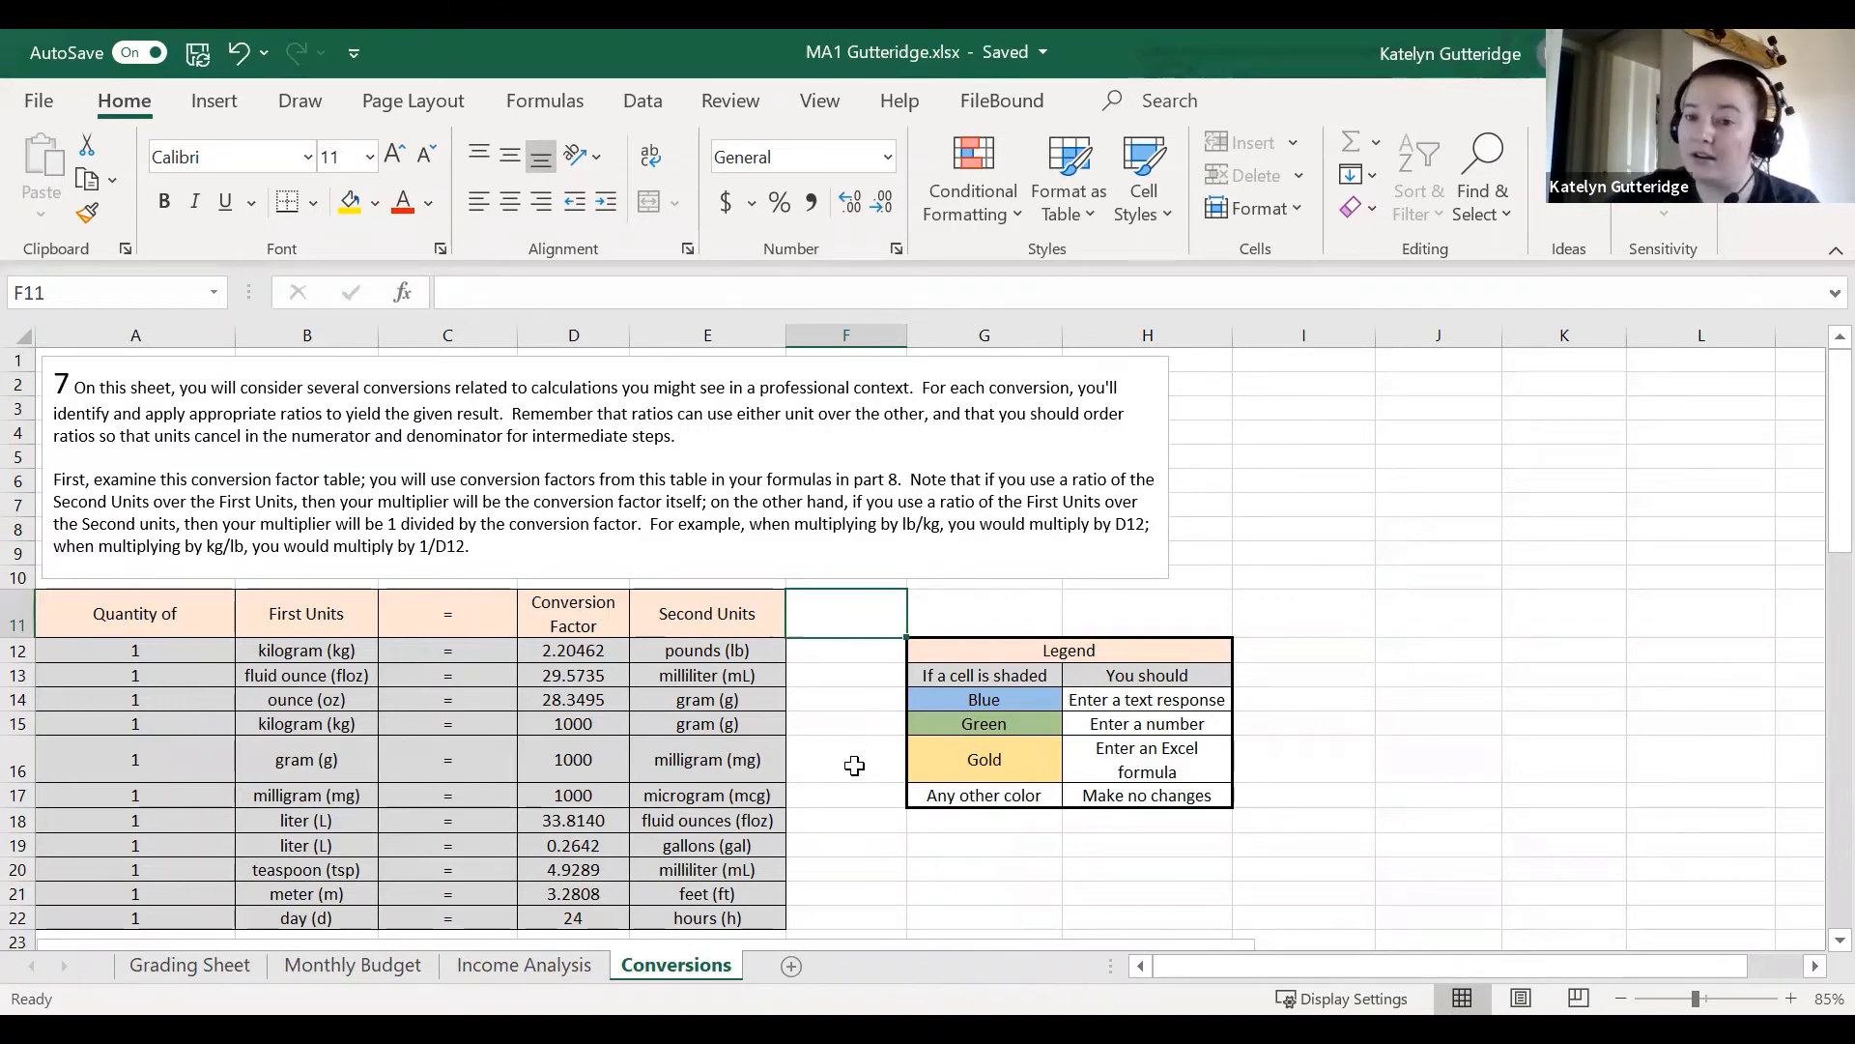
pyautogui.moveTo(825, 760)
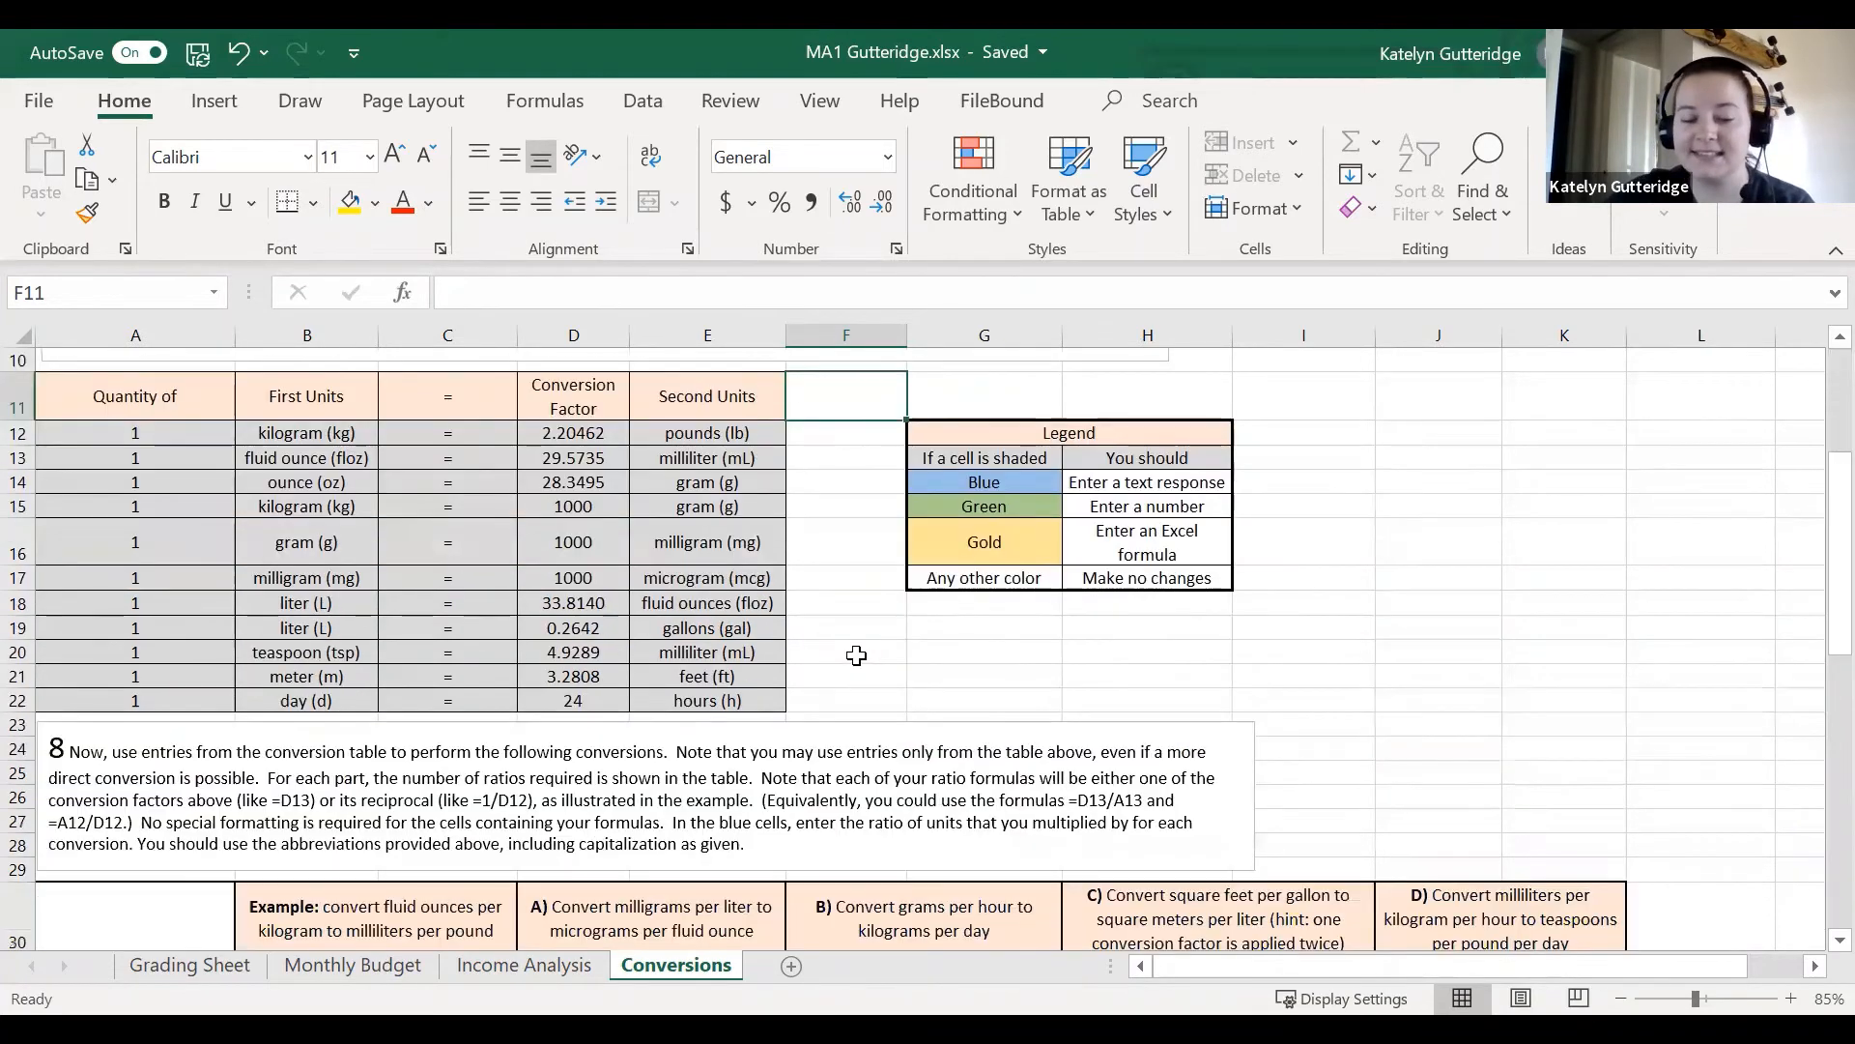
pyautogui.scroll(-3)
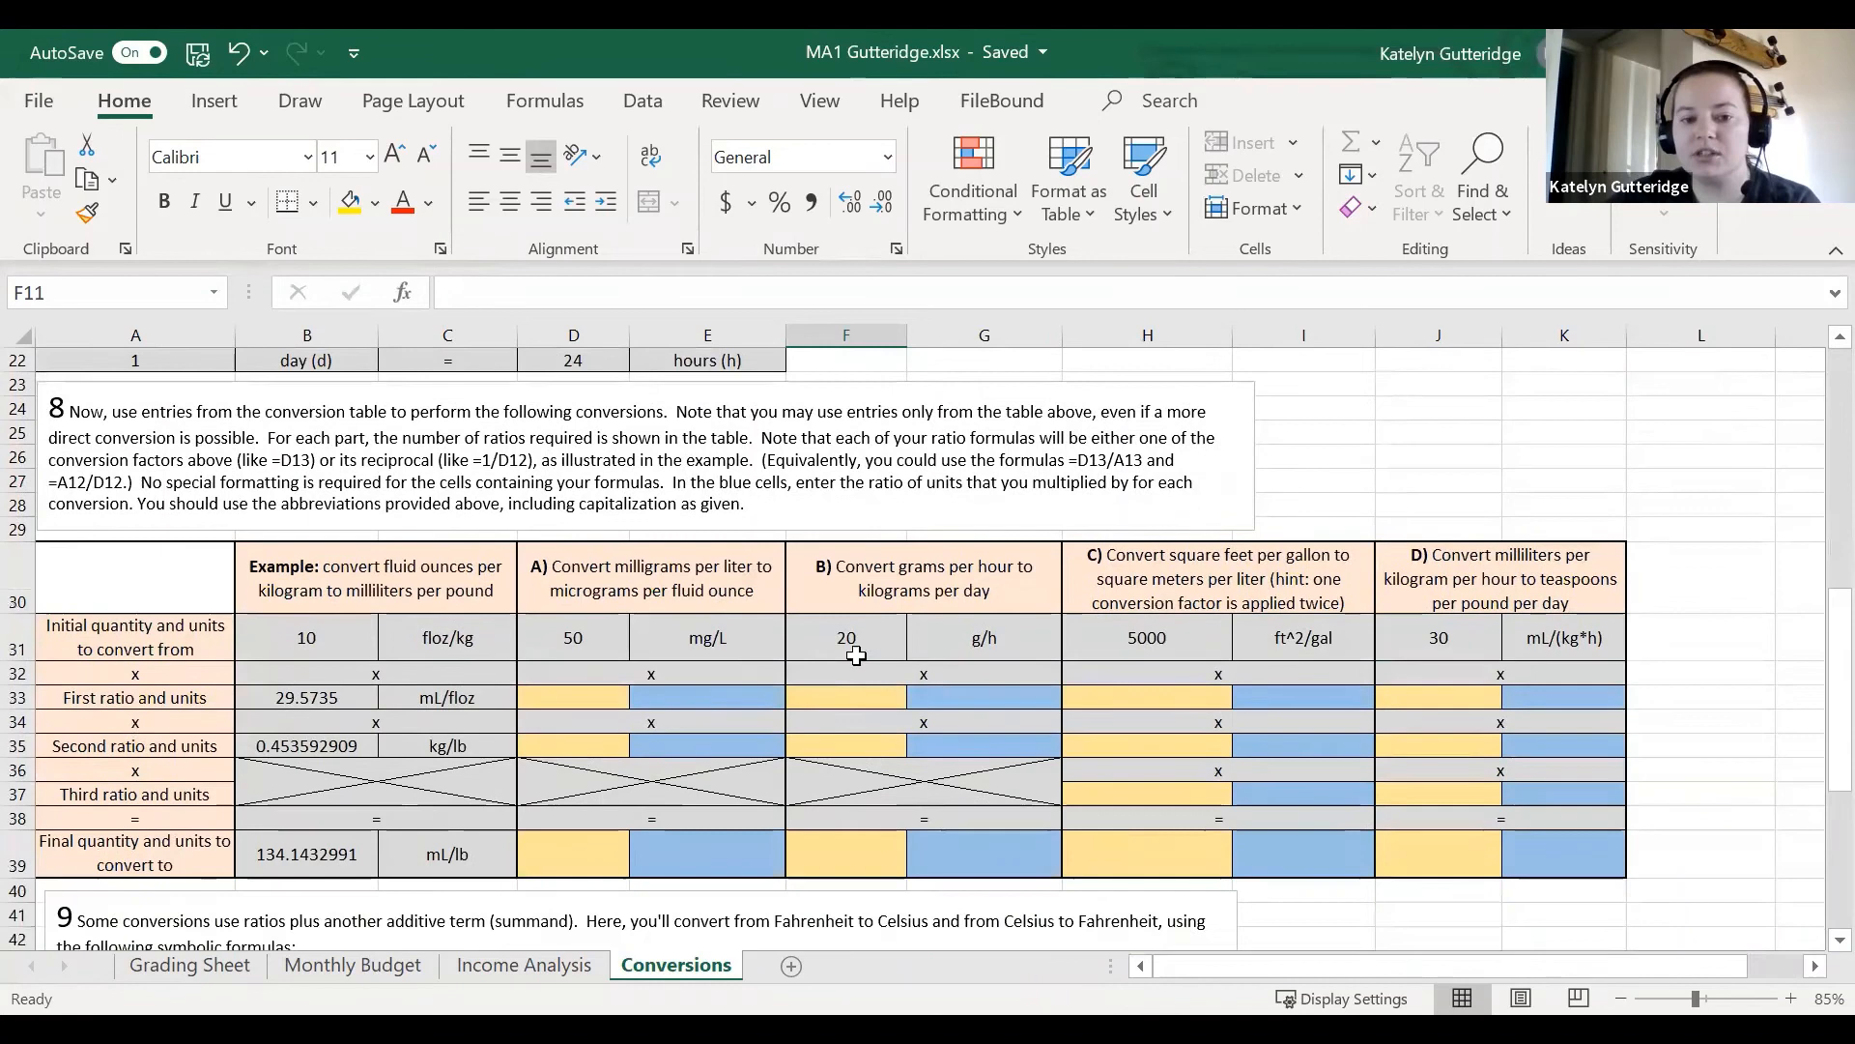
pyautogui.scroll(-3)
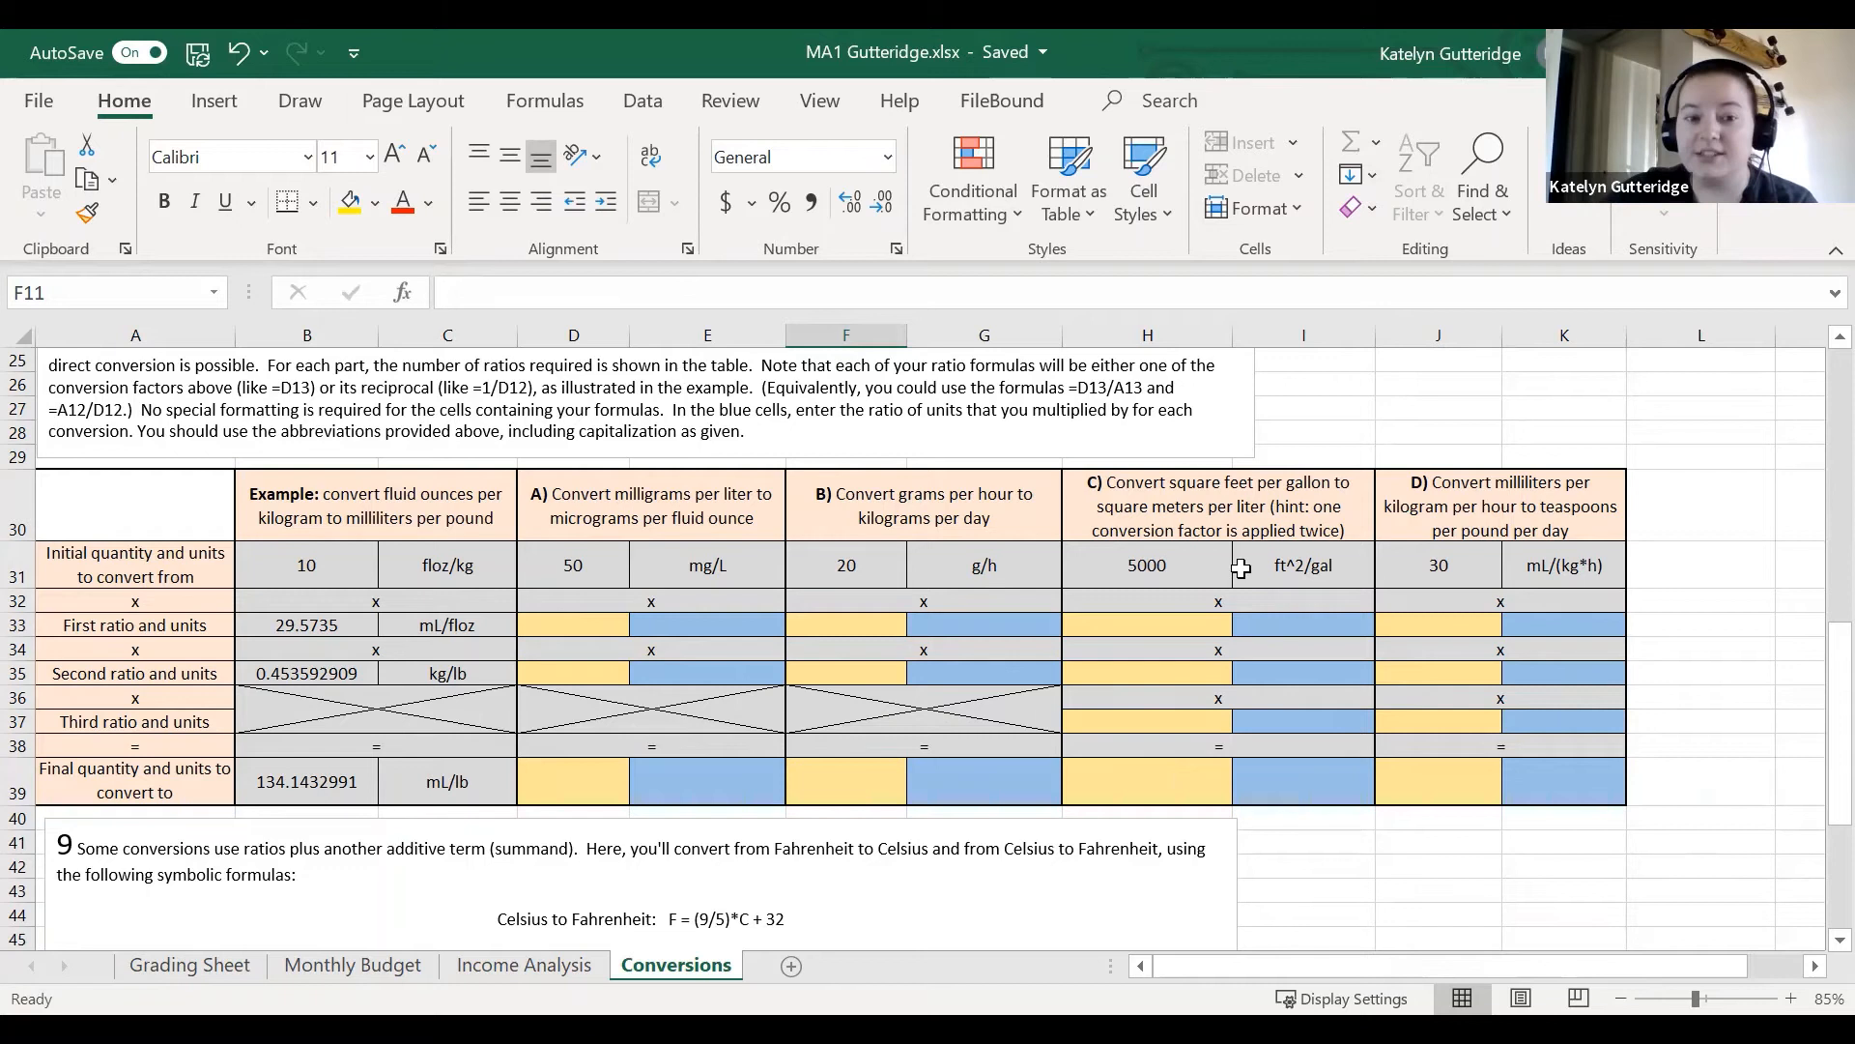
pyautogui.moveTo(1406, 754)
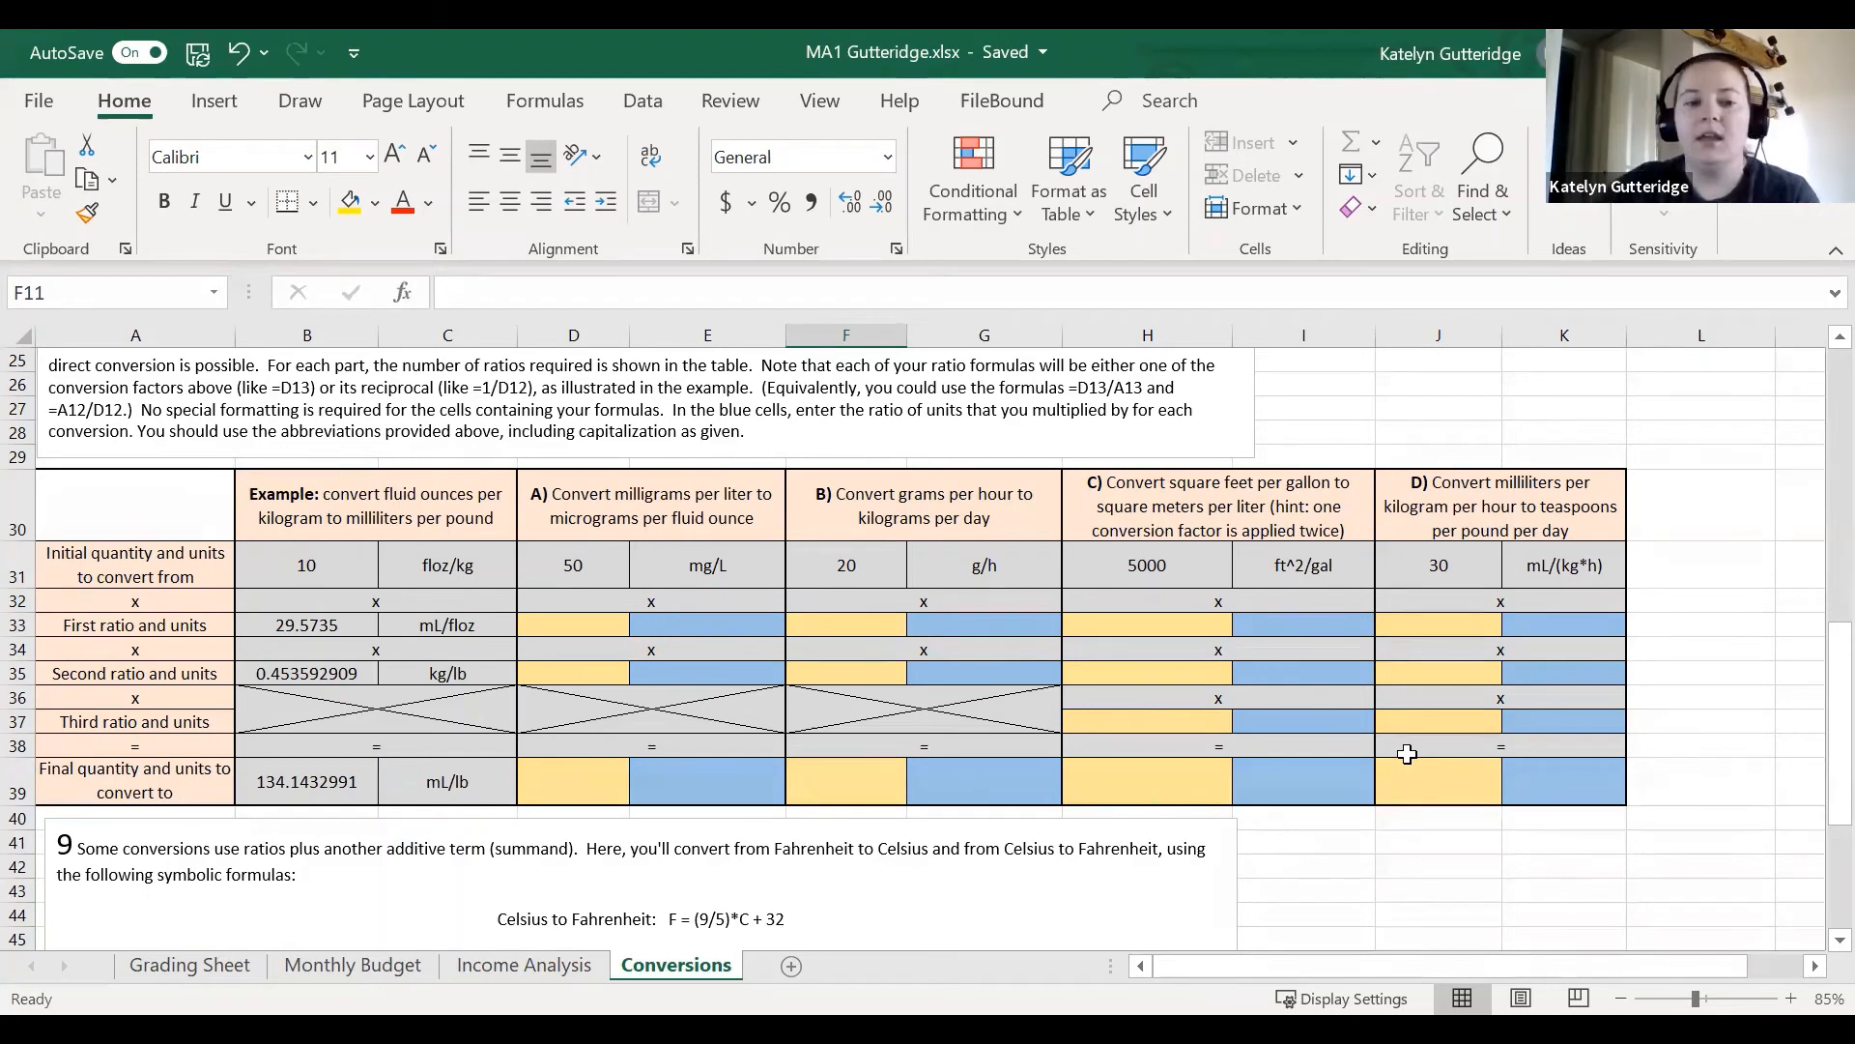
pyautogui.scroll(-3)
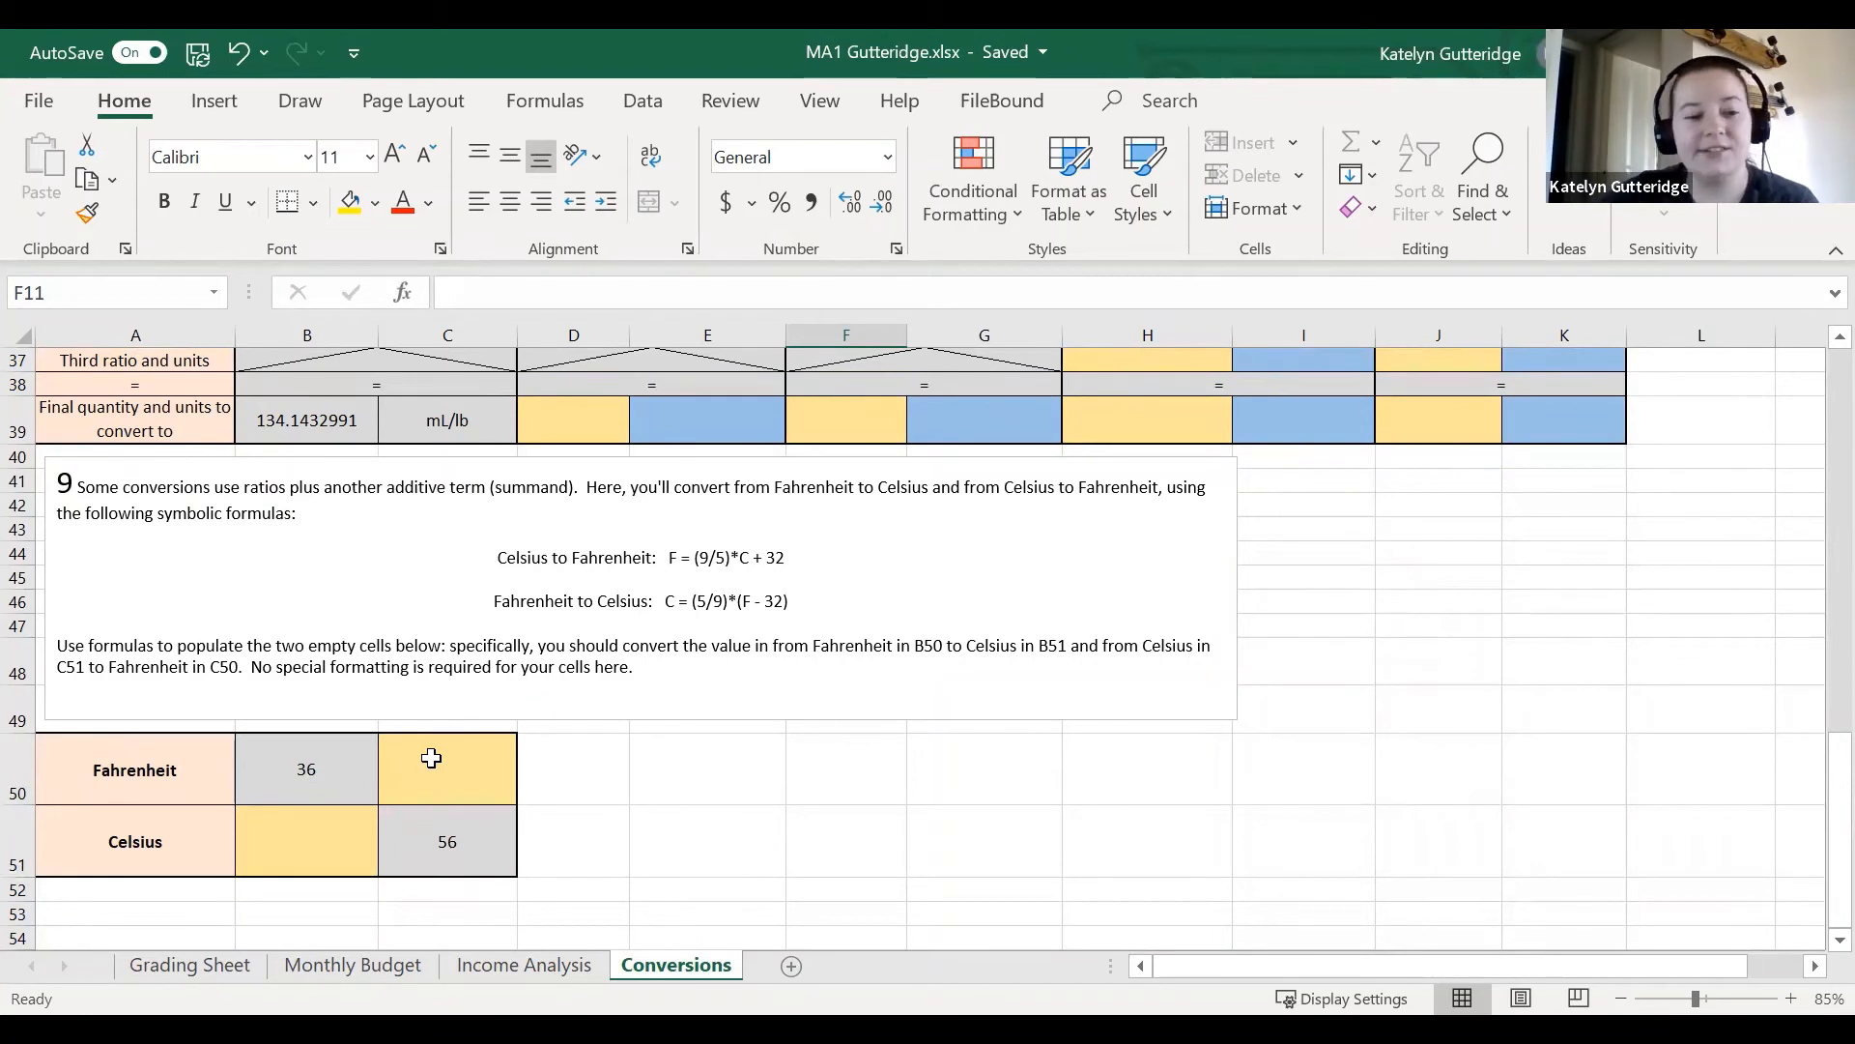
pyautogui.moveTo(339, 828)
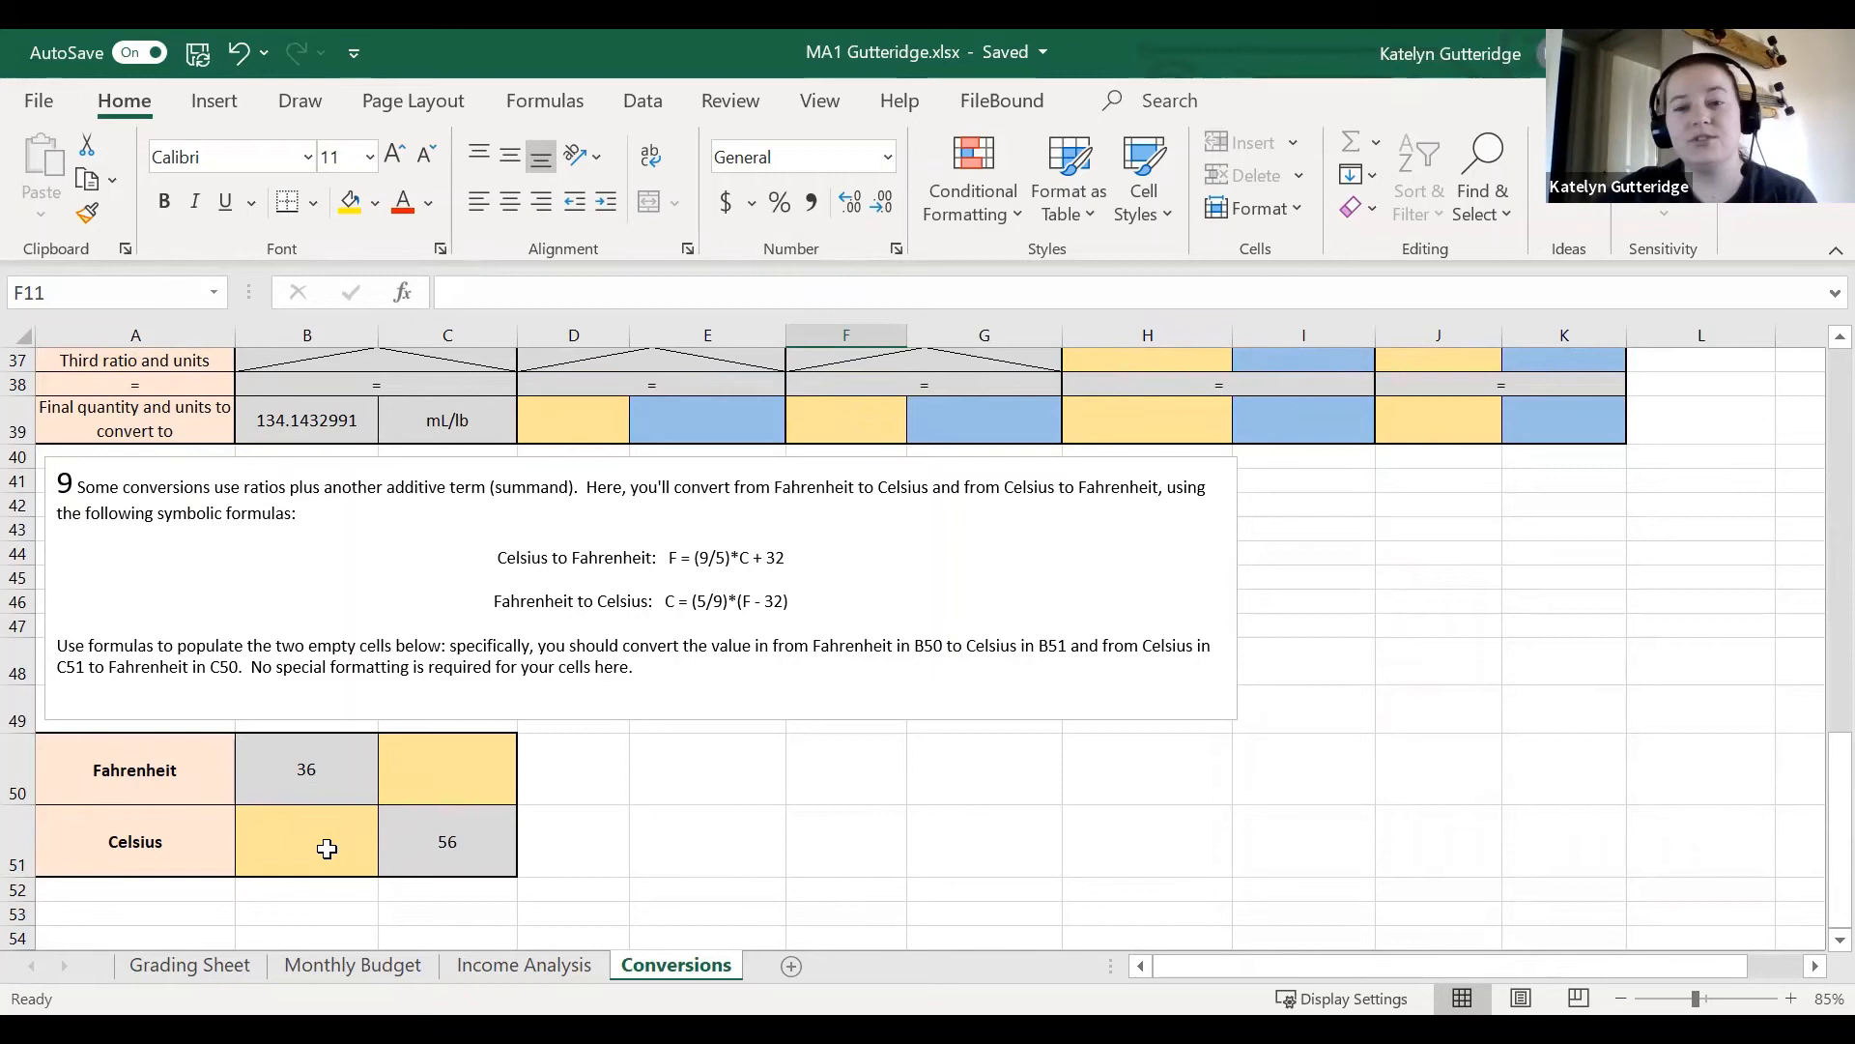
pyautogui.moveTo(357, 824)
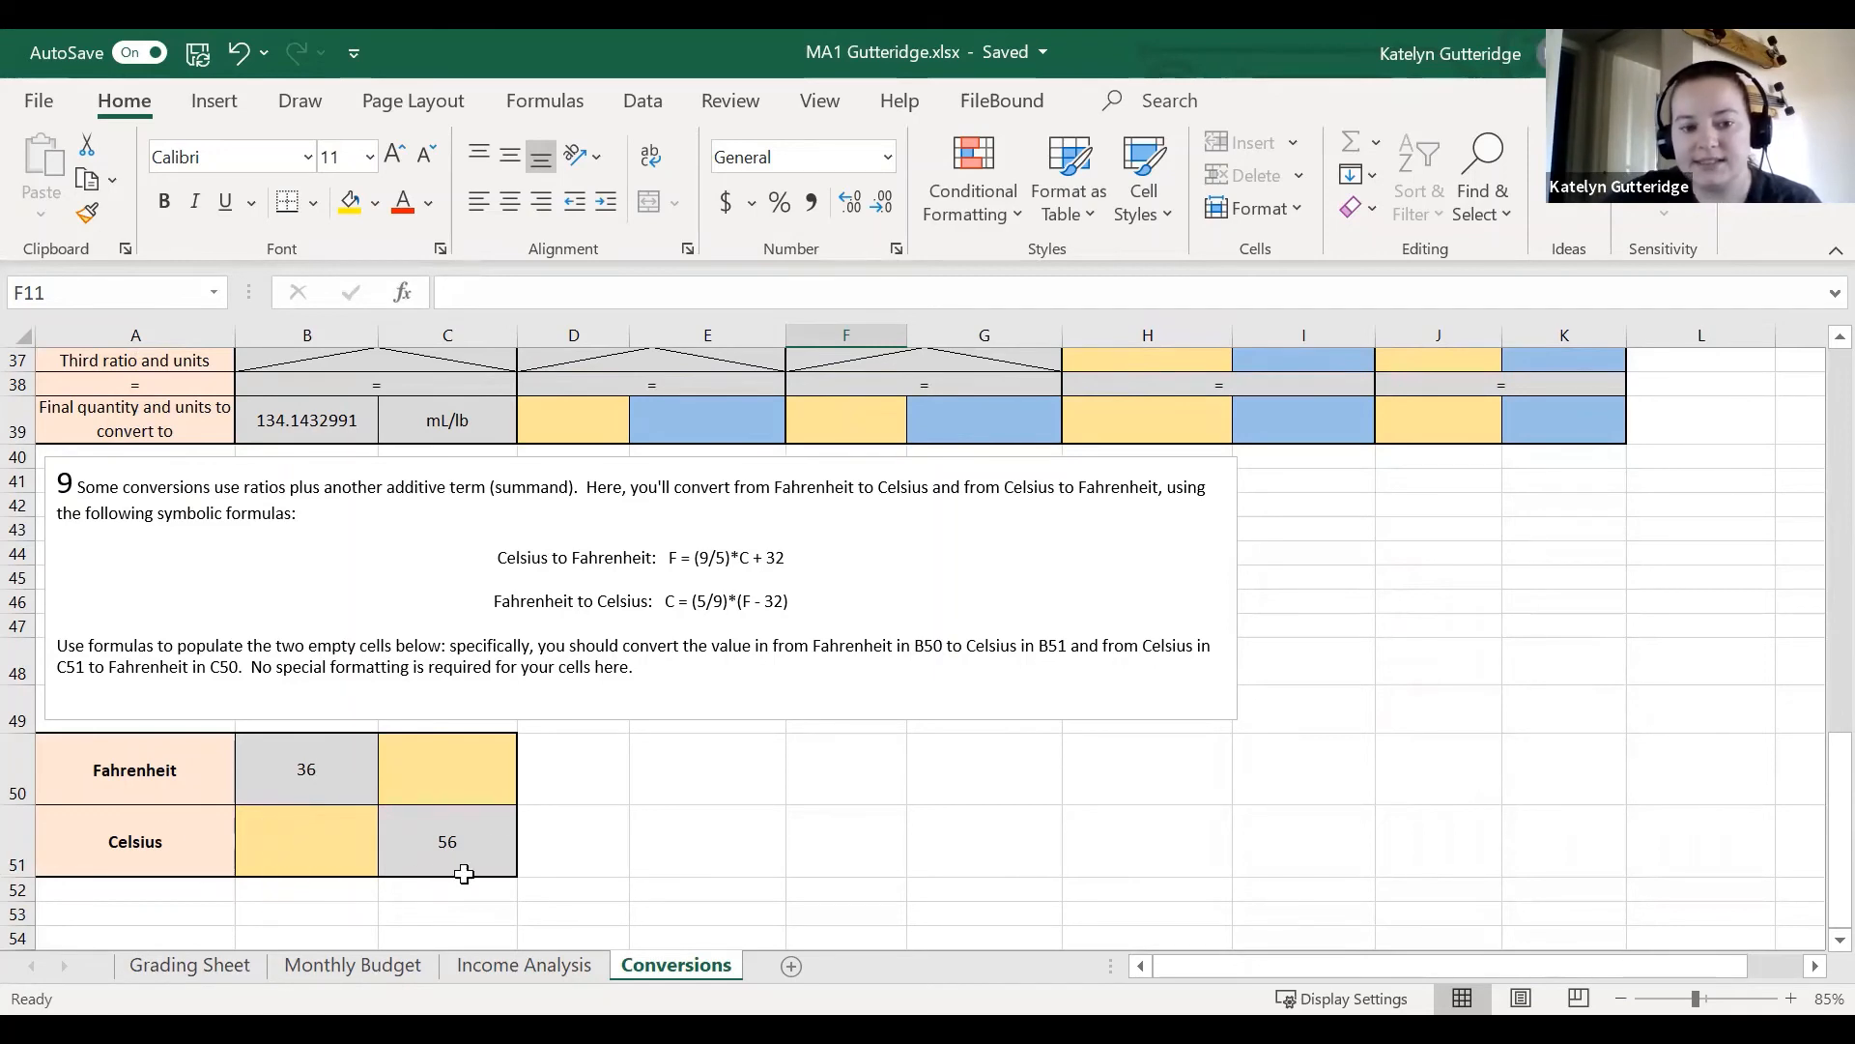
pyautogui.moveTo(554, 852)
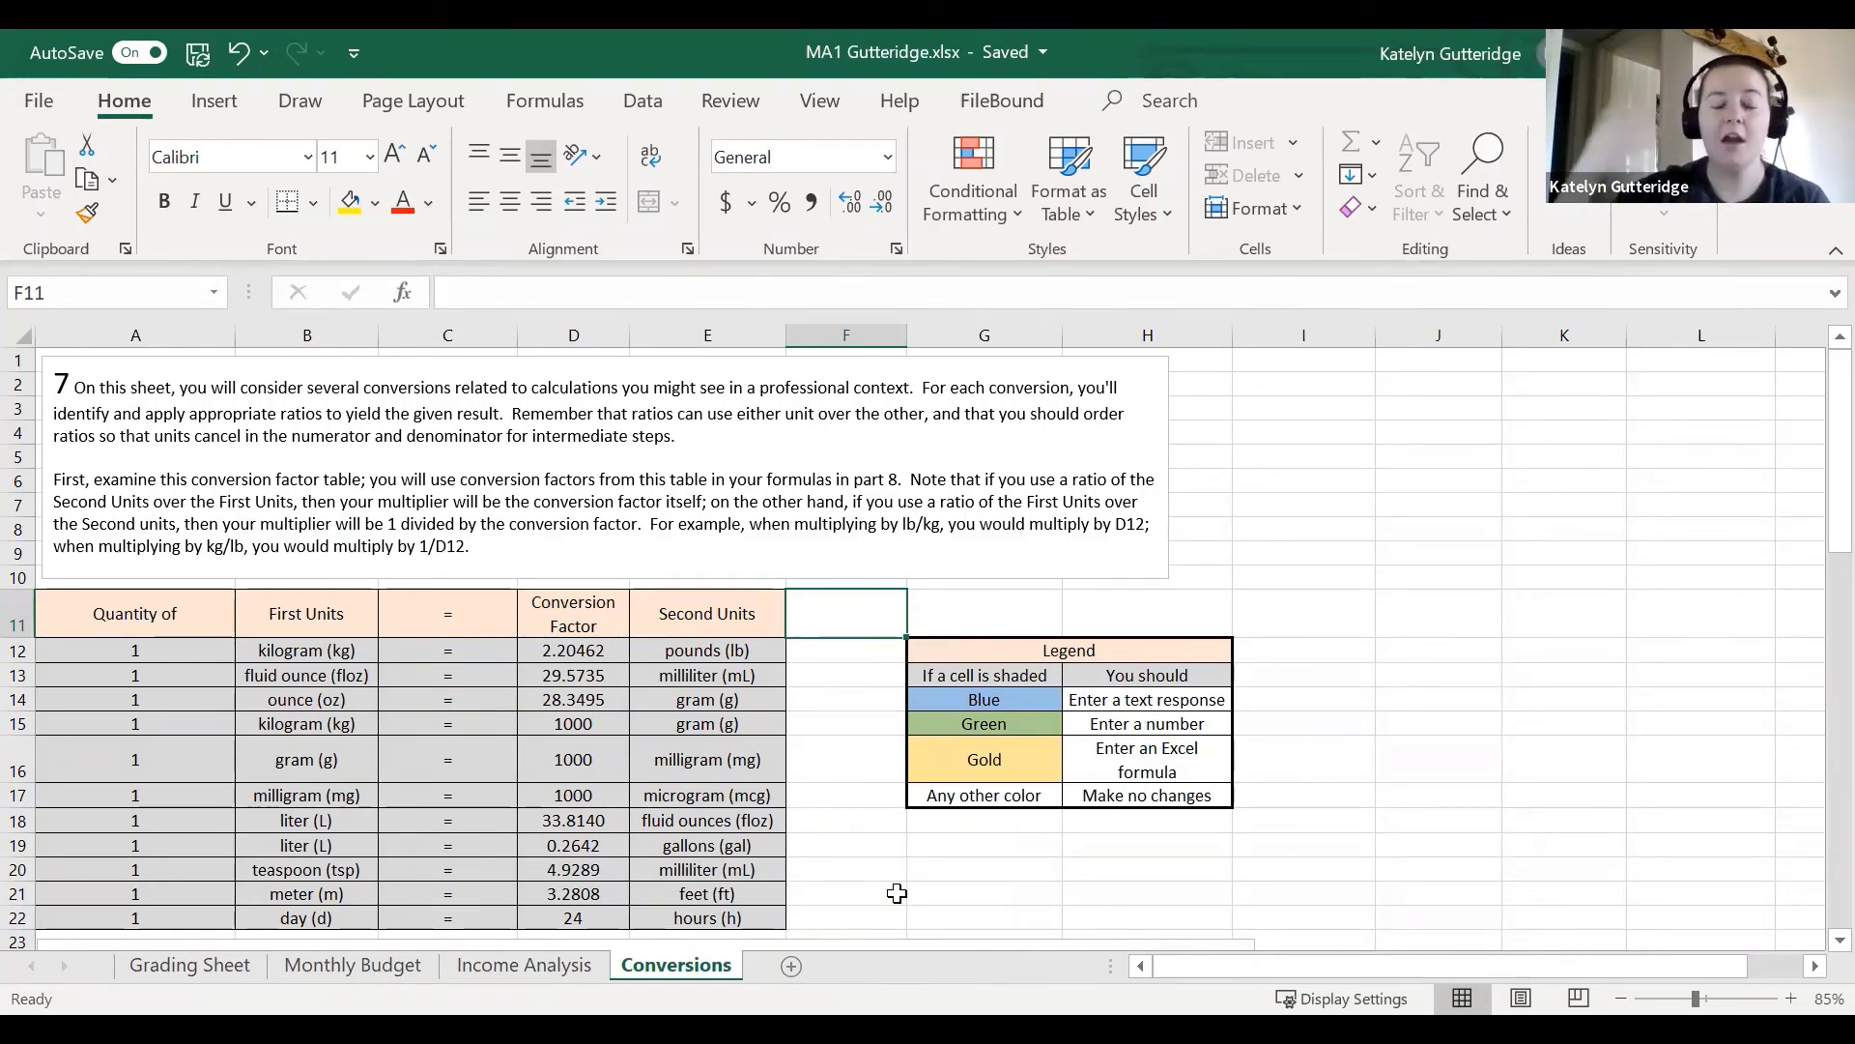
pyautogui.scroll(-3)
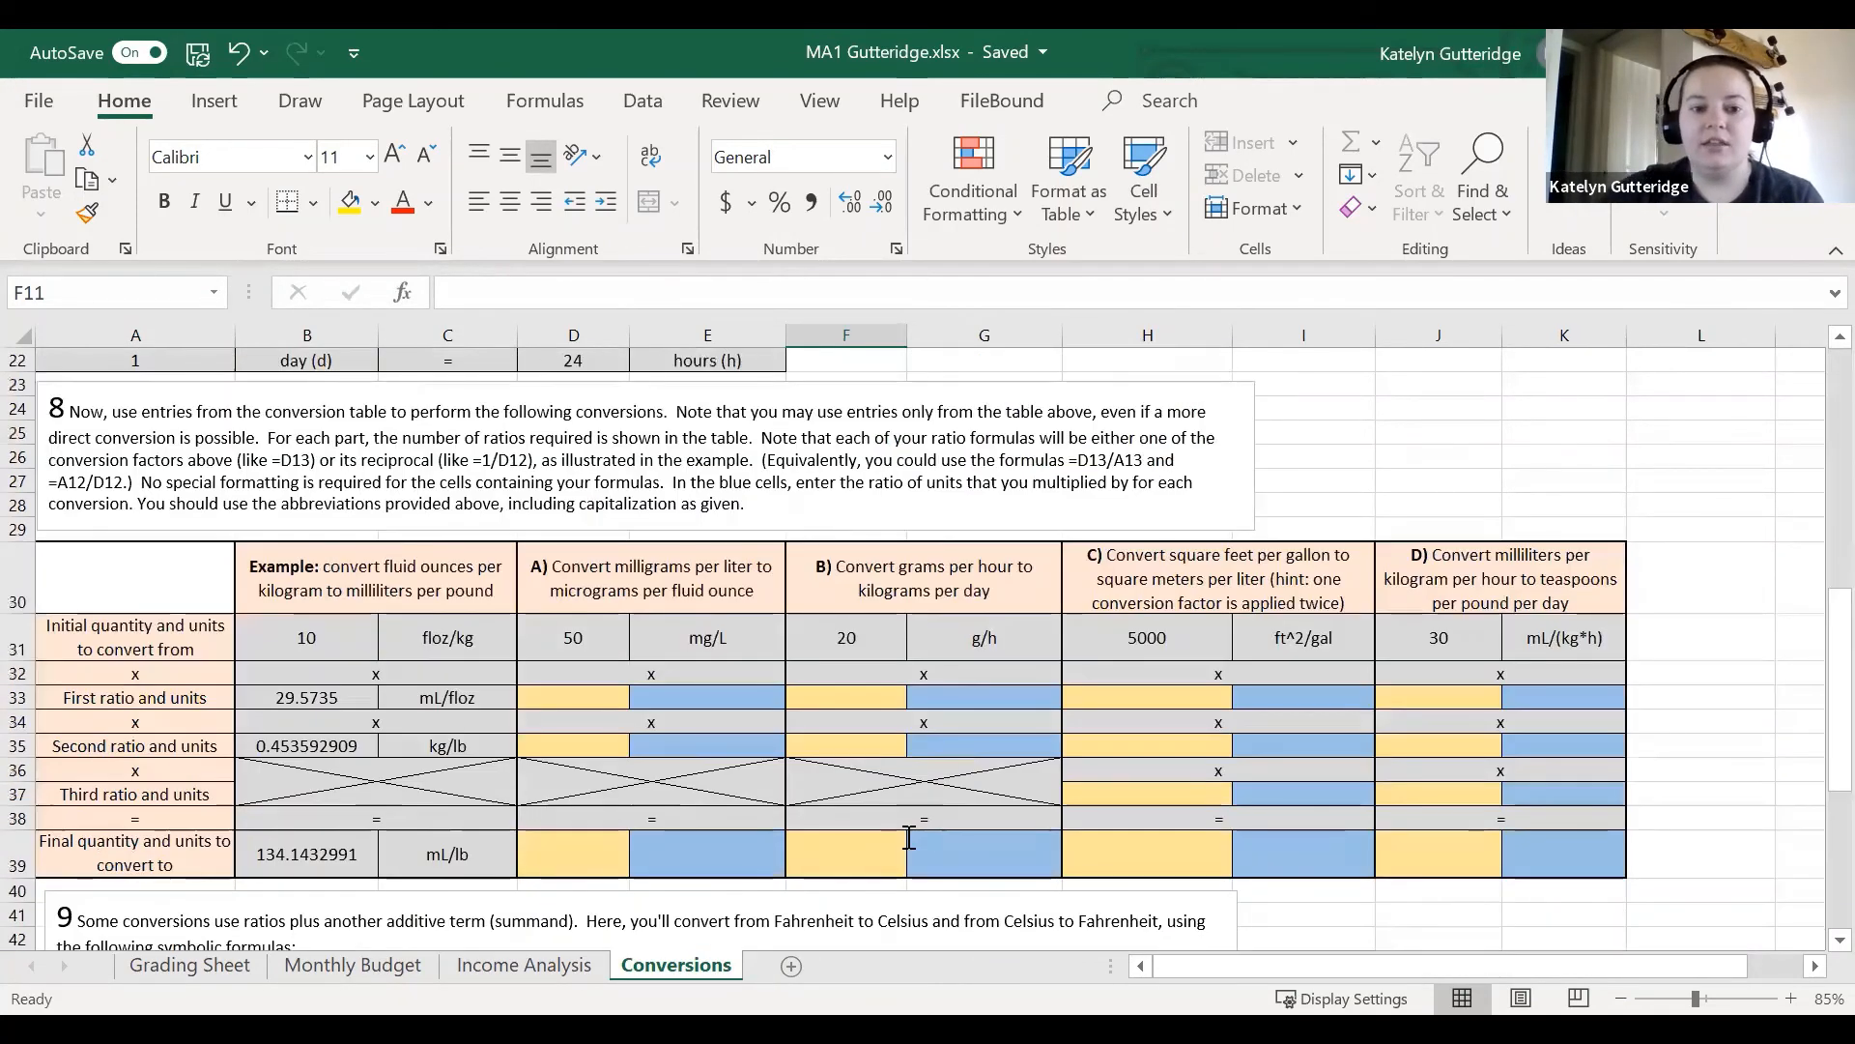
pyautogui.scroll(-3)
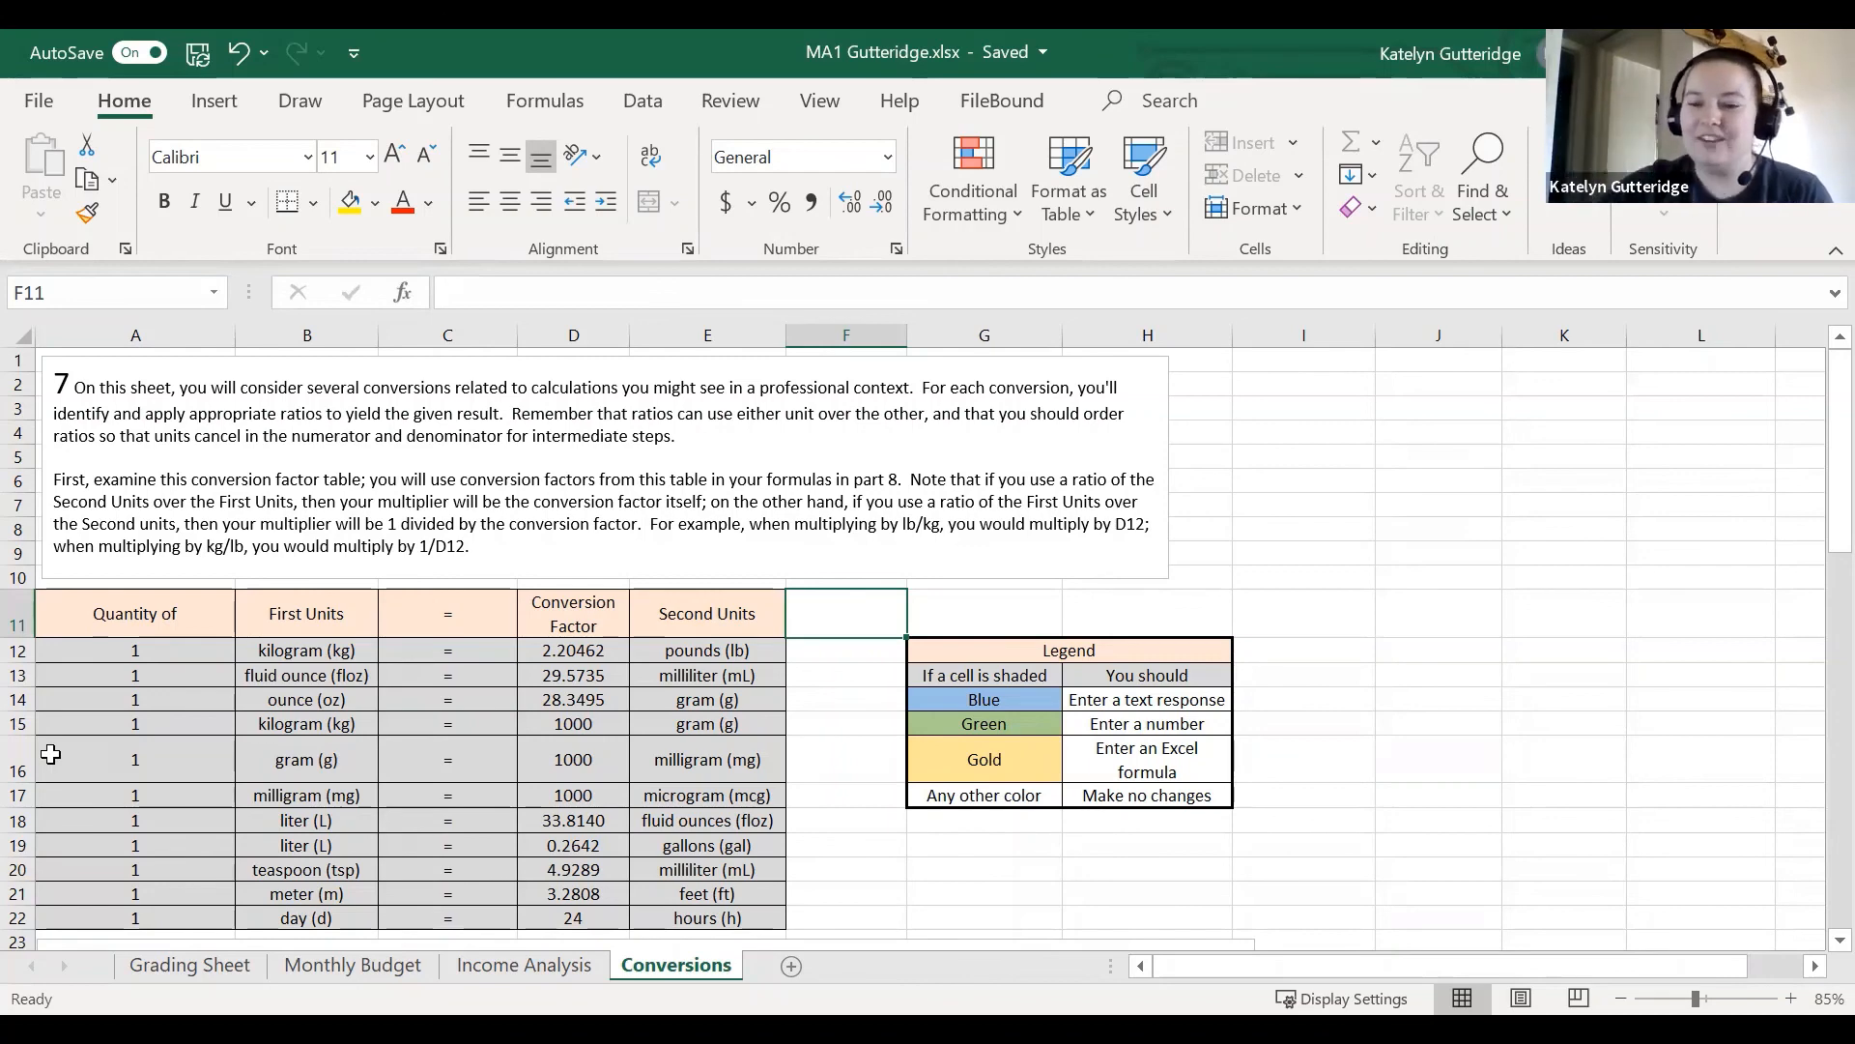
pyautogui.moveTo(1169, 322)
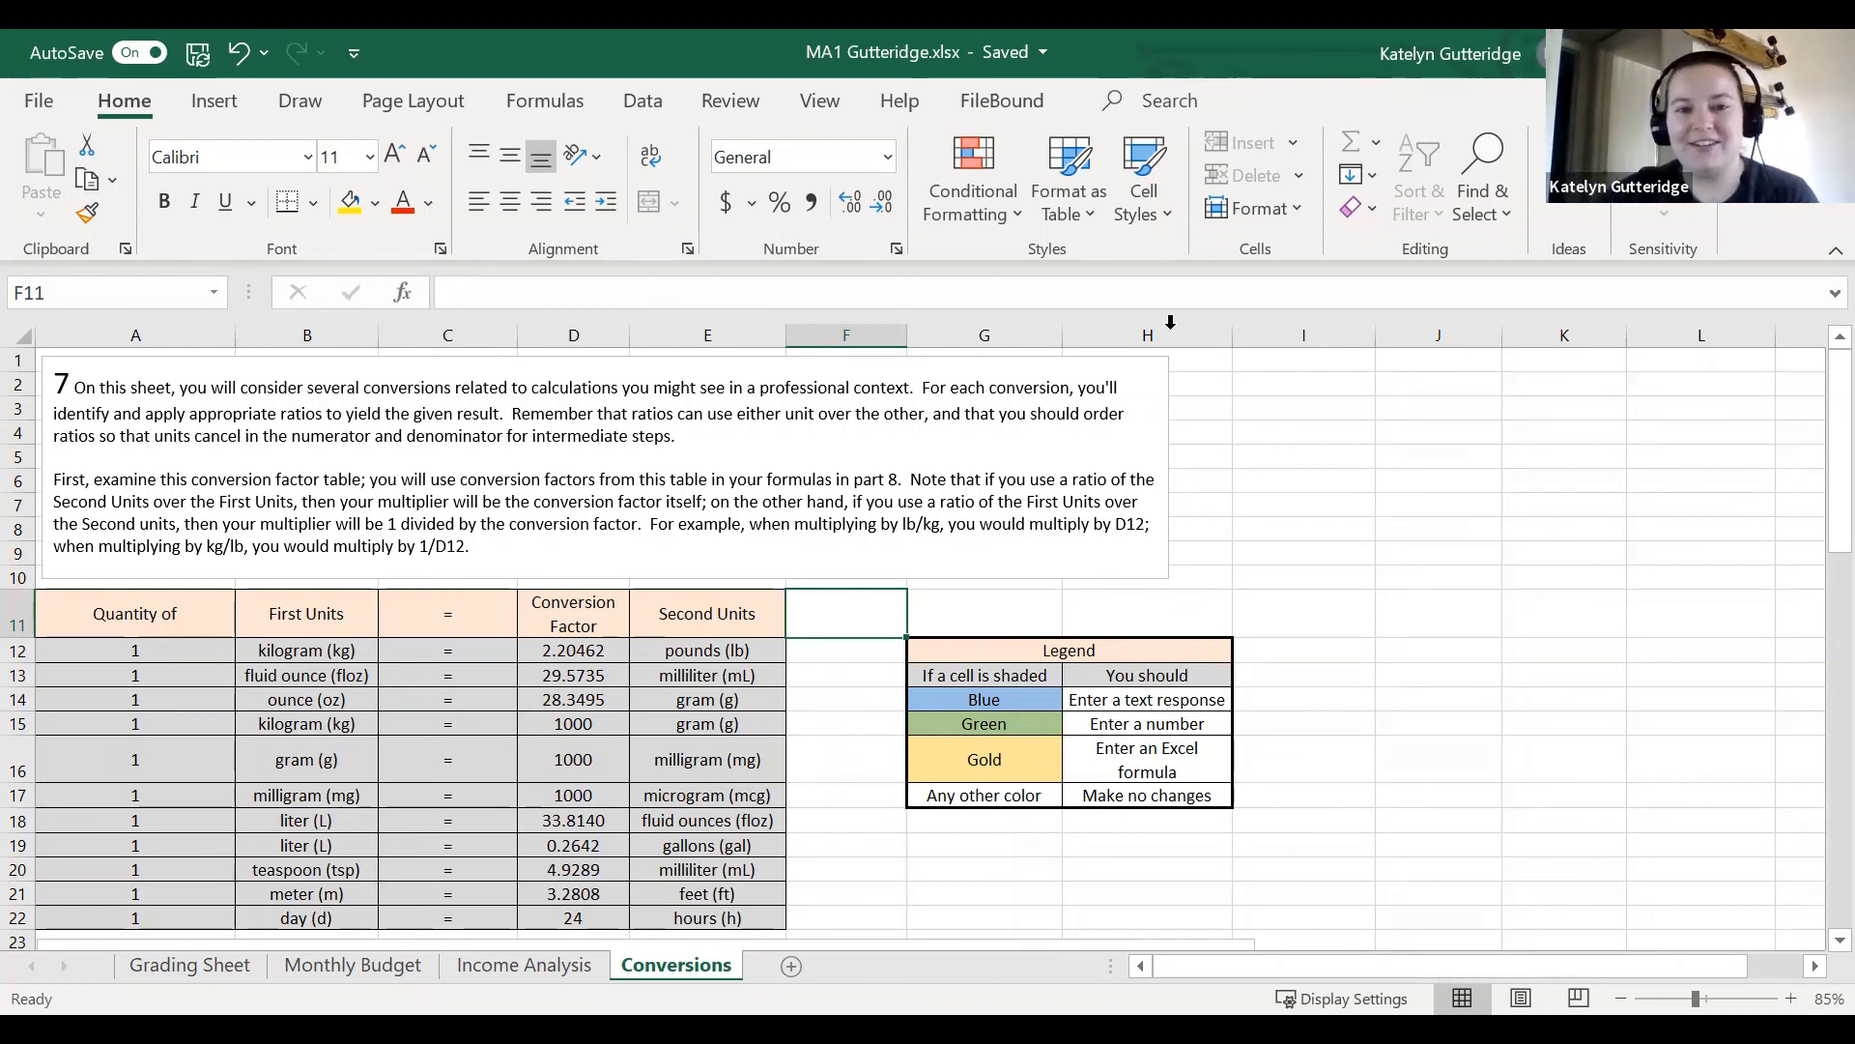